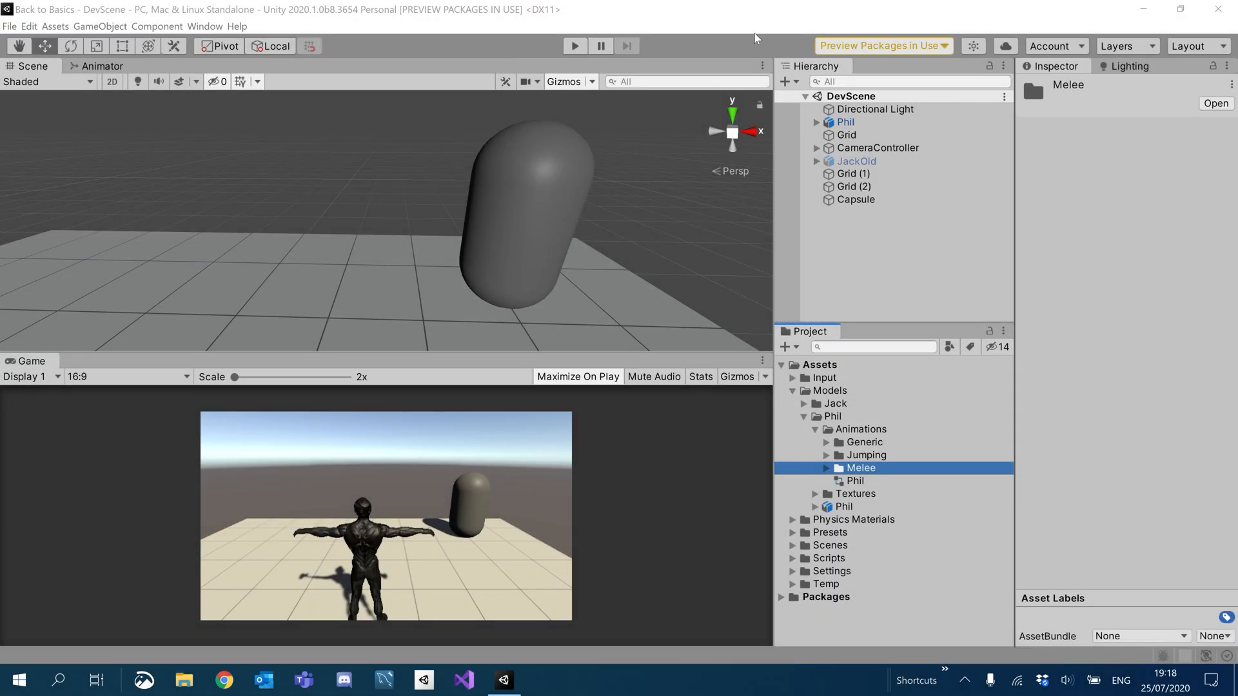
pyautogui.moveTo(127, 122)
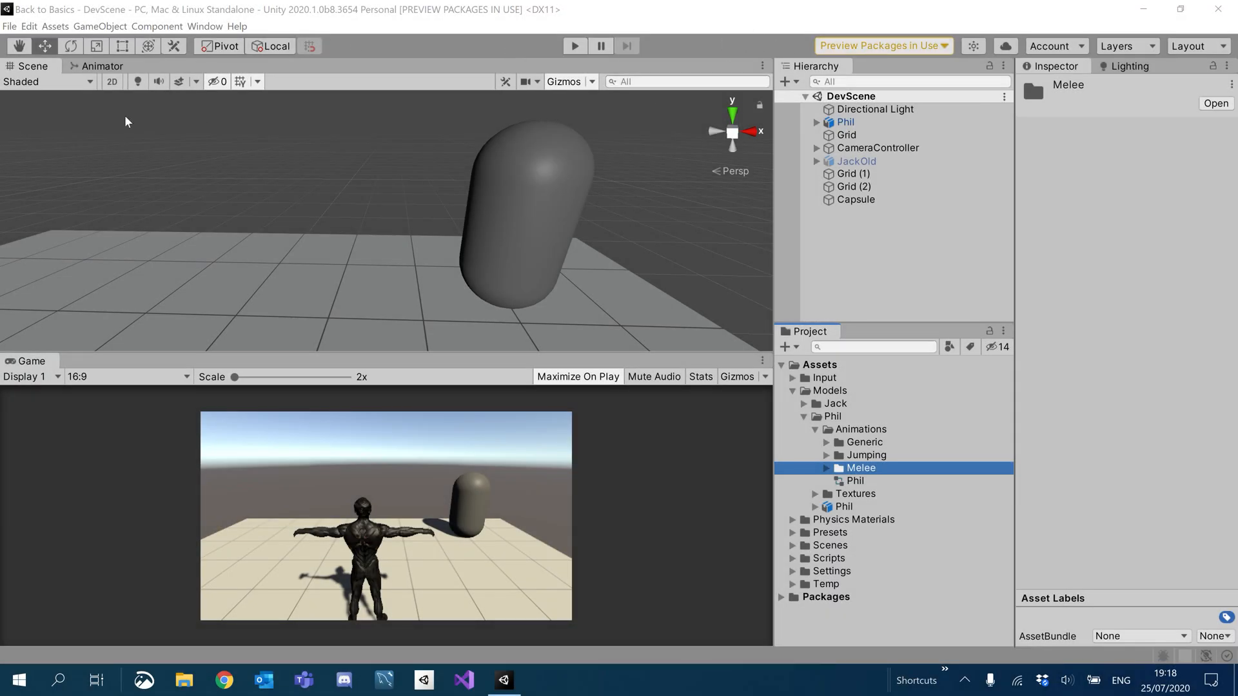
pyautogui.moveTo(4, 107)
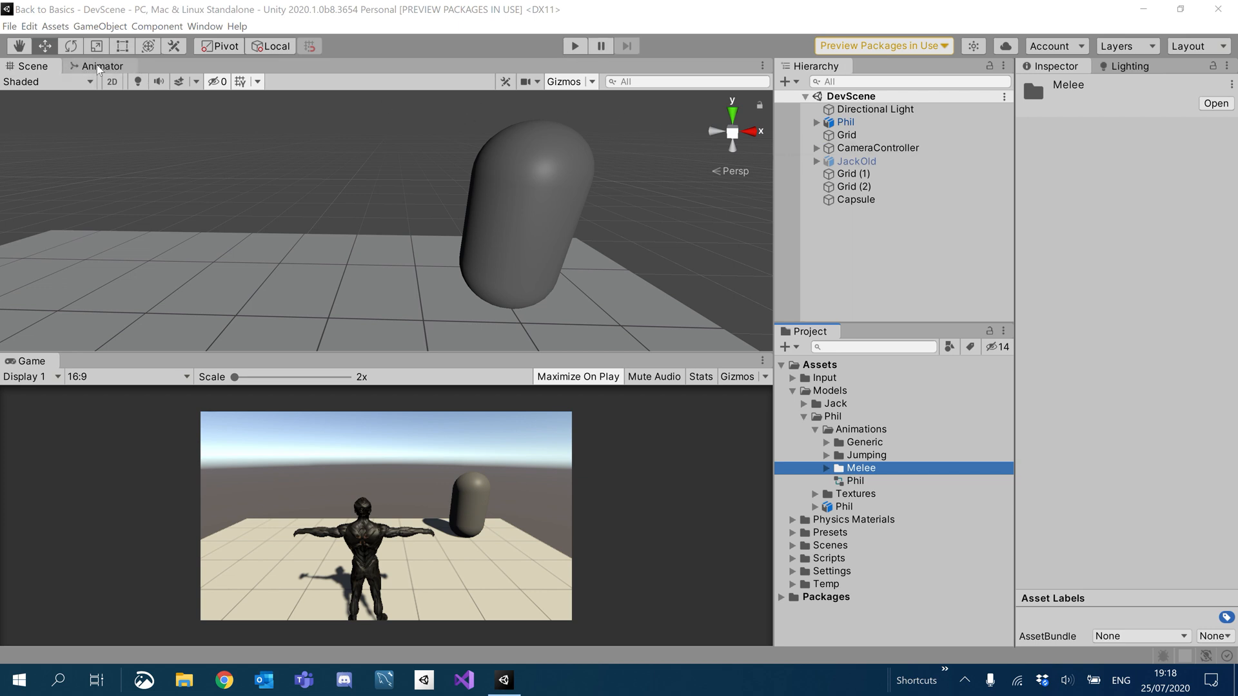
pyautogui.moveTo(409, 56)
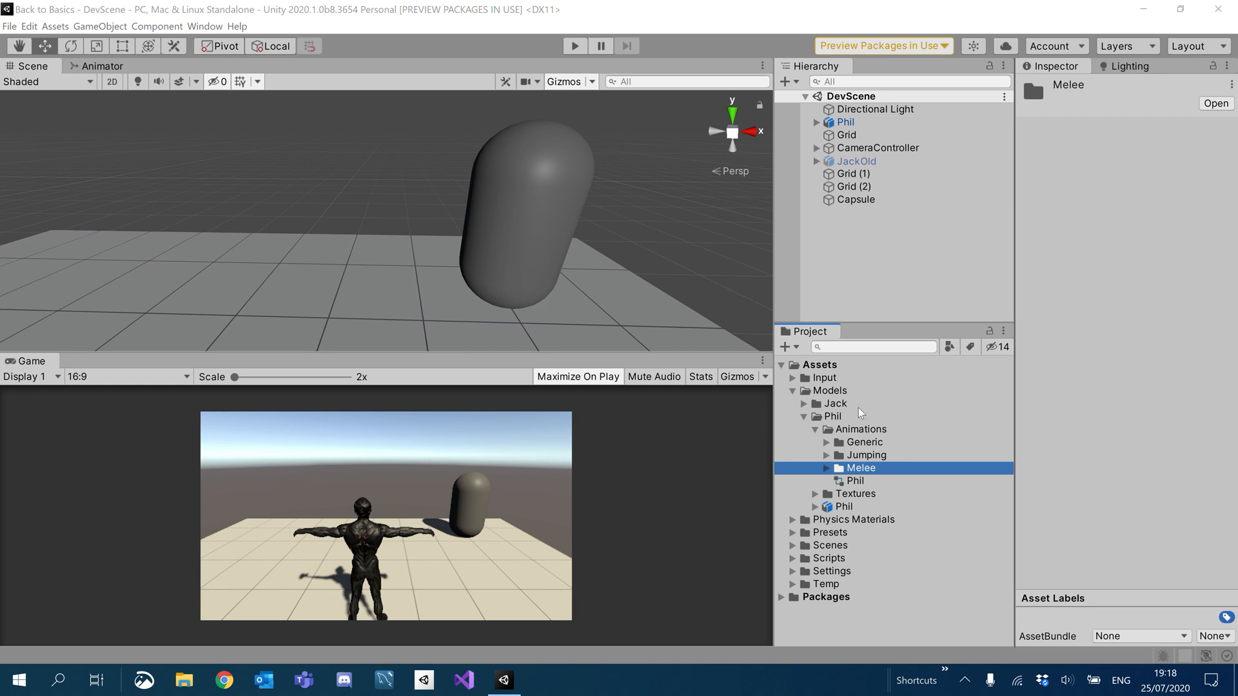
# Preview Phil's melee_kick_2 and melee_punch_3 clips from the Melee folder, then collapse it.
pyautogui.click(815, 467)
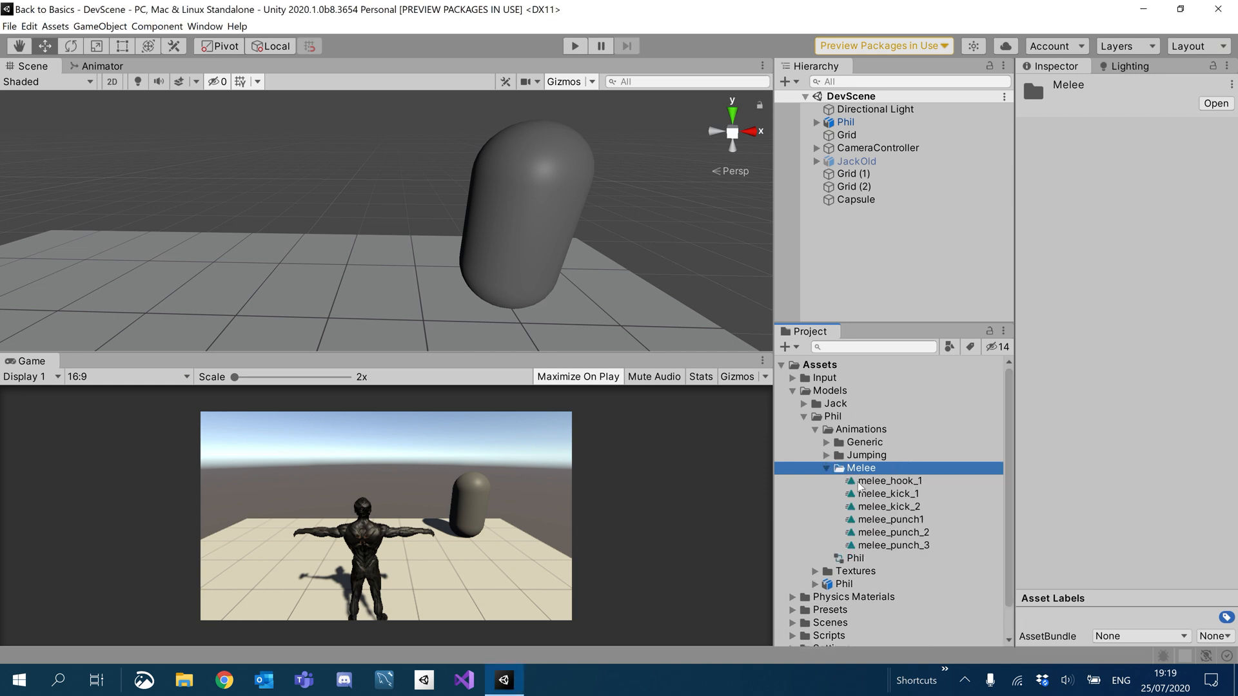
pyautogui.click(891, 520)
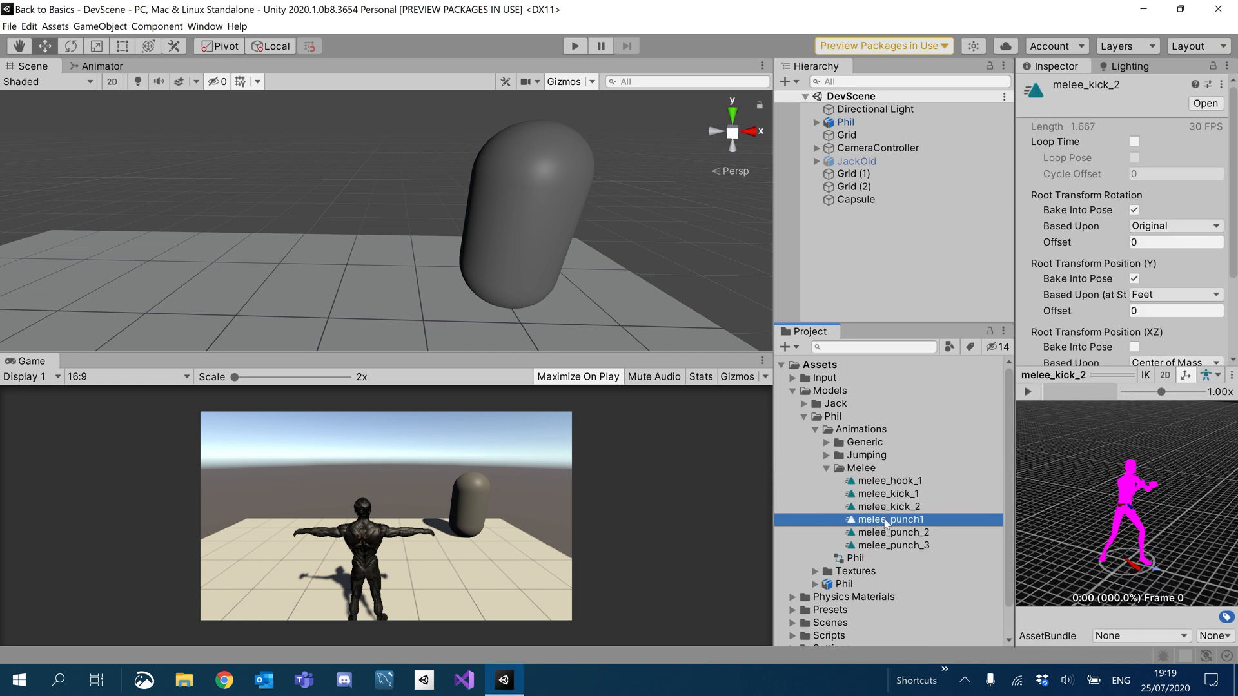
pyautogui.click(892, 545)
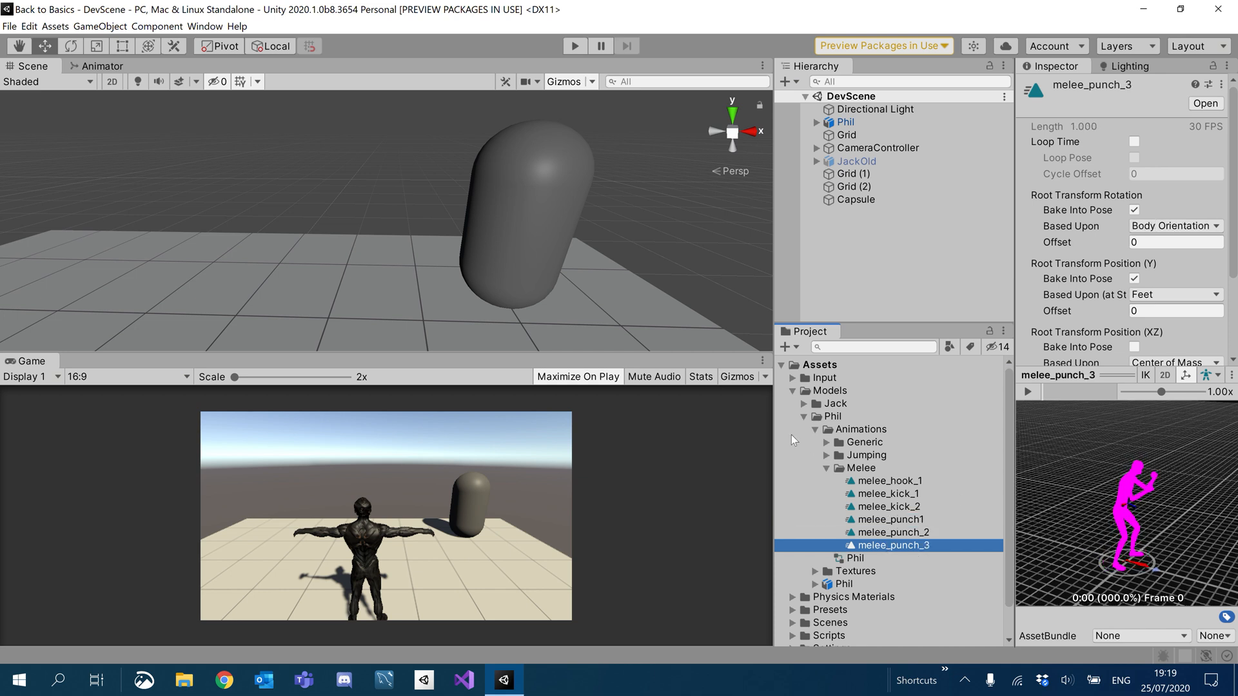
pyautogui.moveTo(869, 490)
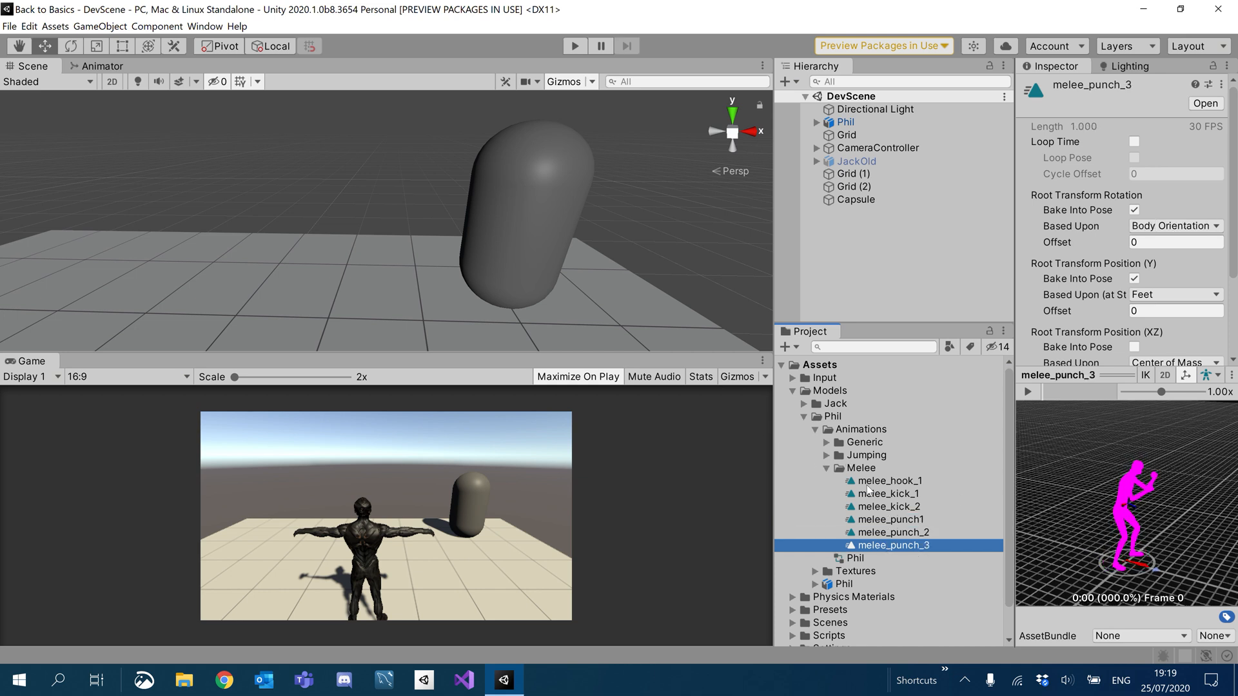
pyautogui.click(828, 467)
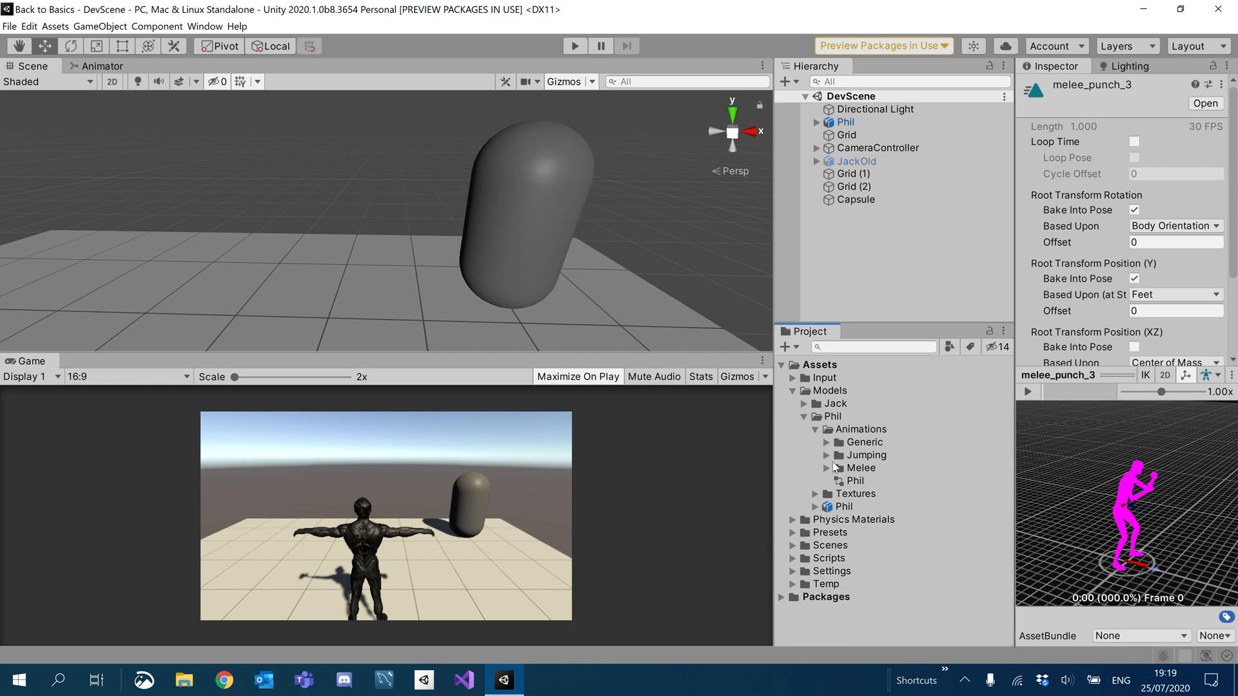
pyautogui.moveTo(811, 463)
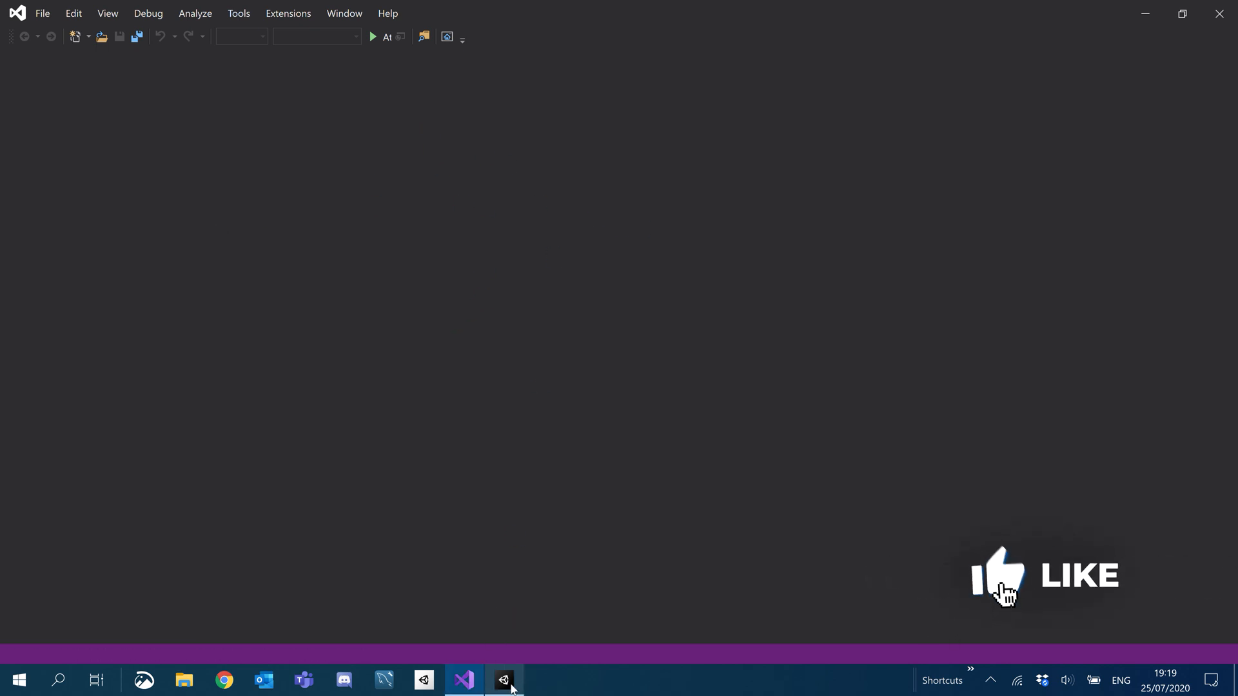
# Bring scr_PlayerController.cs up in Visual Studio after a brief look at Unity.
pyautogui.click(464, 679)
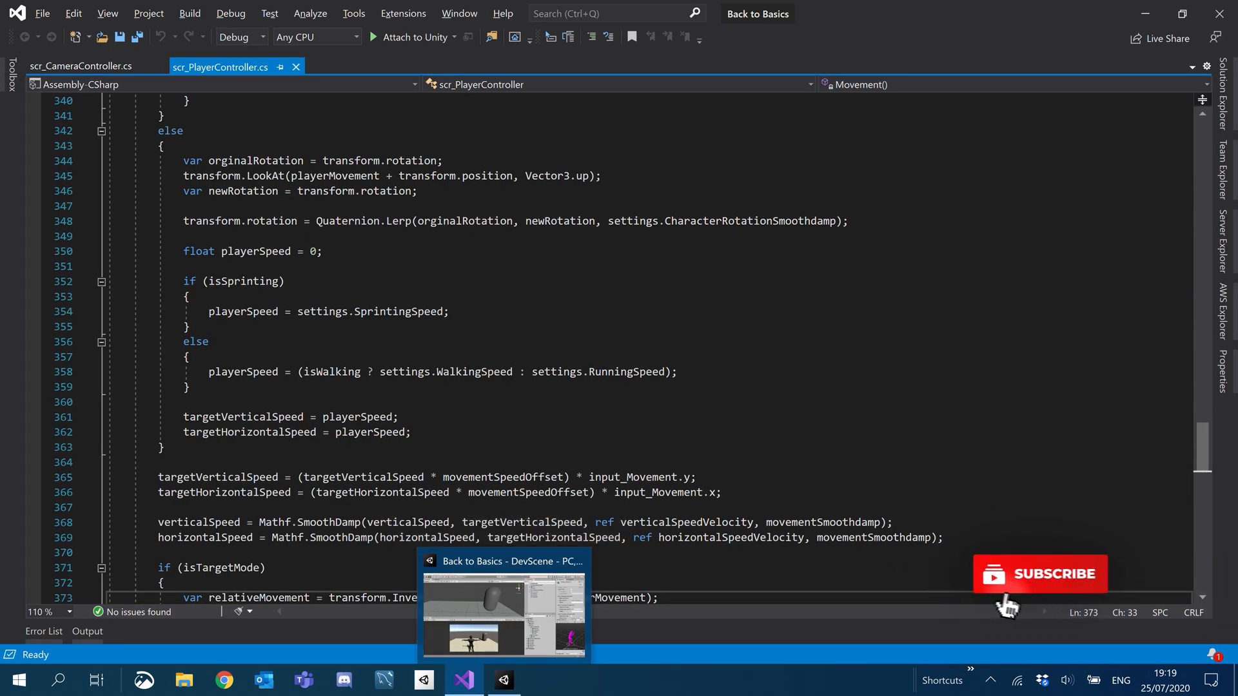
pyautogui.click(503, 606)
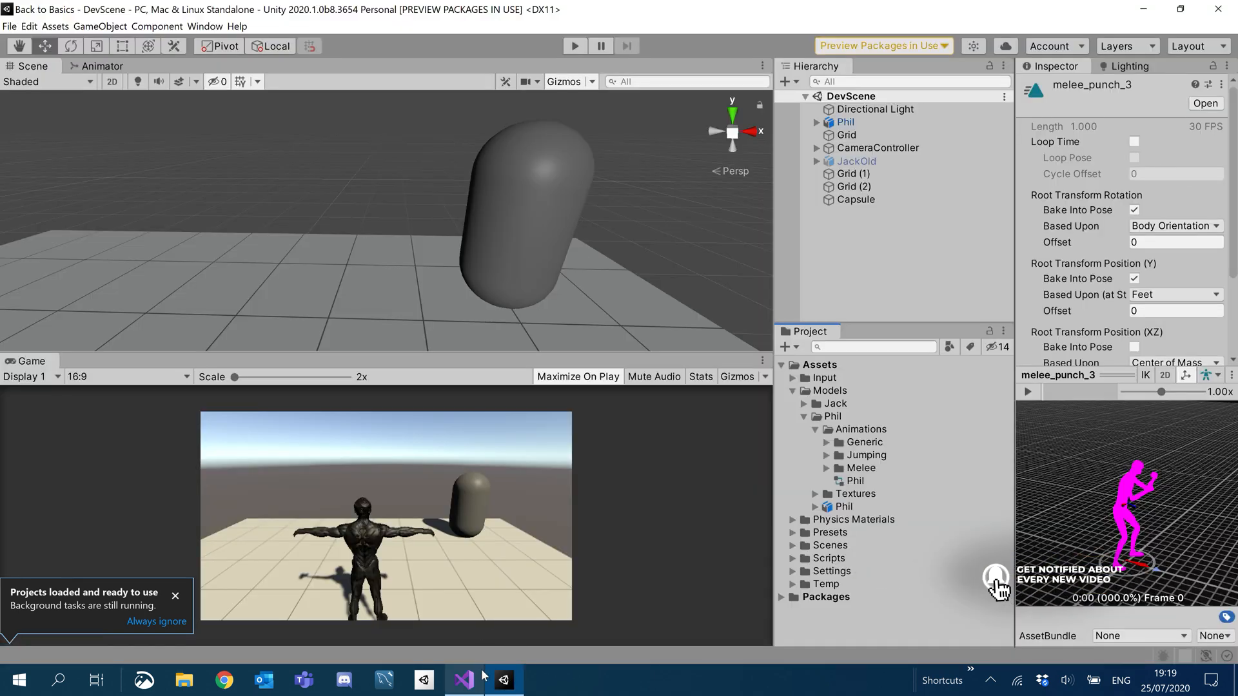
pyautogui.click(464, 679)
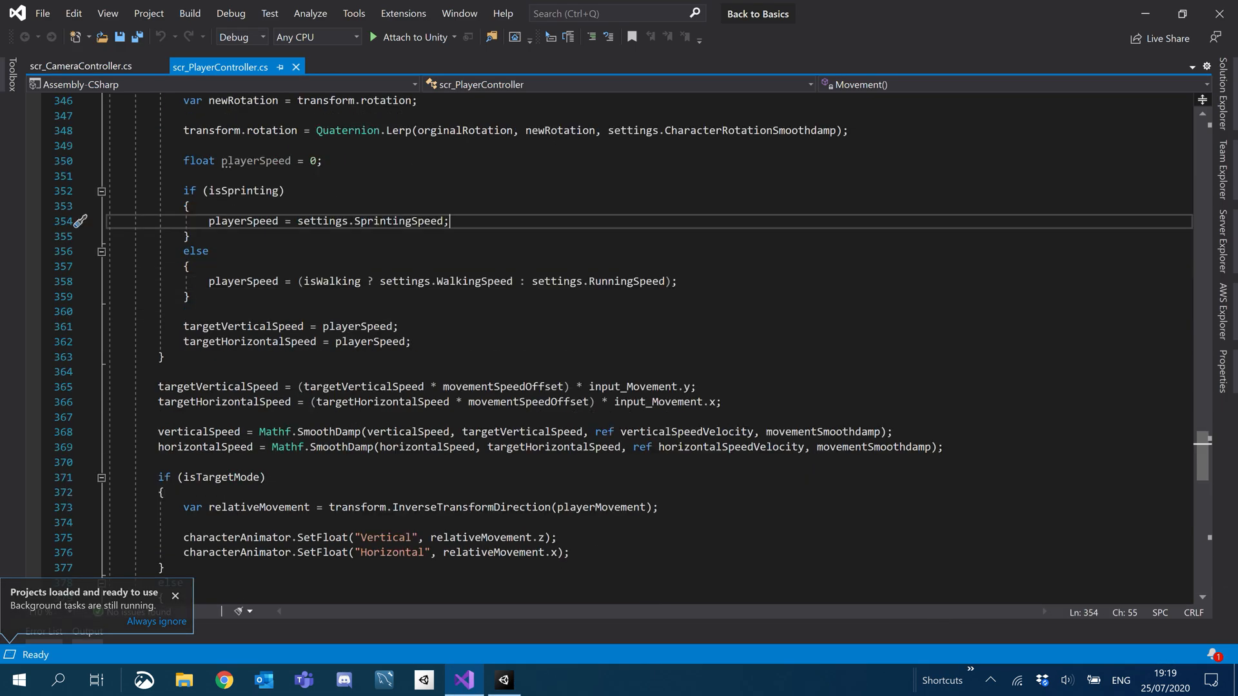
# Add 'public bool isAttacking;' under the Combat header of scr_PlayerController.cs.
pyautogui.scroll(-3)
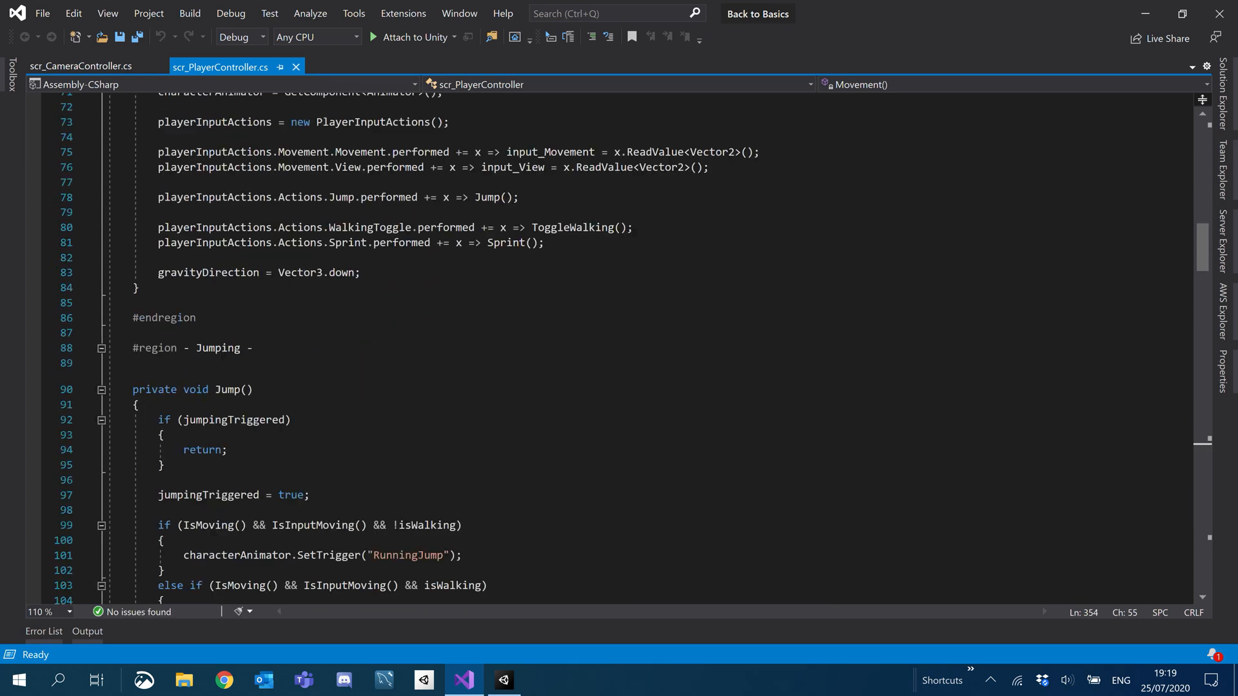
pyautogui.scroll(3)
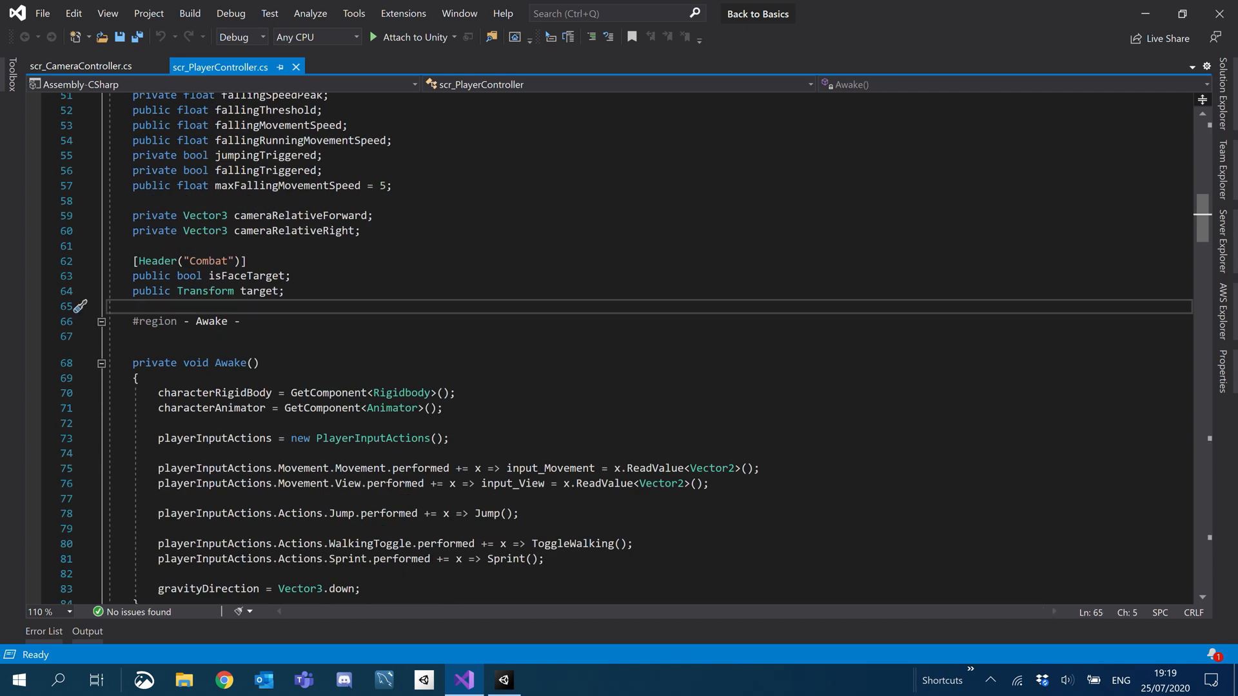
pyautogui.write('p')
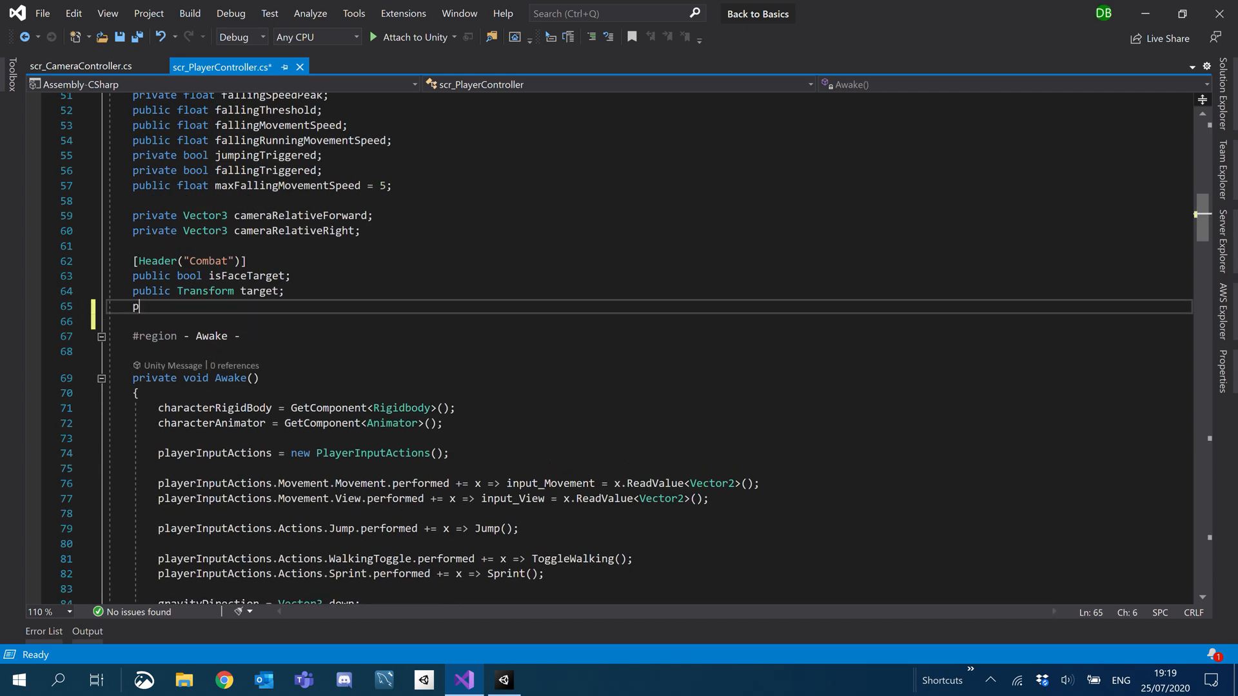
pyautogui.write('ublic bool')
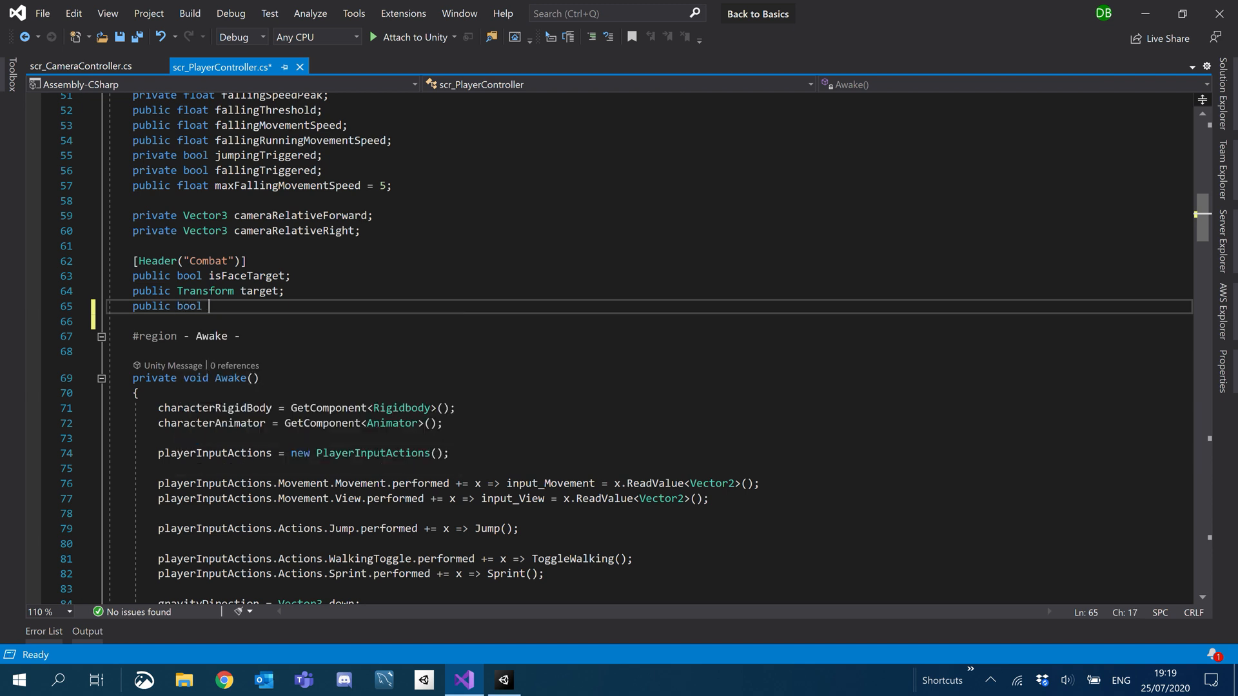
pyautogui.write('isAttack')
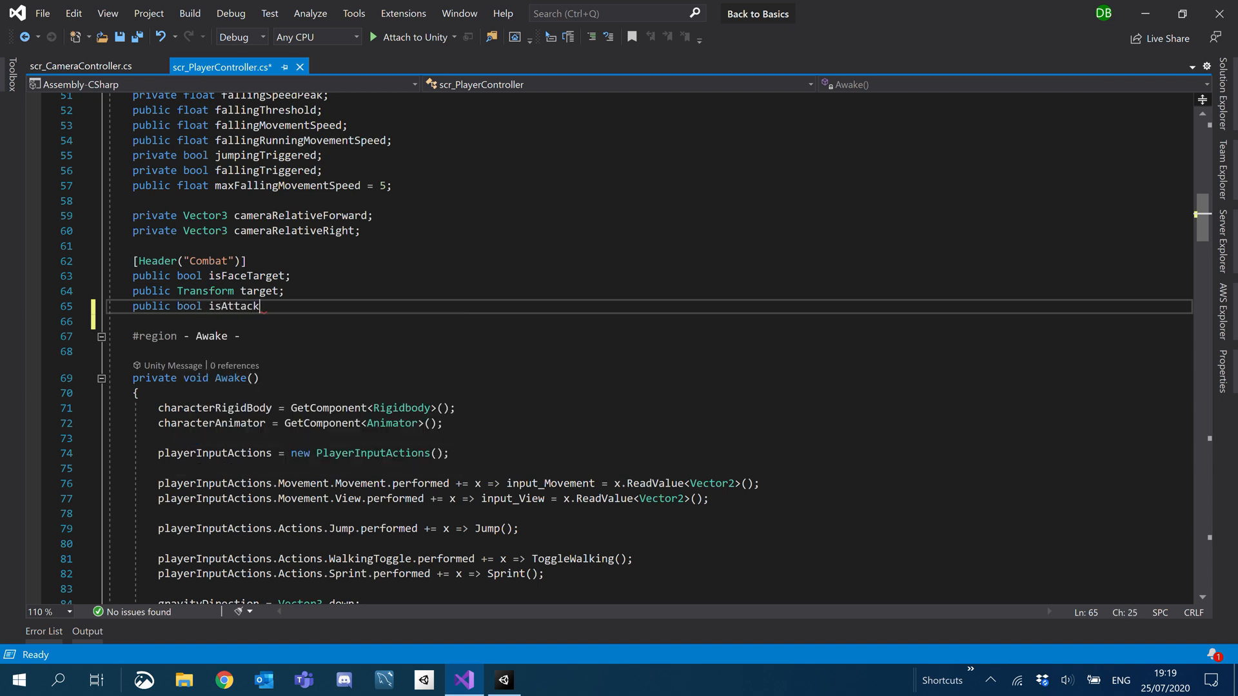
pyautogui.write('ing;')
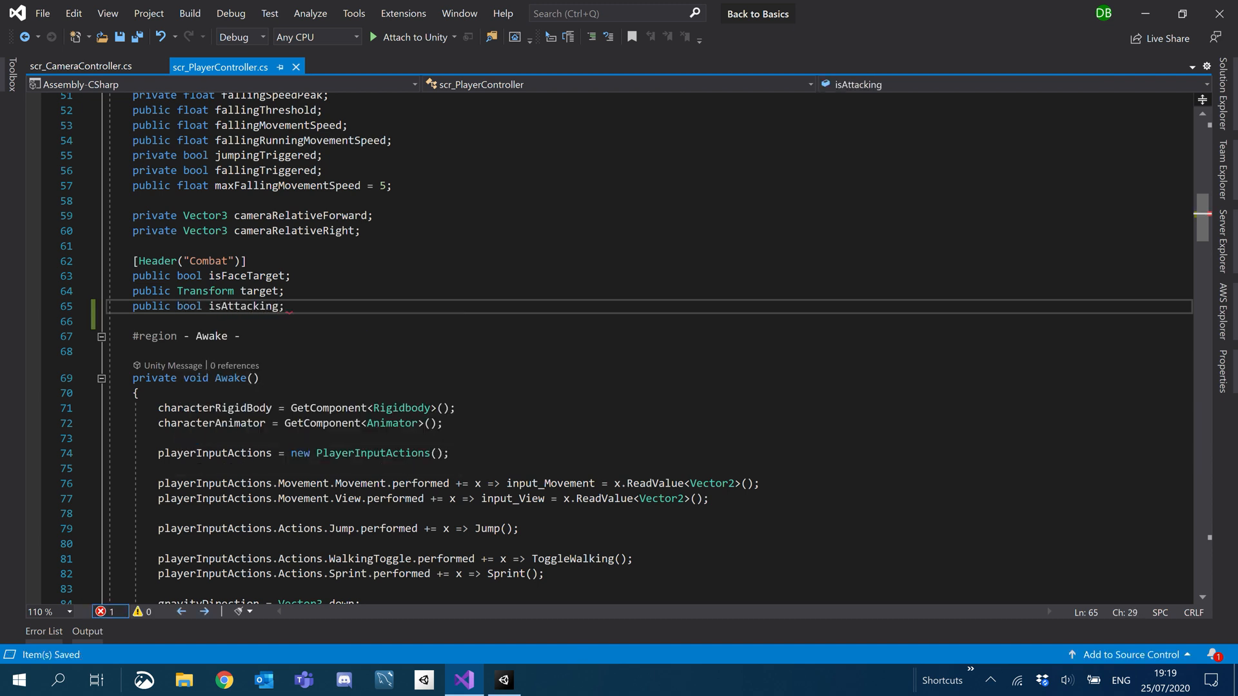
pyautogui.click(221, 306)
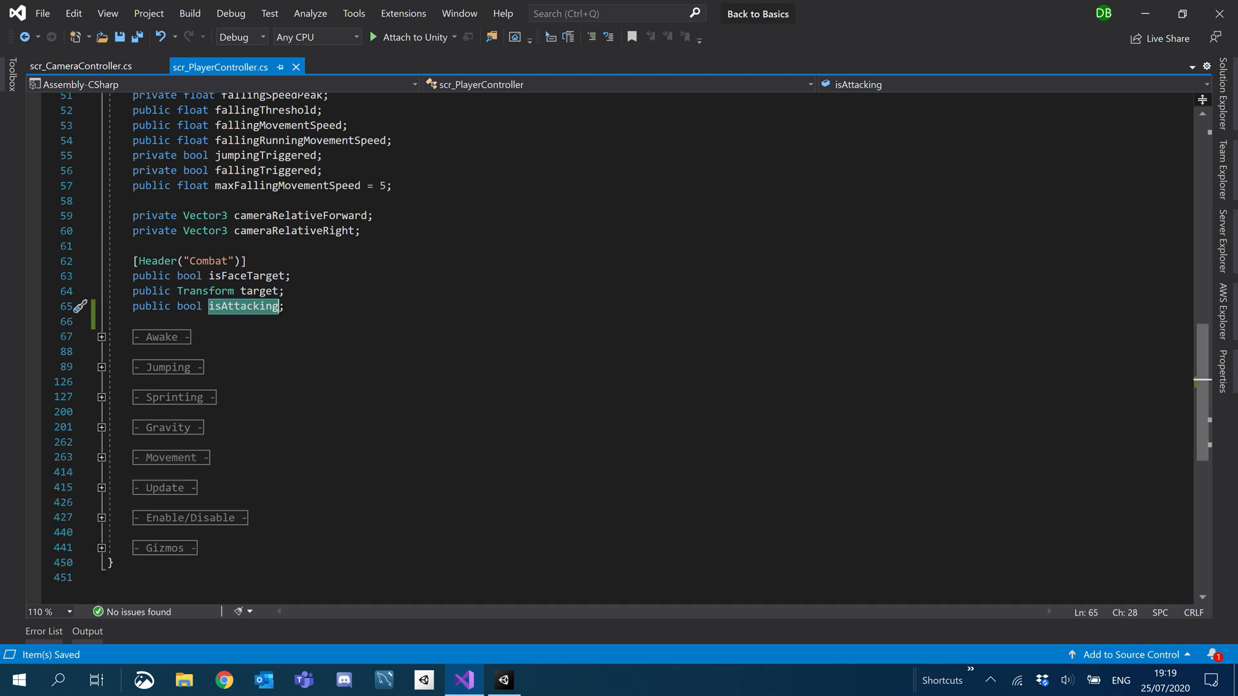
pyautogui.scroll(-3)
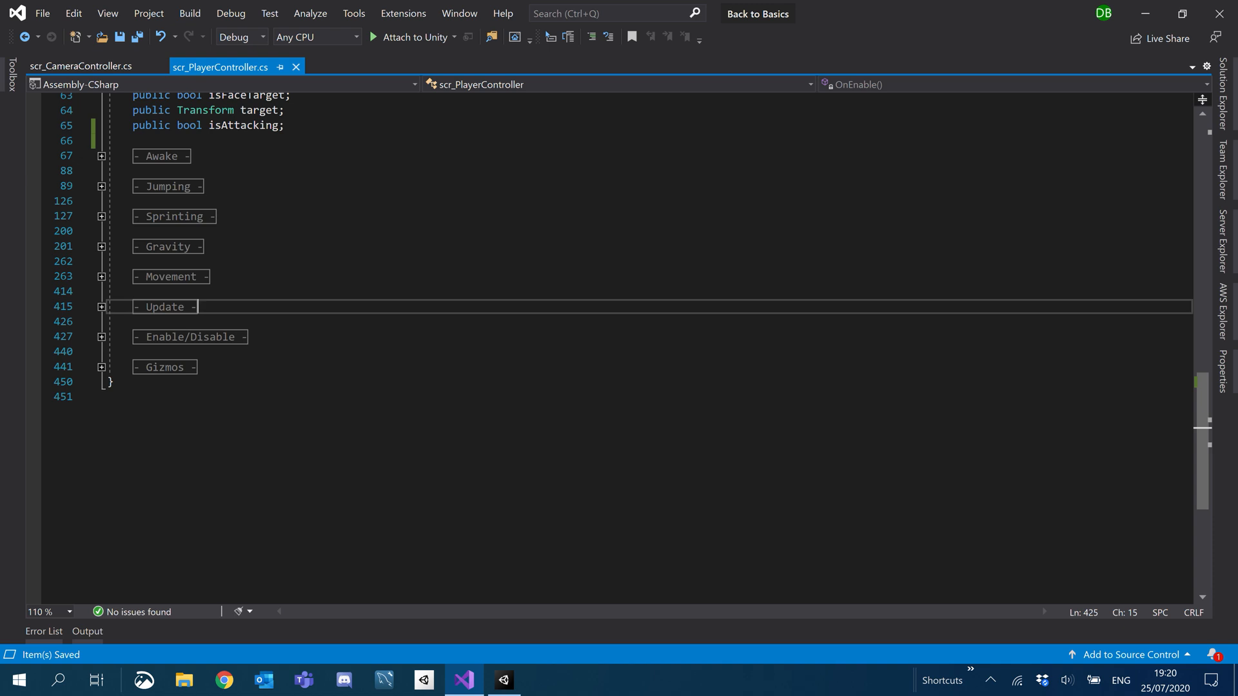
pyautogui.click(170, 277)
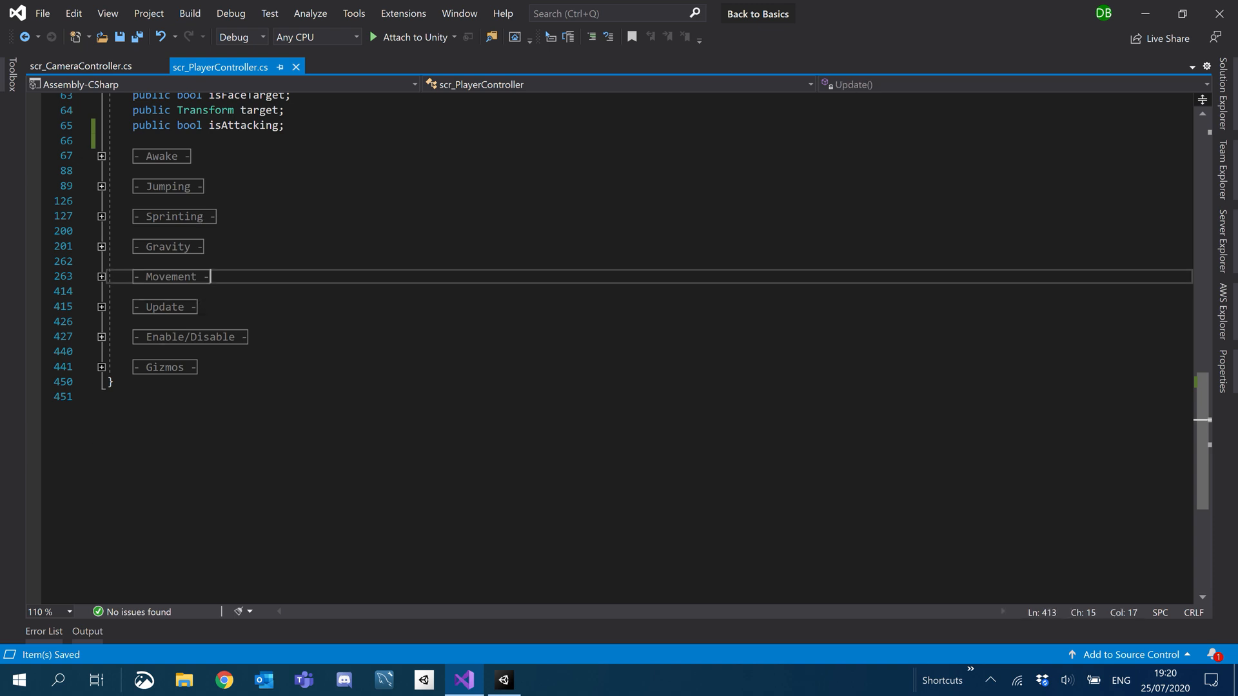
# Add a '#region - Events -' block closed with #endregion after the Movement region.
pyautogui.write('#region')
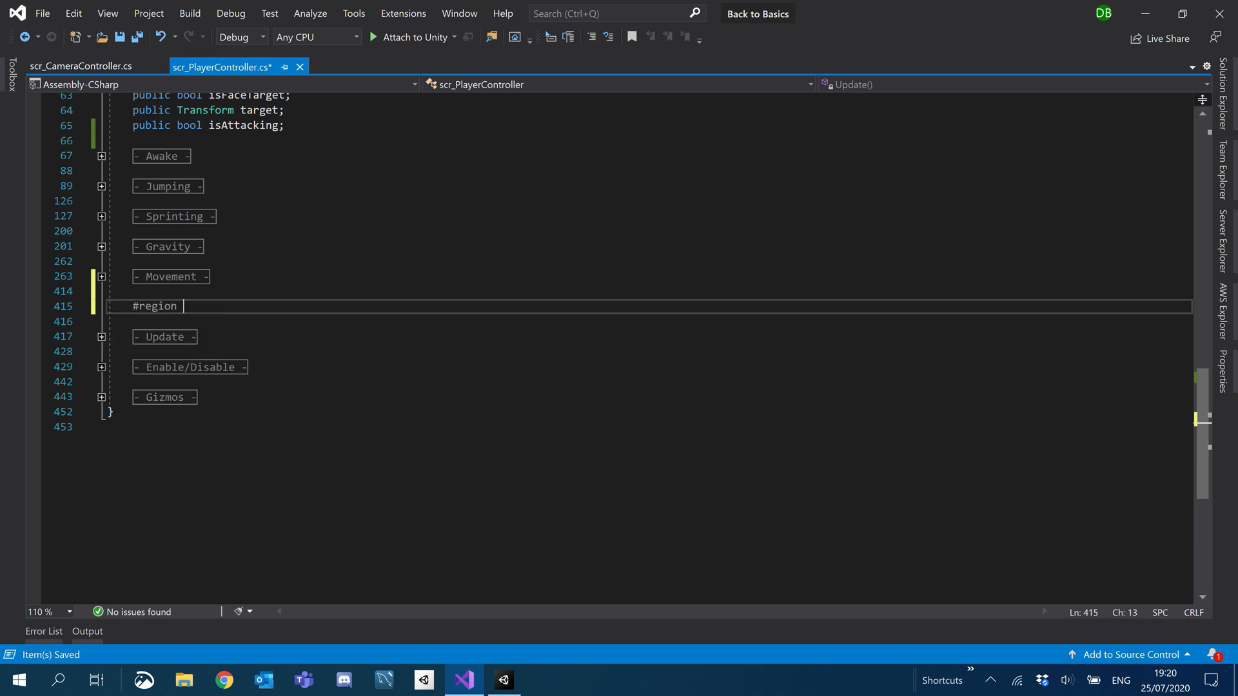
pyautogui.write('- Events')
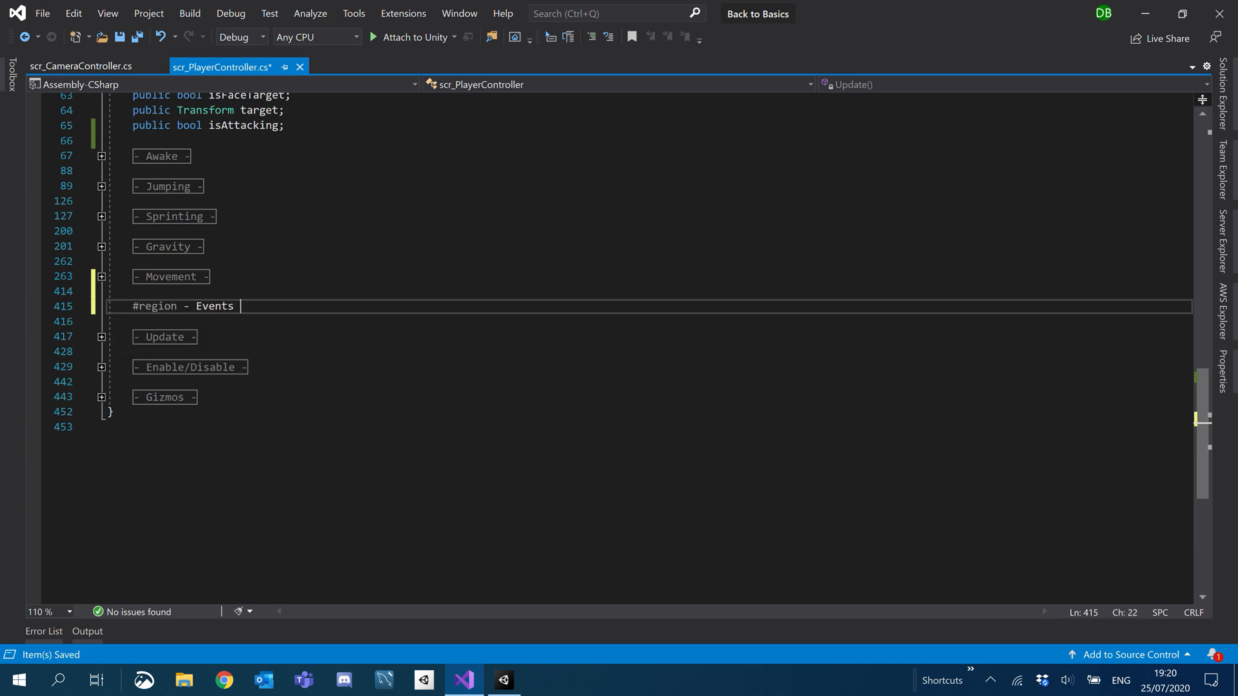
pyautogui.write('#endregion')
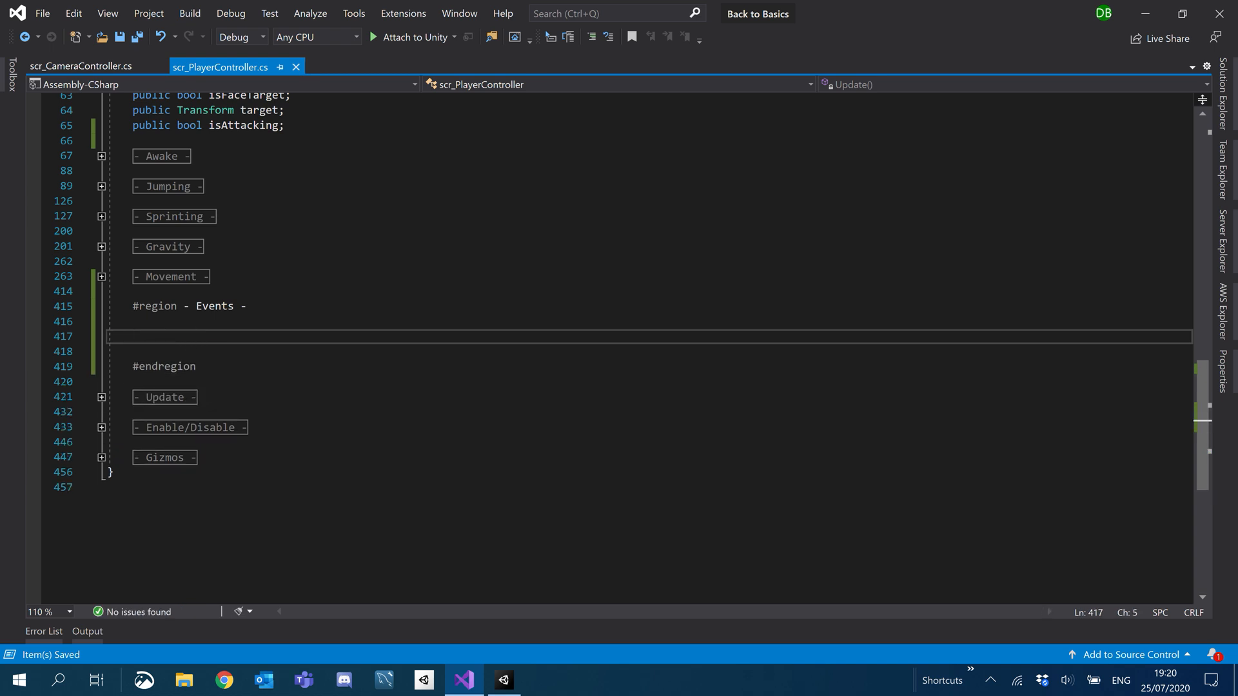
# Write StartAttacking() setting isAttacking true and FinishAttacking() setting it false.
pyautogui.write('public')
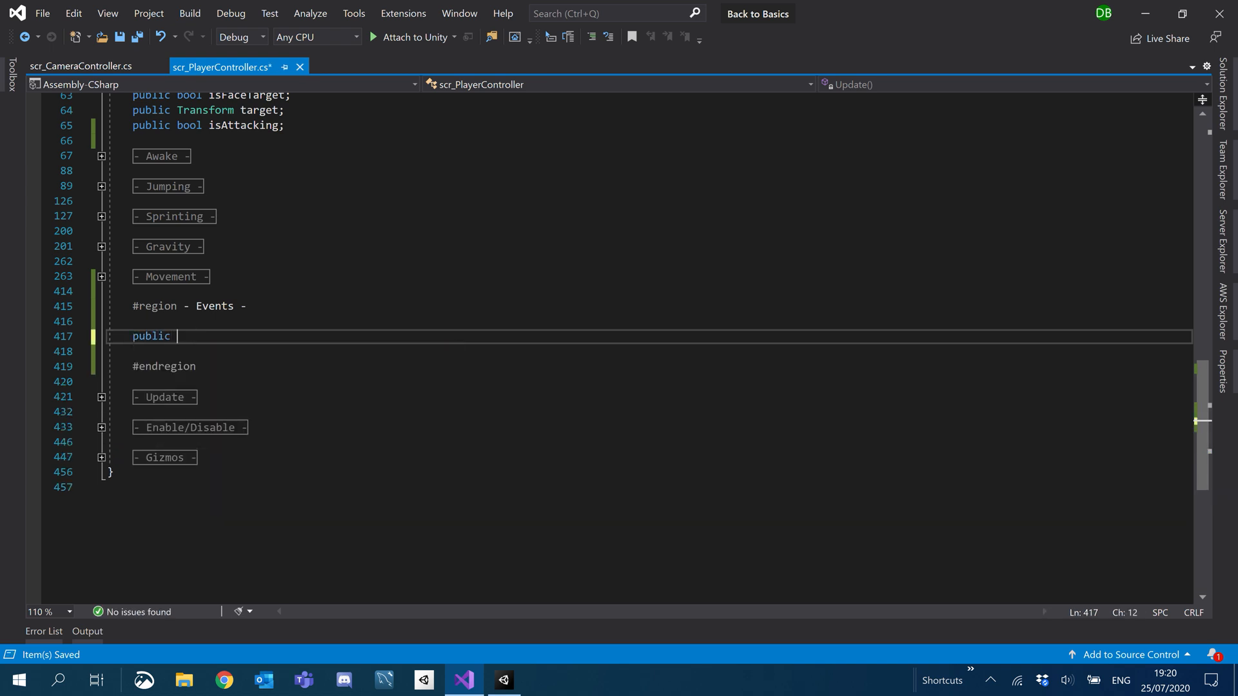
pyautogui.write('void Start')
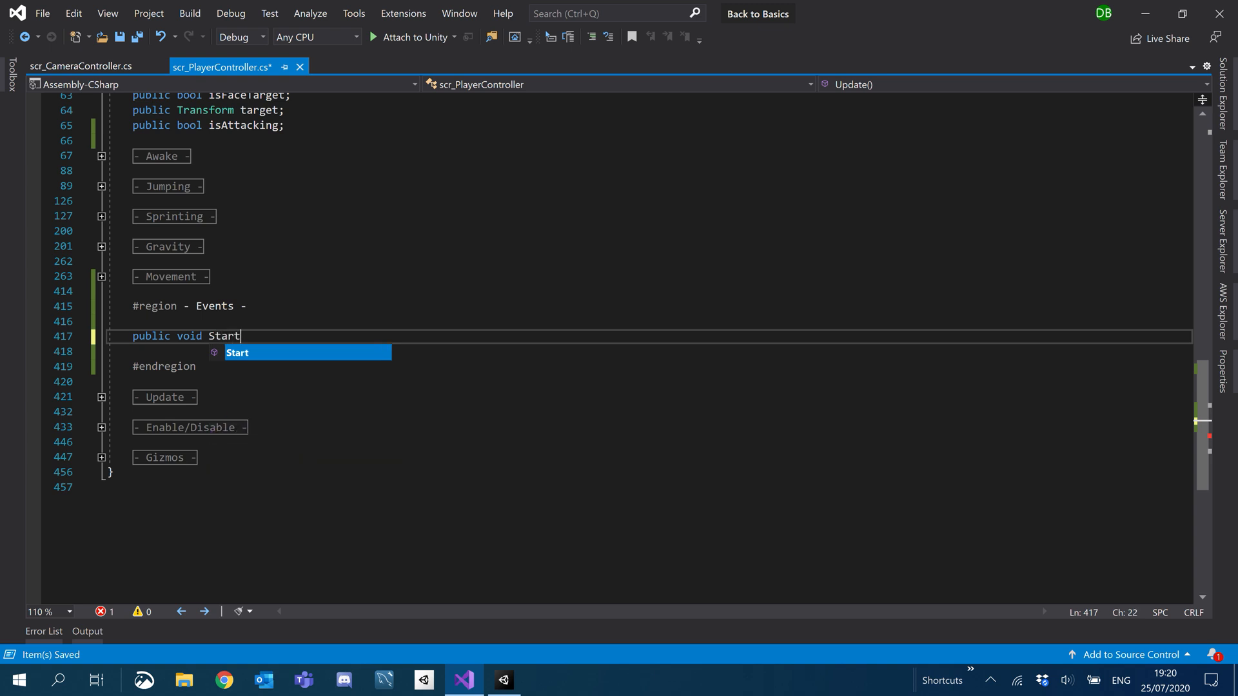
pyautogui.write('Attacking(')
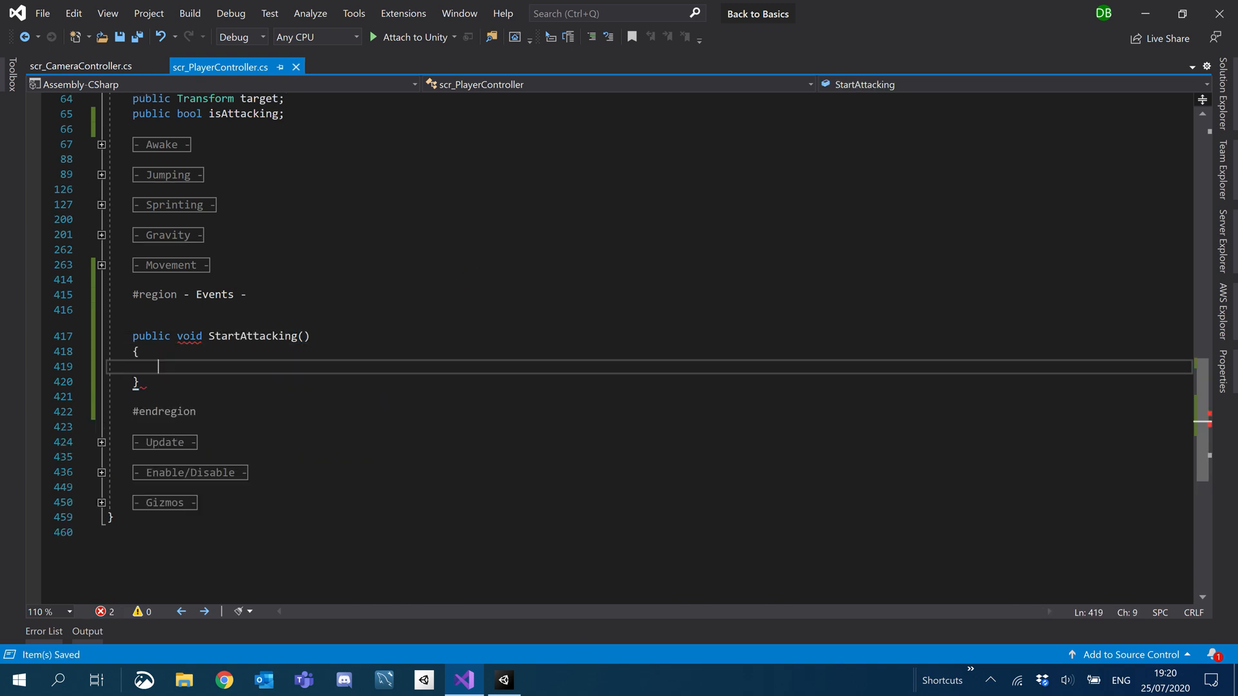
pyautogui.write('isAttacking = true;')
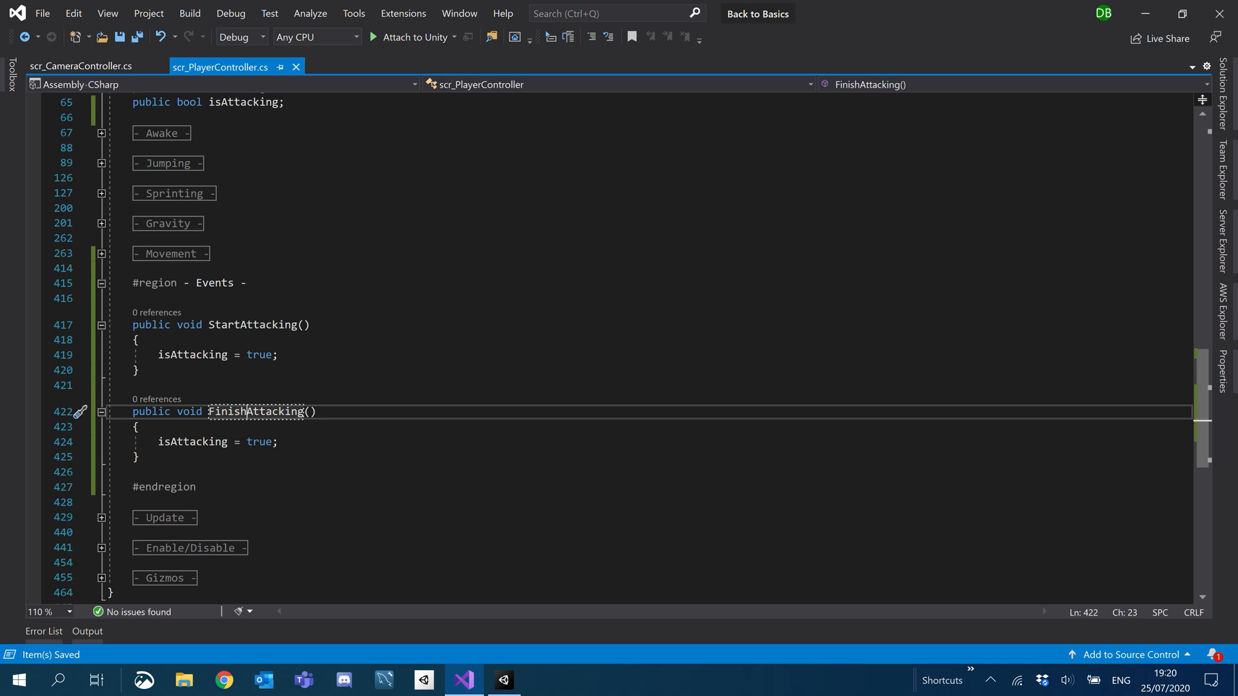
pyautogui.write('fals')
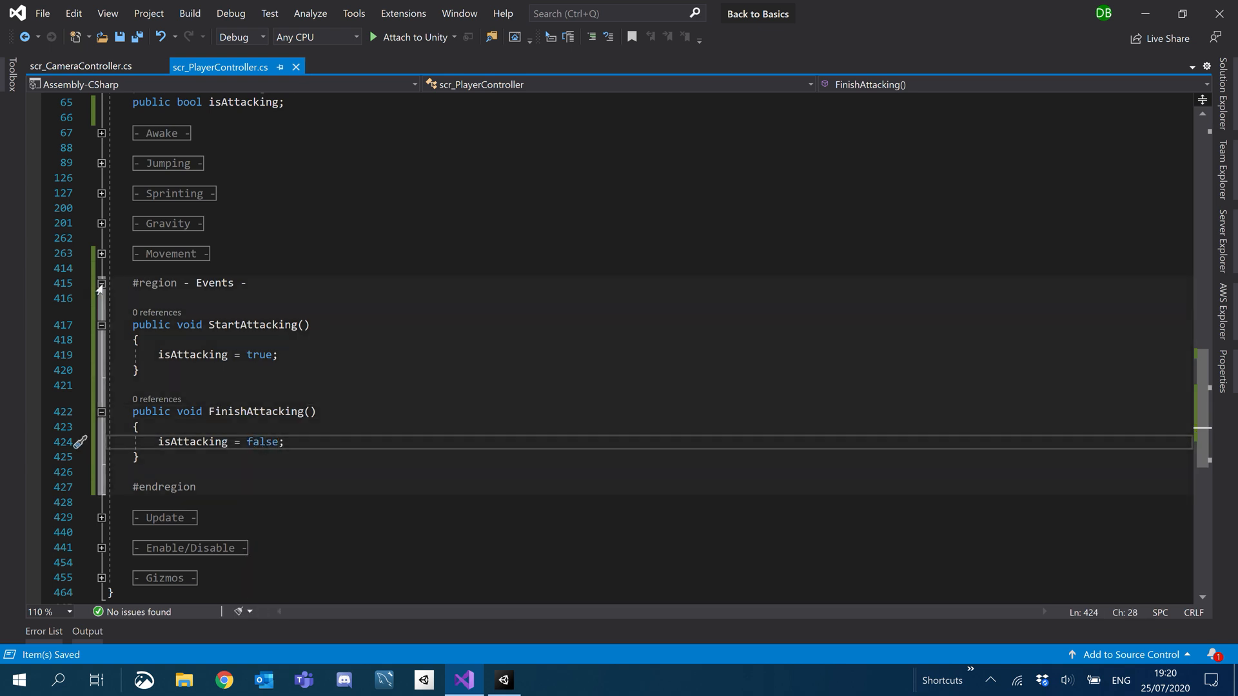
# Collapse the Events region, expand Movement, and scroll through its speed code.
pyautogui.click(101, 282)
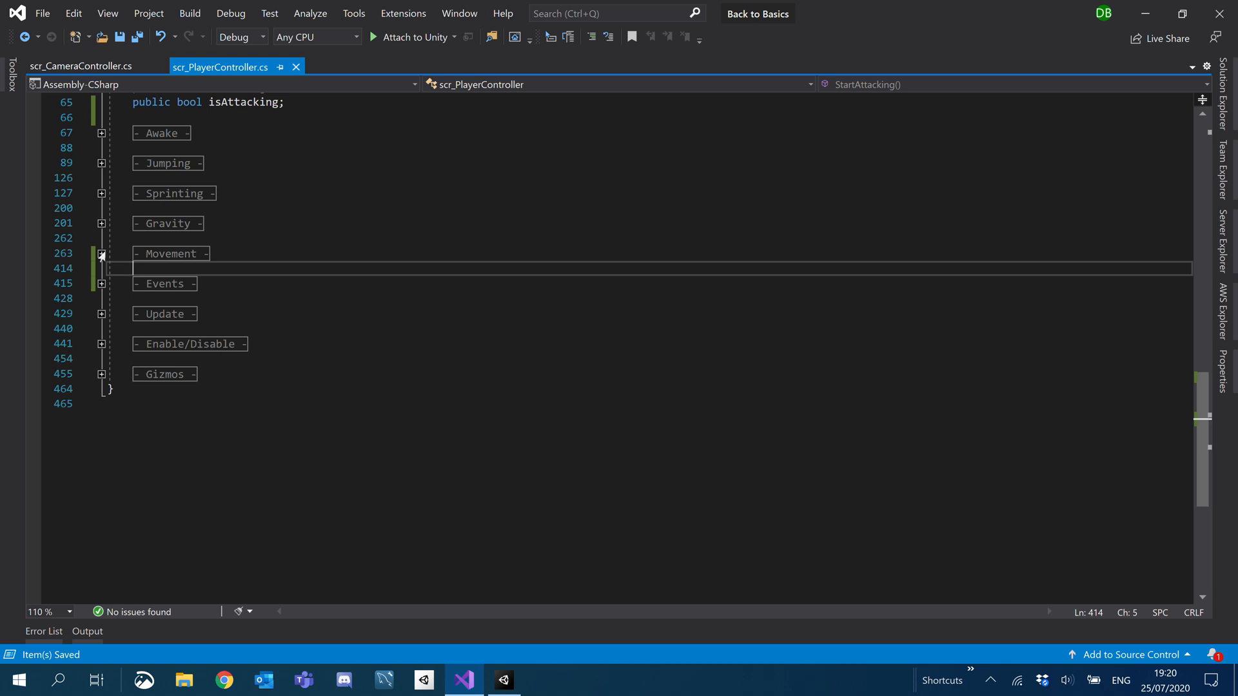
pyautogui.click(102, 255)
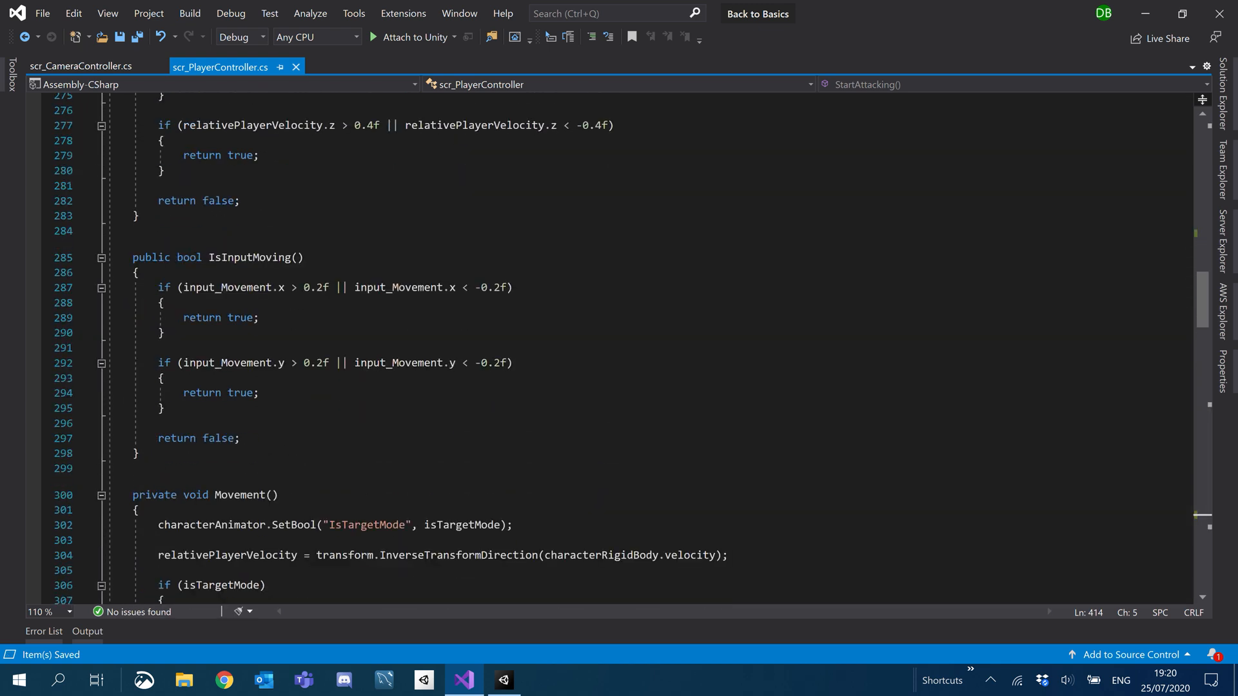
pyautogui.scroll(-3)
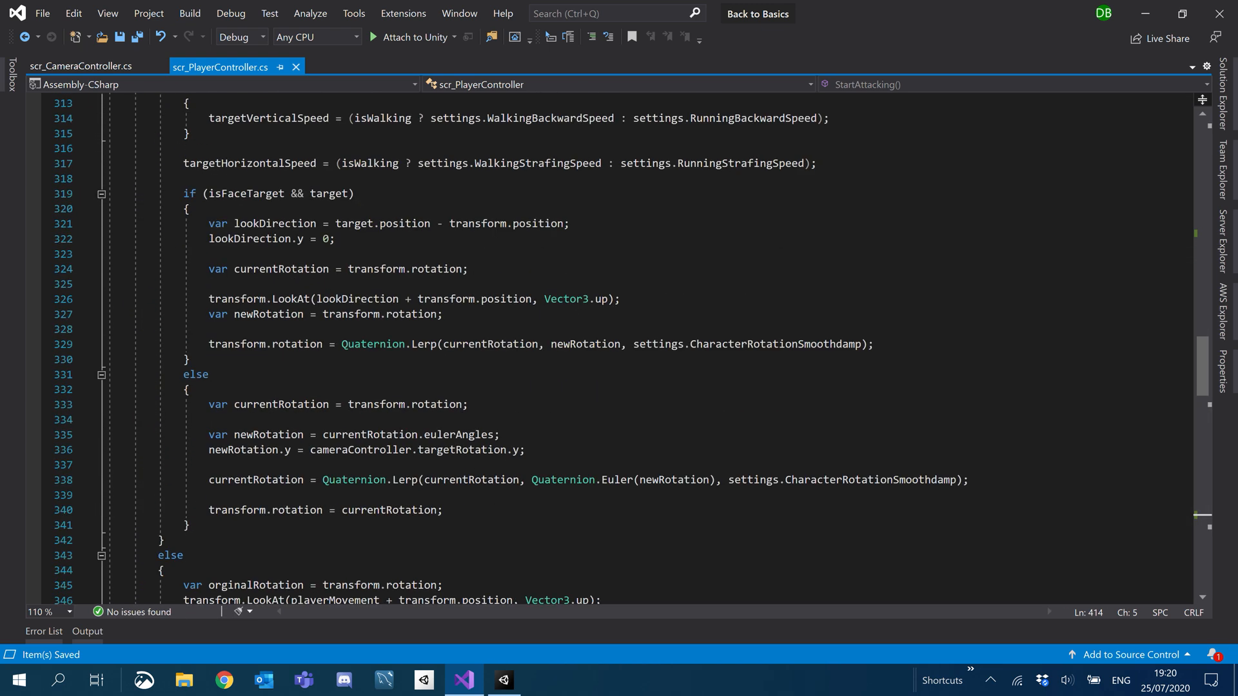
pyautogui.scroll(-3)
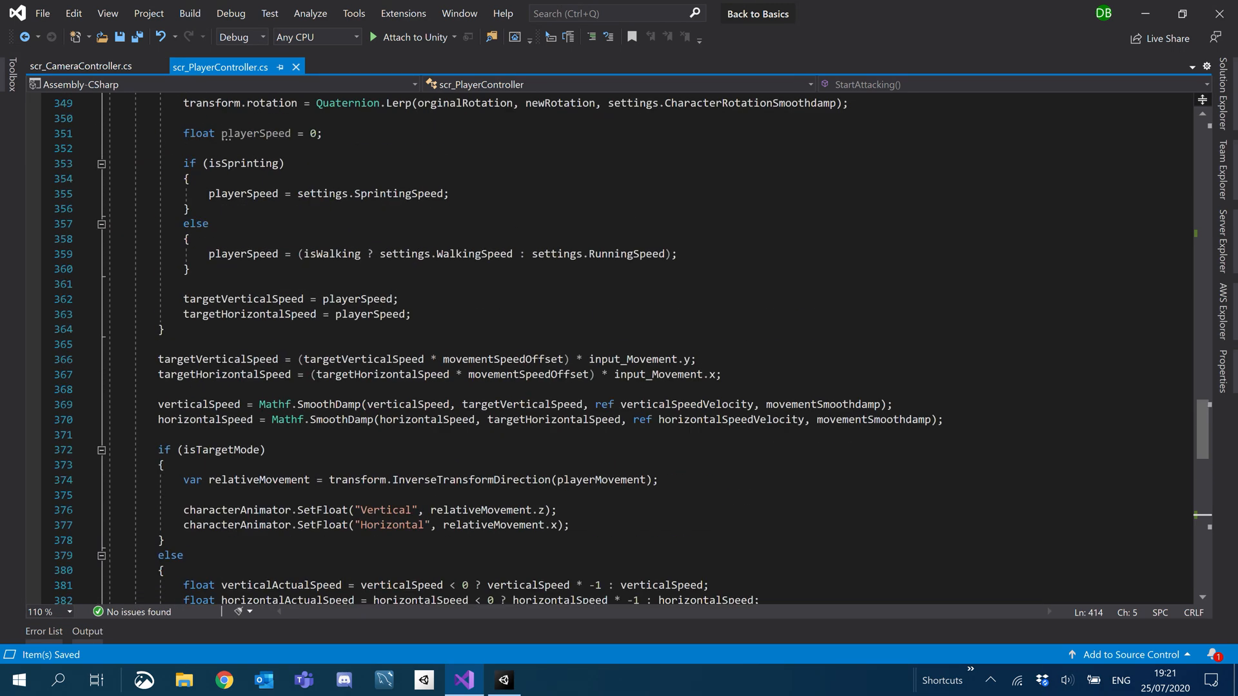
pyautogui.scroll(-3)
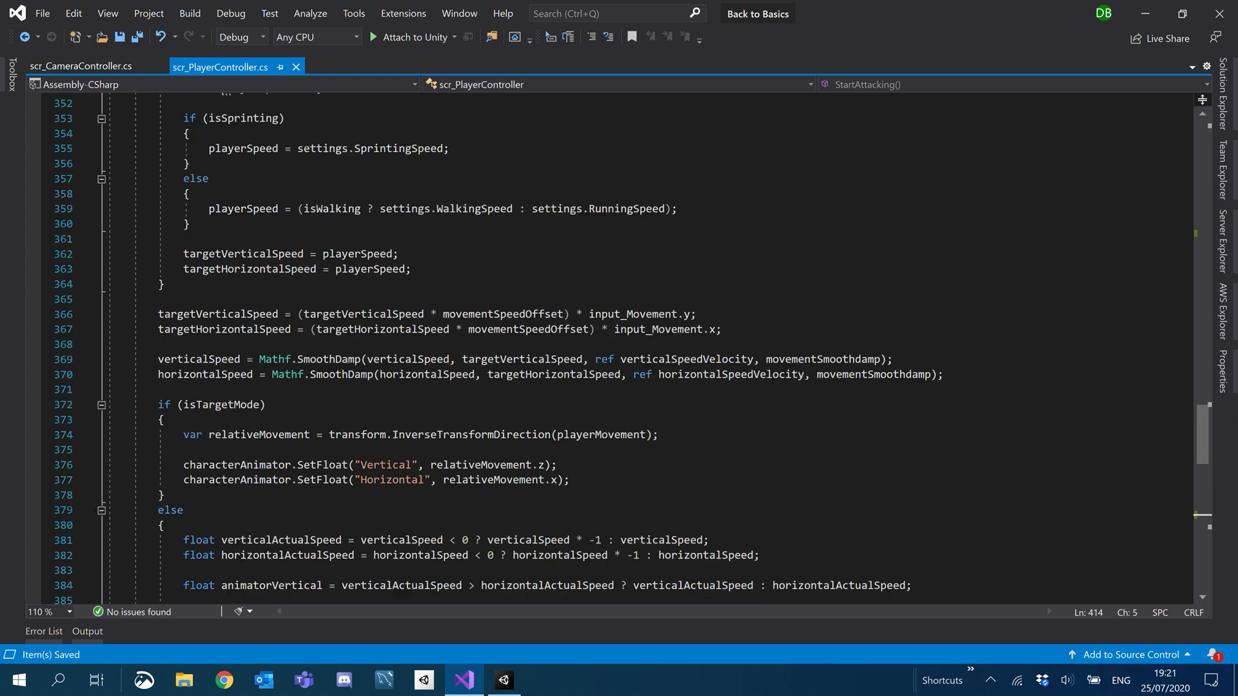
pyautogui.scroll(3)
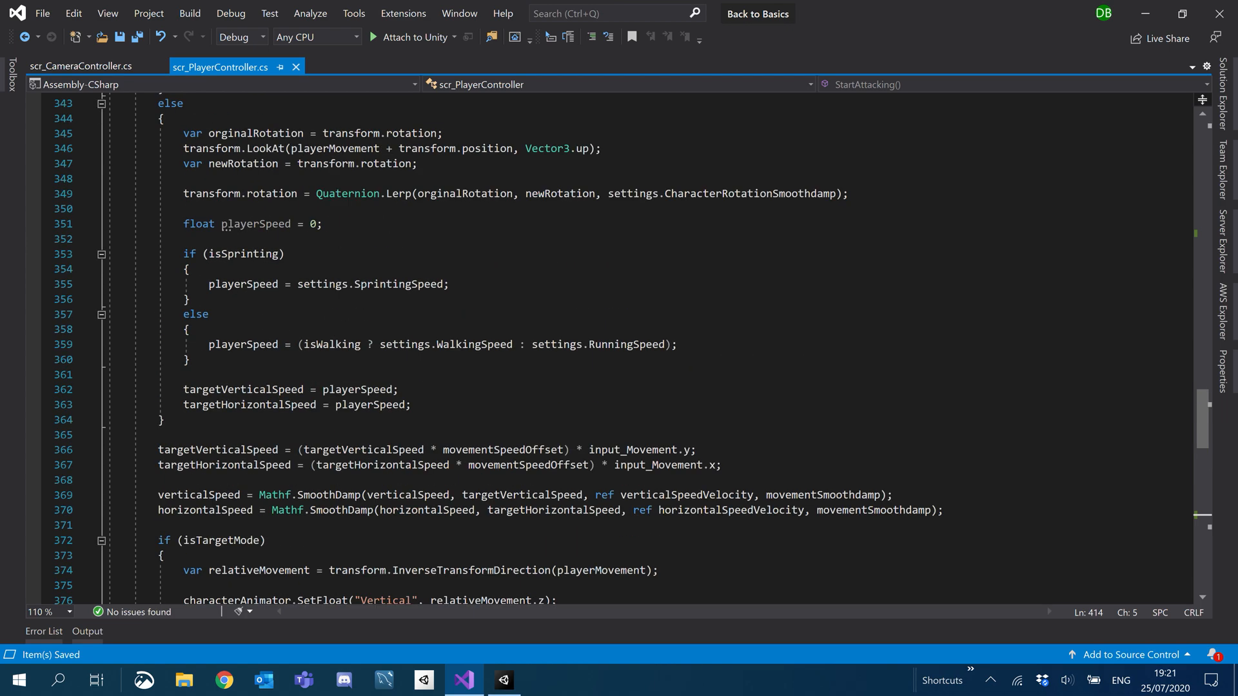
pyautogui.scroll(3)
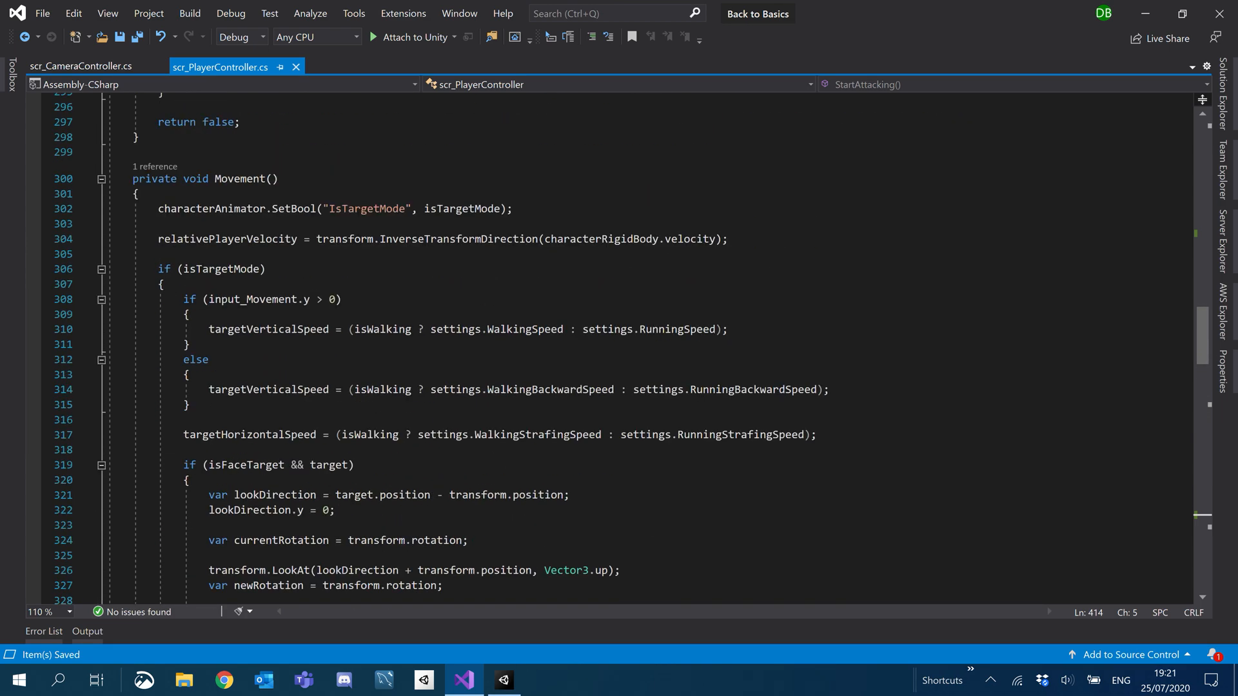
pyautogui.scroll(-3)
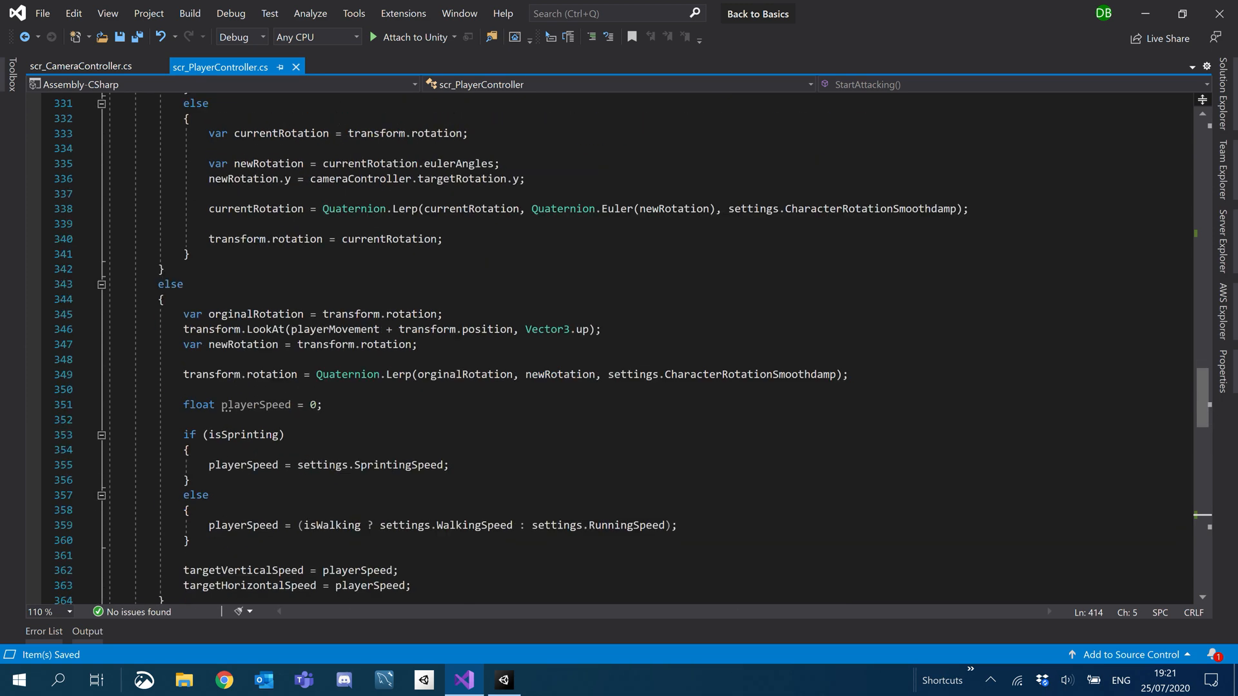
pyautogui.scroll(-3)
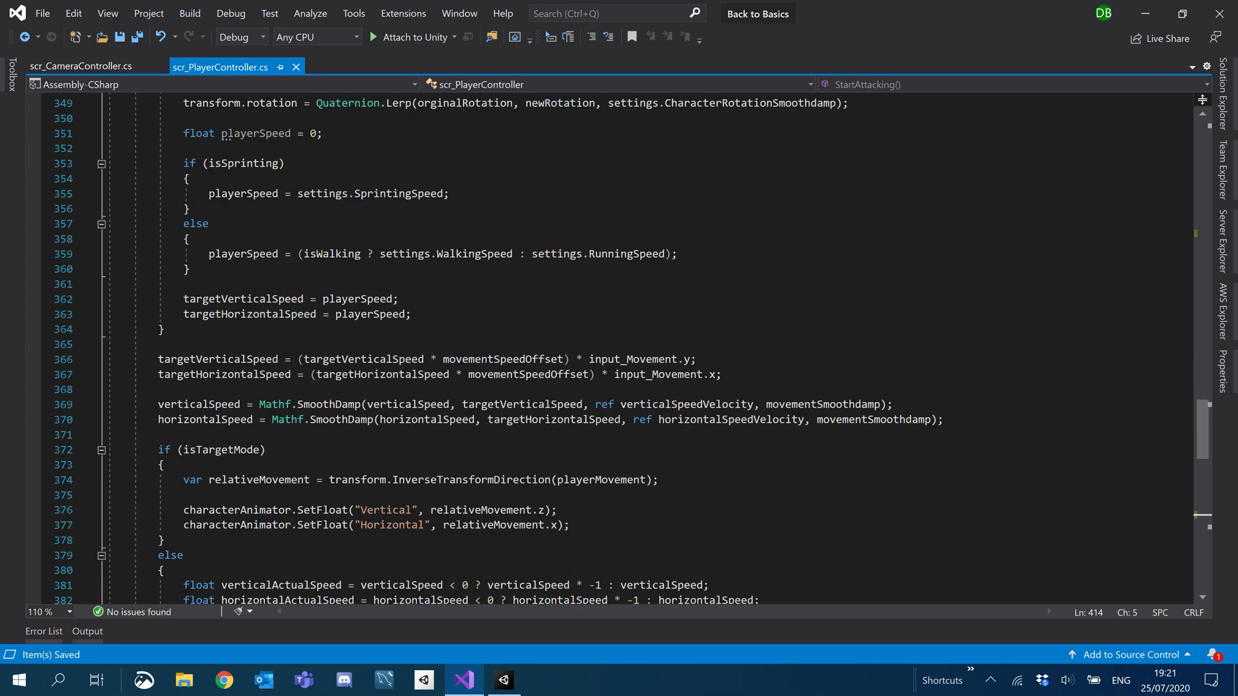
# Highlight every use of targetVerticalSpeed and playerSpeed in Movement().
pyautogui.doubleClick(218, 359)
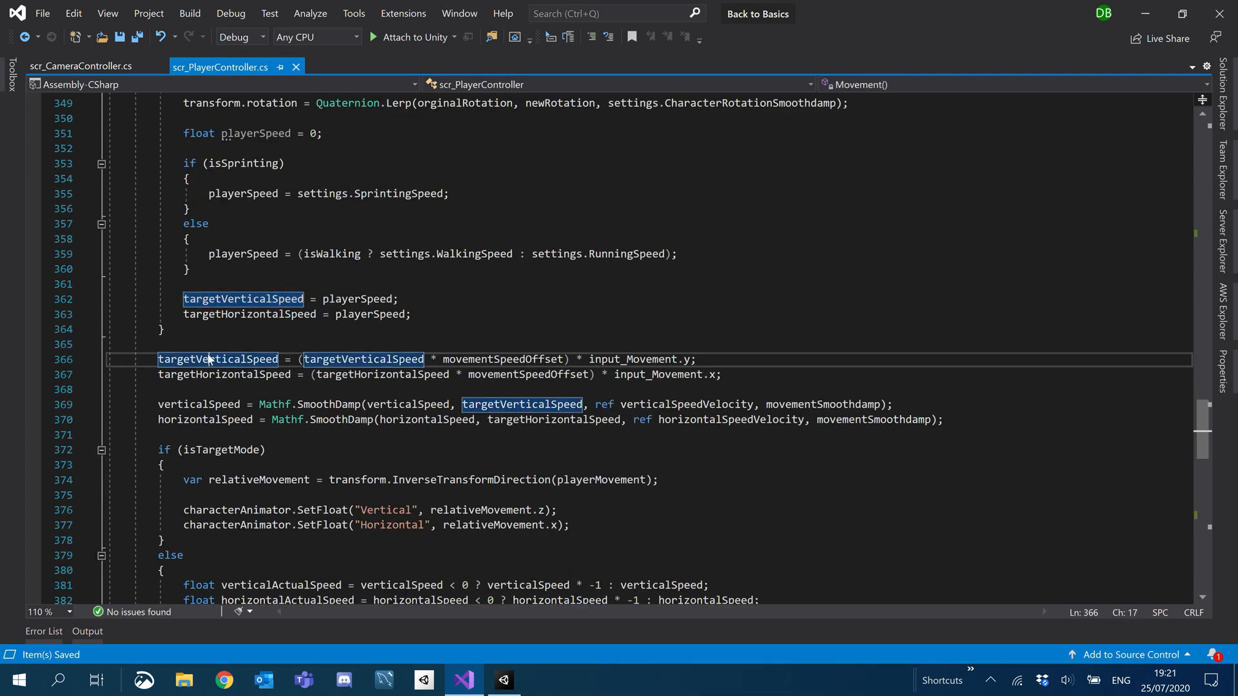
pyautogui.click(214, 374)
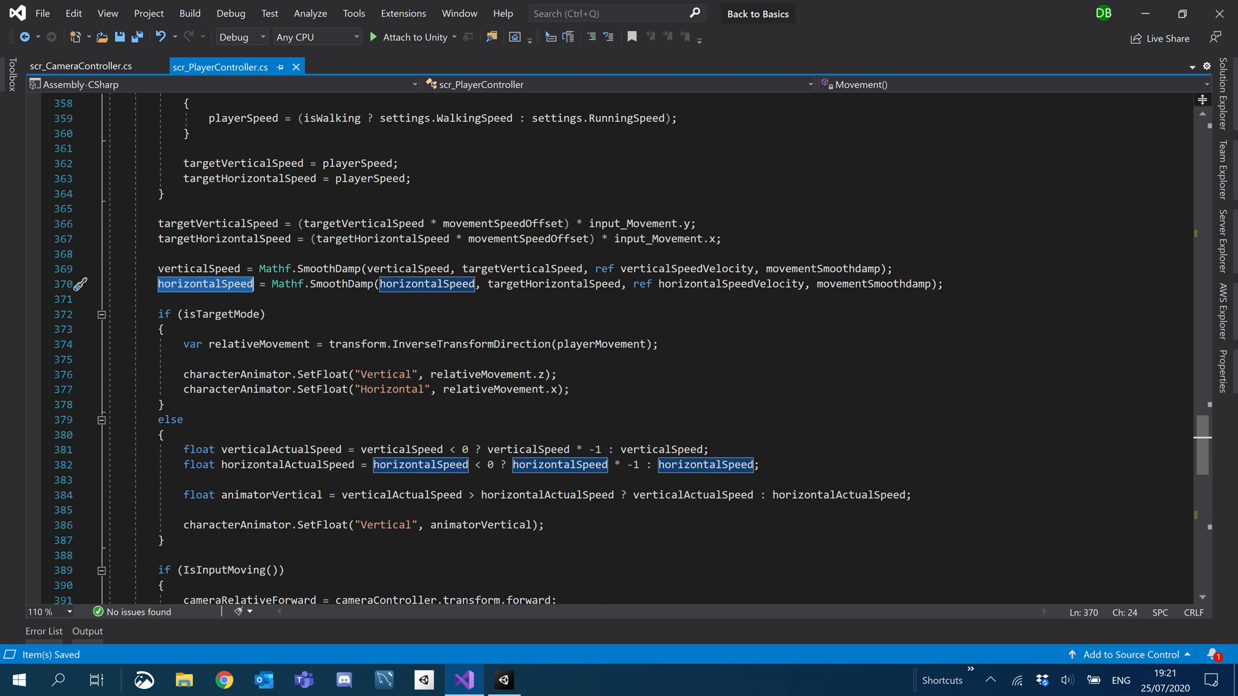
pyautogui.scroll(3)
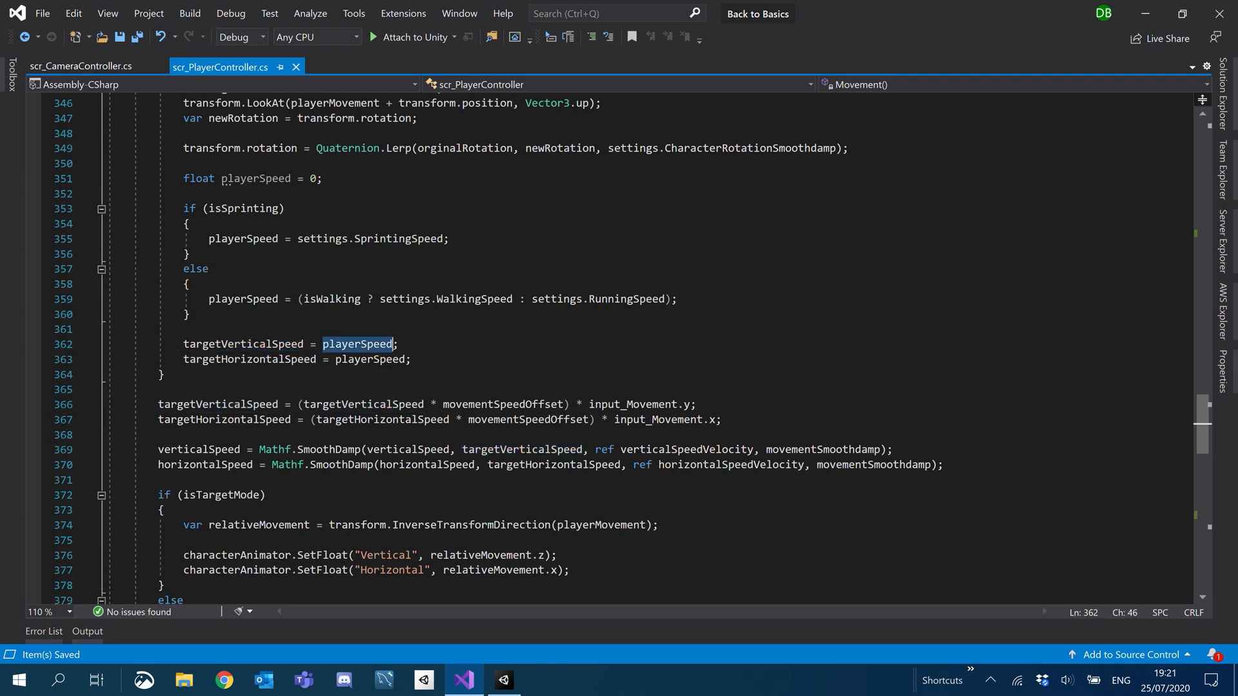
pyautogui.doubleClick(244, 298)
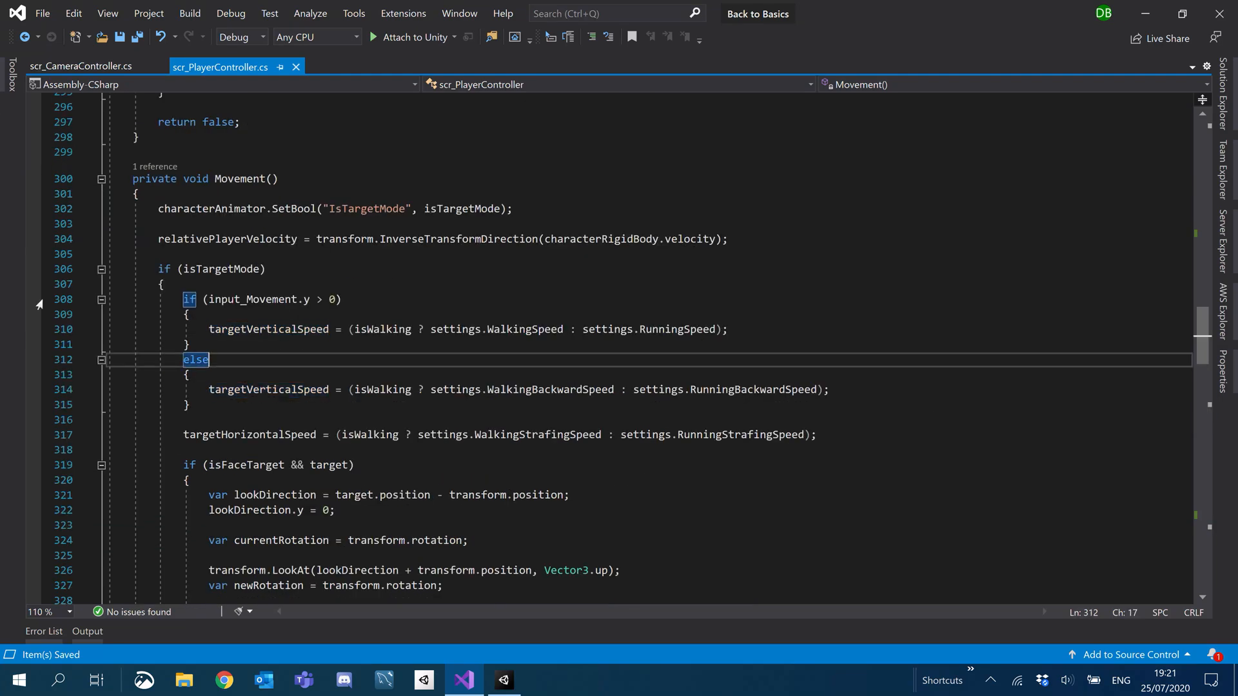
pyautogui.scroll(-3)
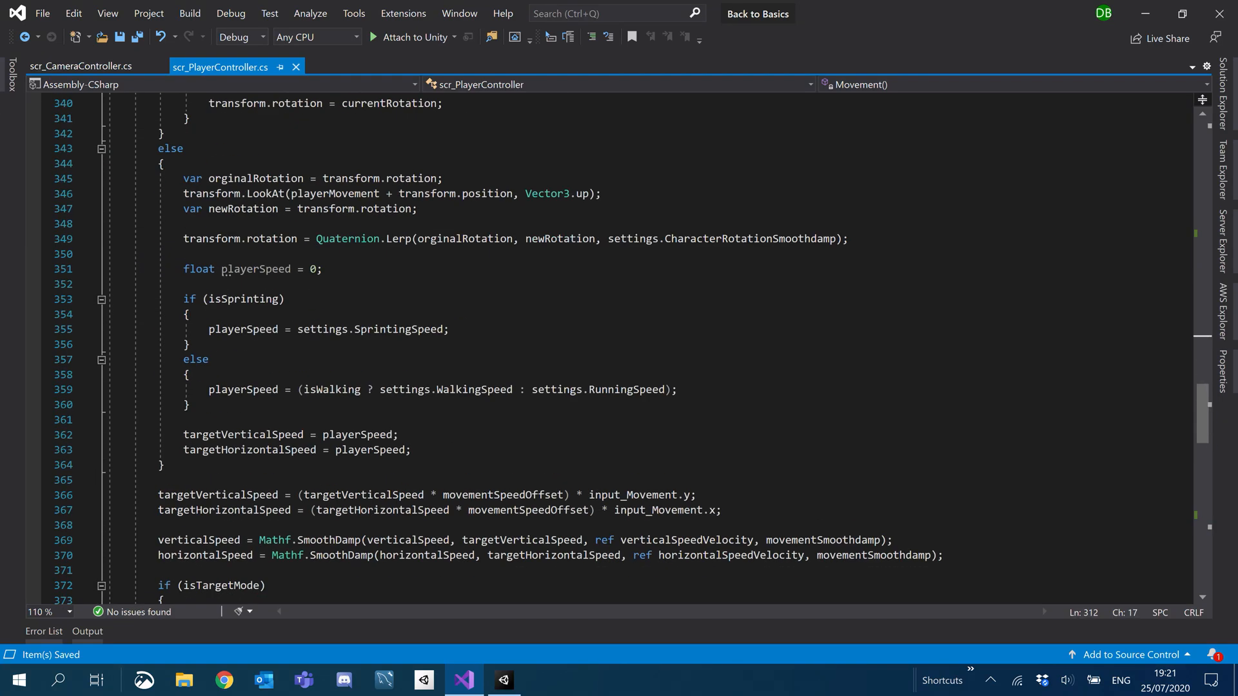
pyautogui.scroll(-3)
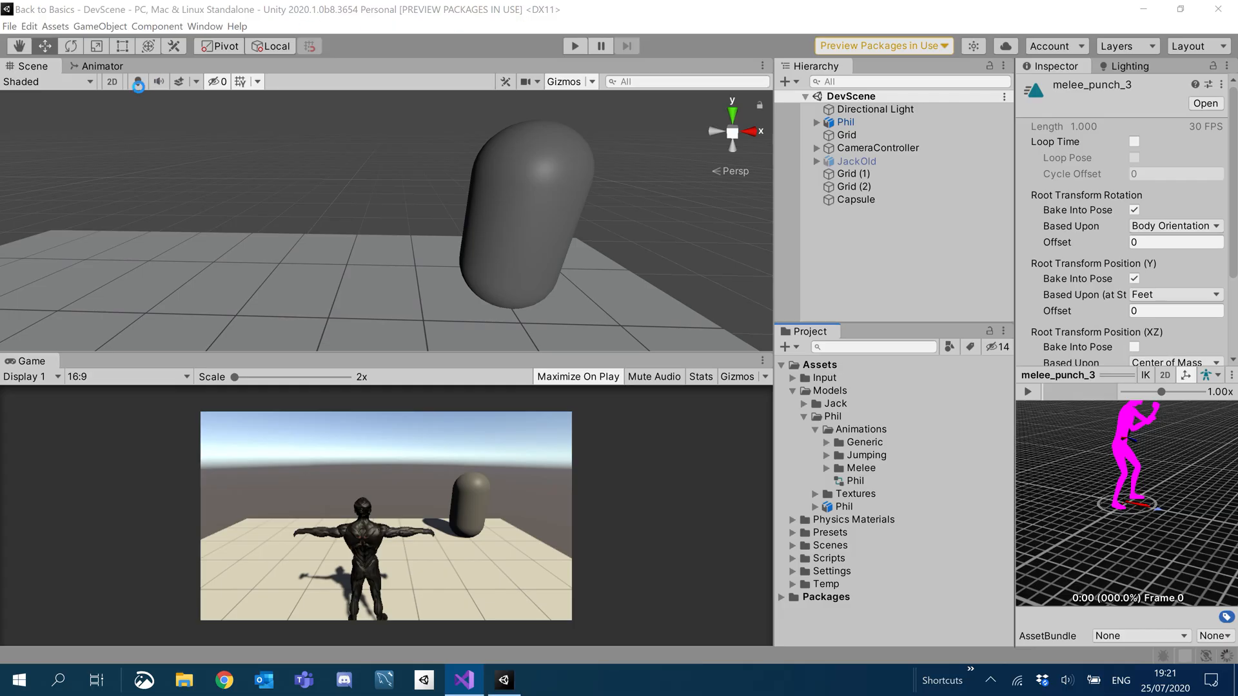
# In the Animator graph, place melee_hook_1 on Phil's Melee layer from the Melee clips.
pyautogui.click(112, 82)
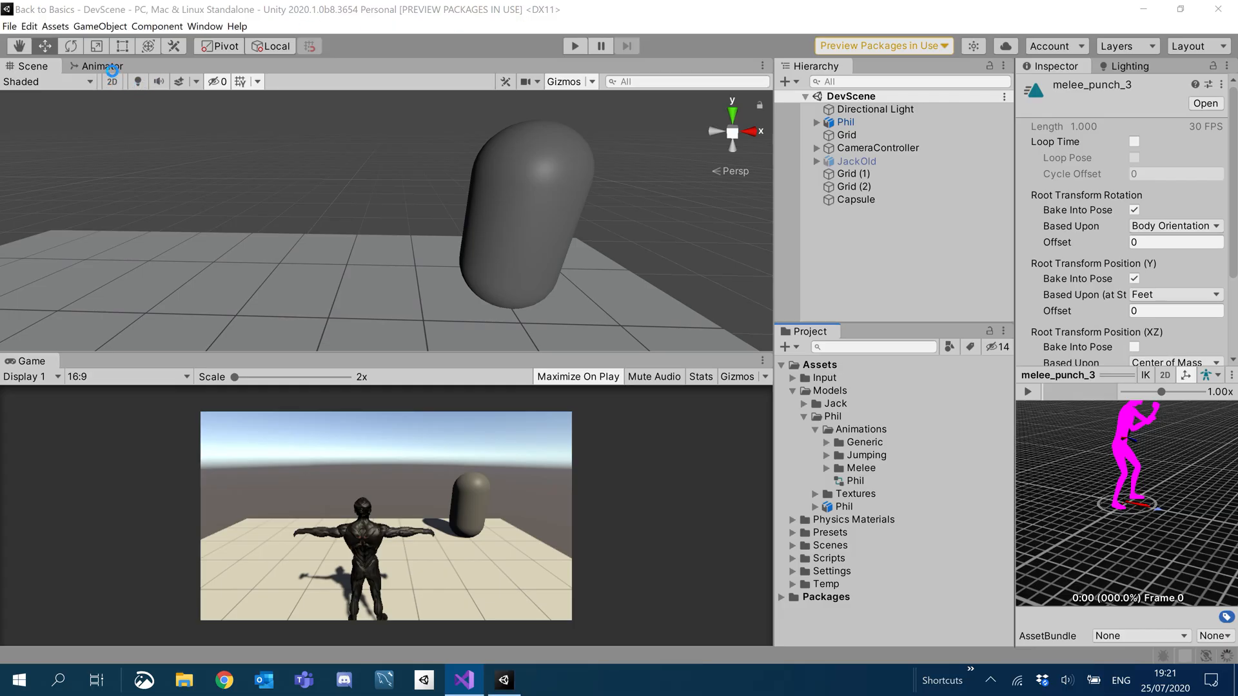
pyautogui.click(100, 66)
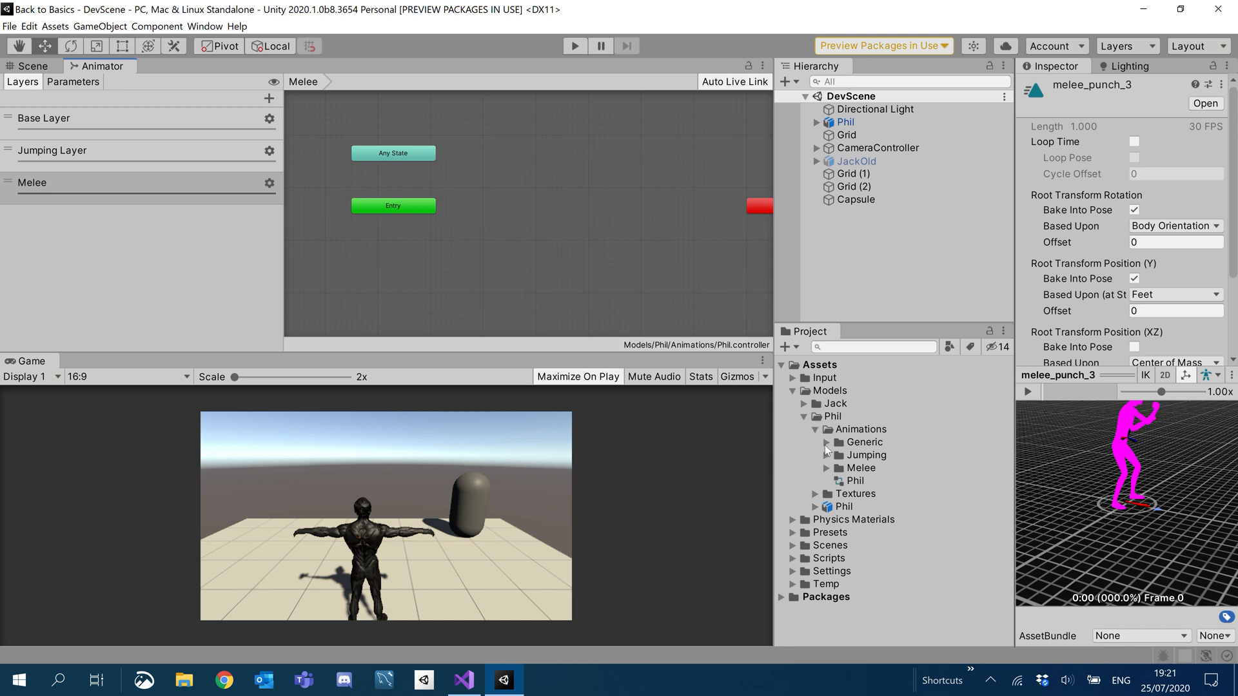
pyautogui.click(860, 467)
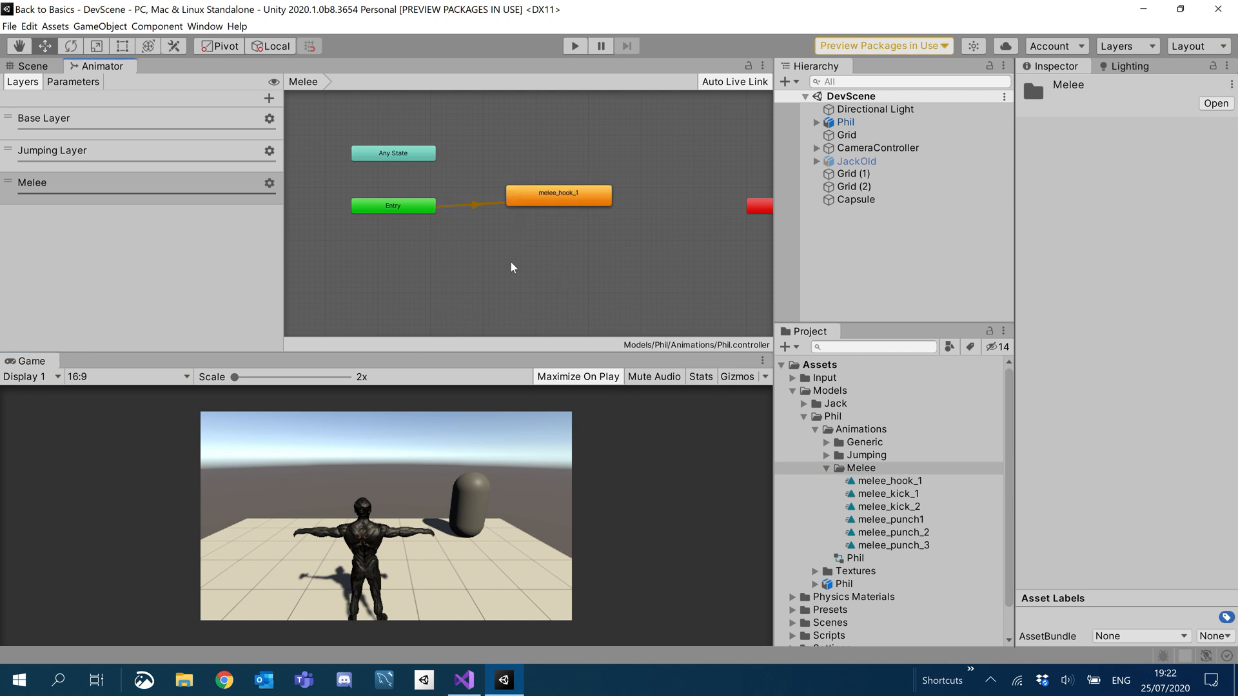
pyautogui.click(557, 195)
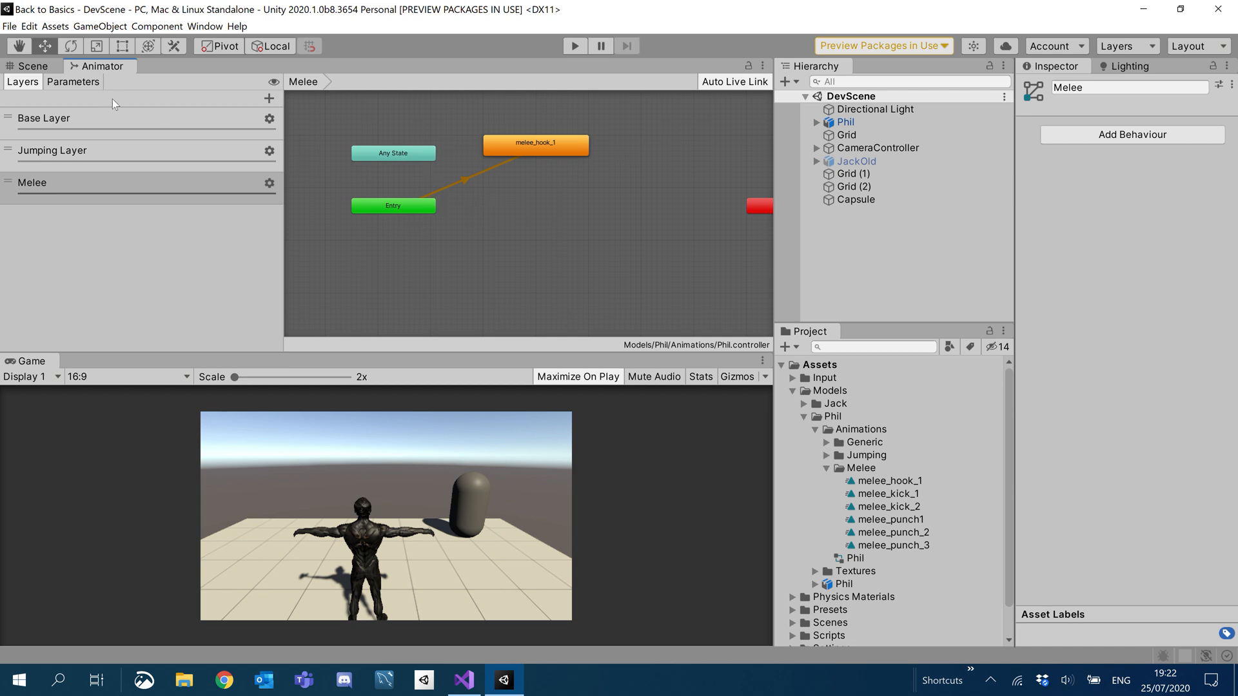
# Create a MeleeHook1 trigger and an Any State transition into melee_hook_1.
pyautogui.click(267, 98)
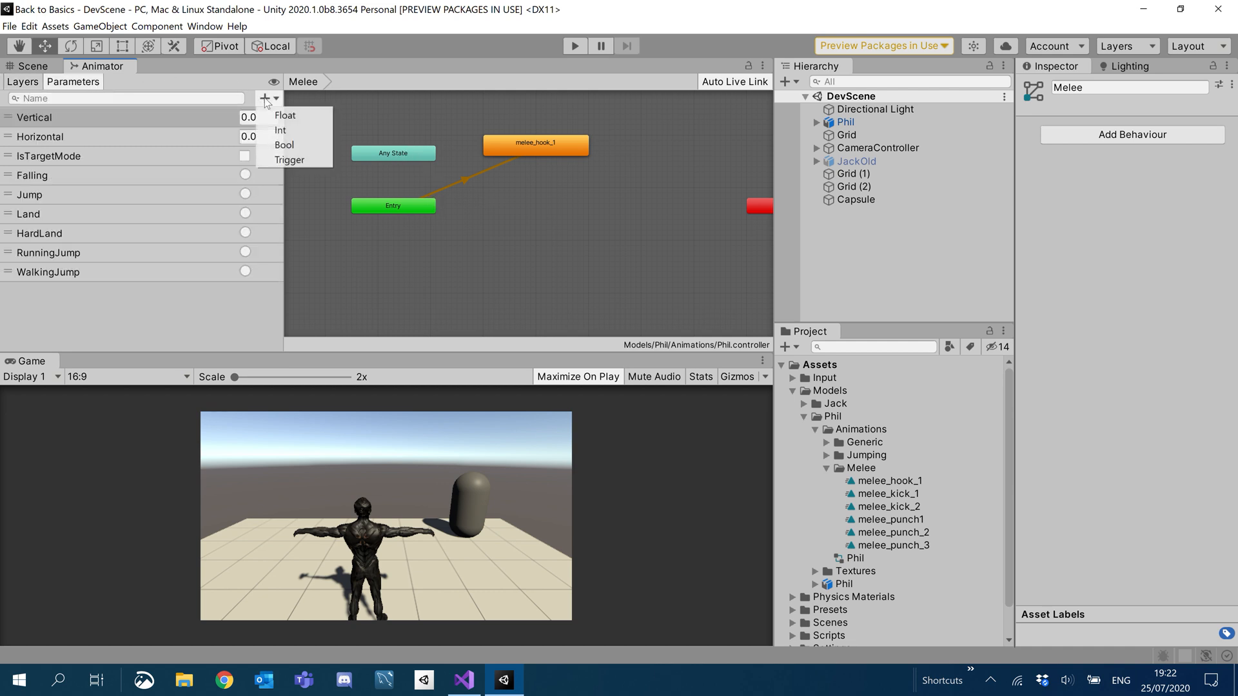
pyautogui.click(290, 159)
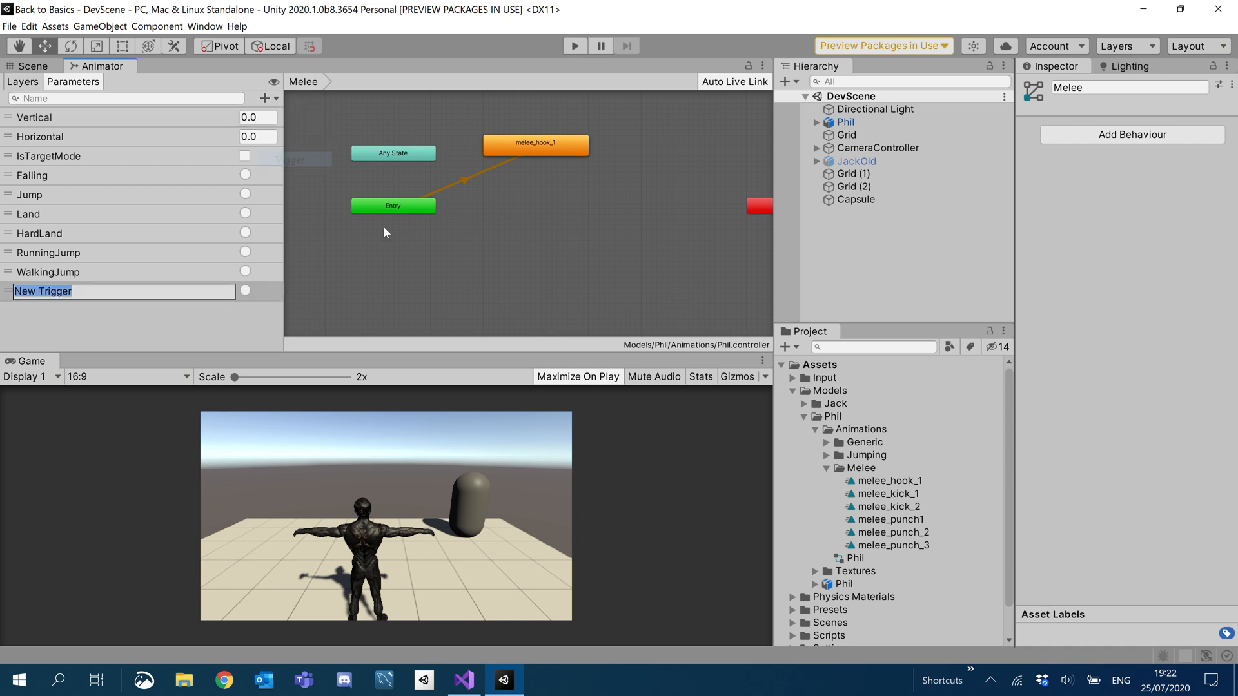
pyautogui.moveTo(362, 245)
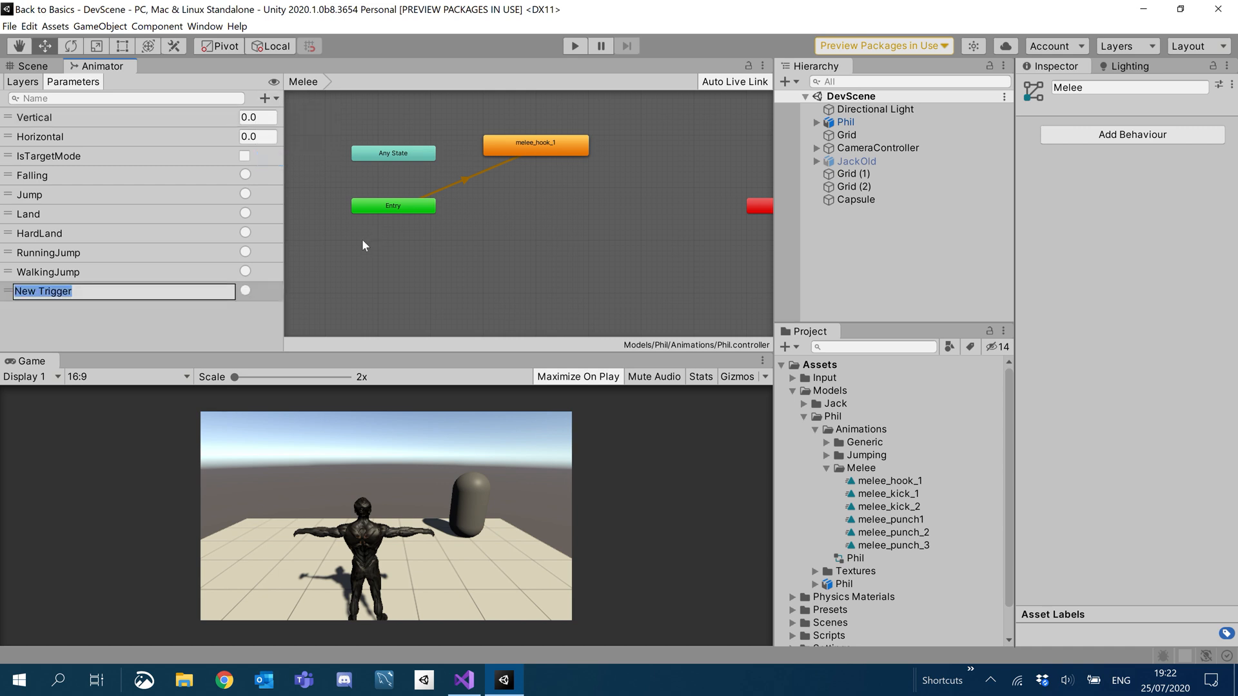
pyautogui.write('MeleeHook1')
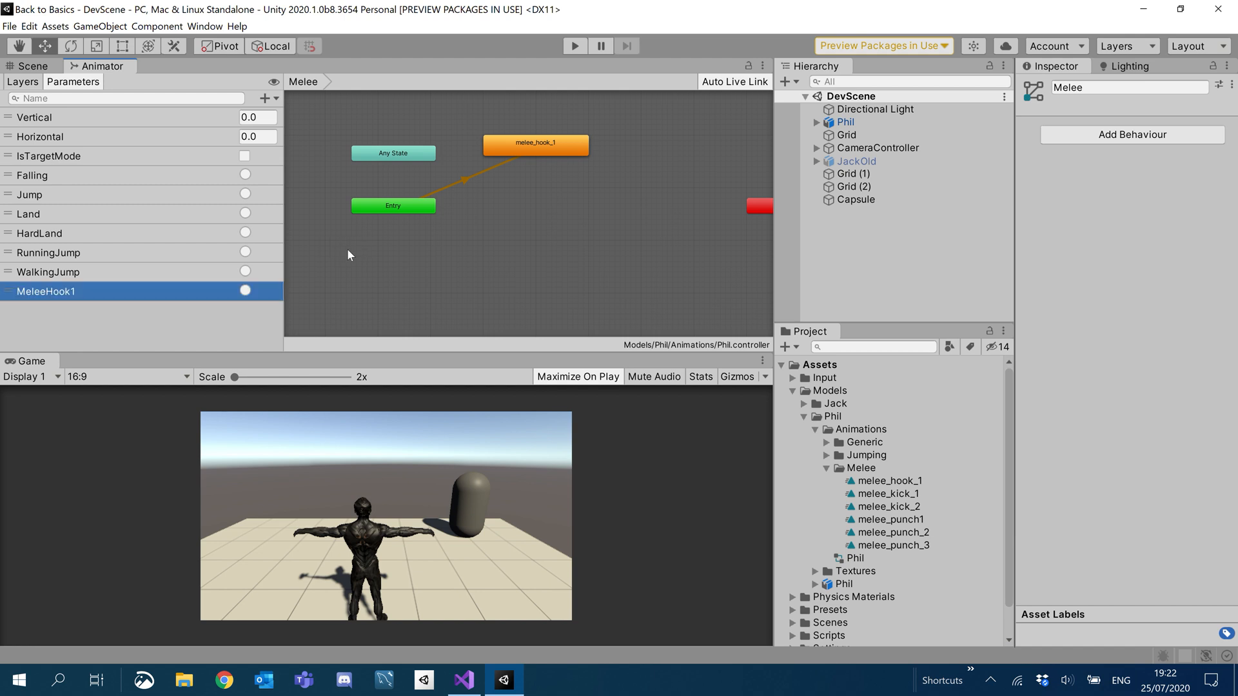
pyautogui.rightClick(393, 153)
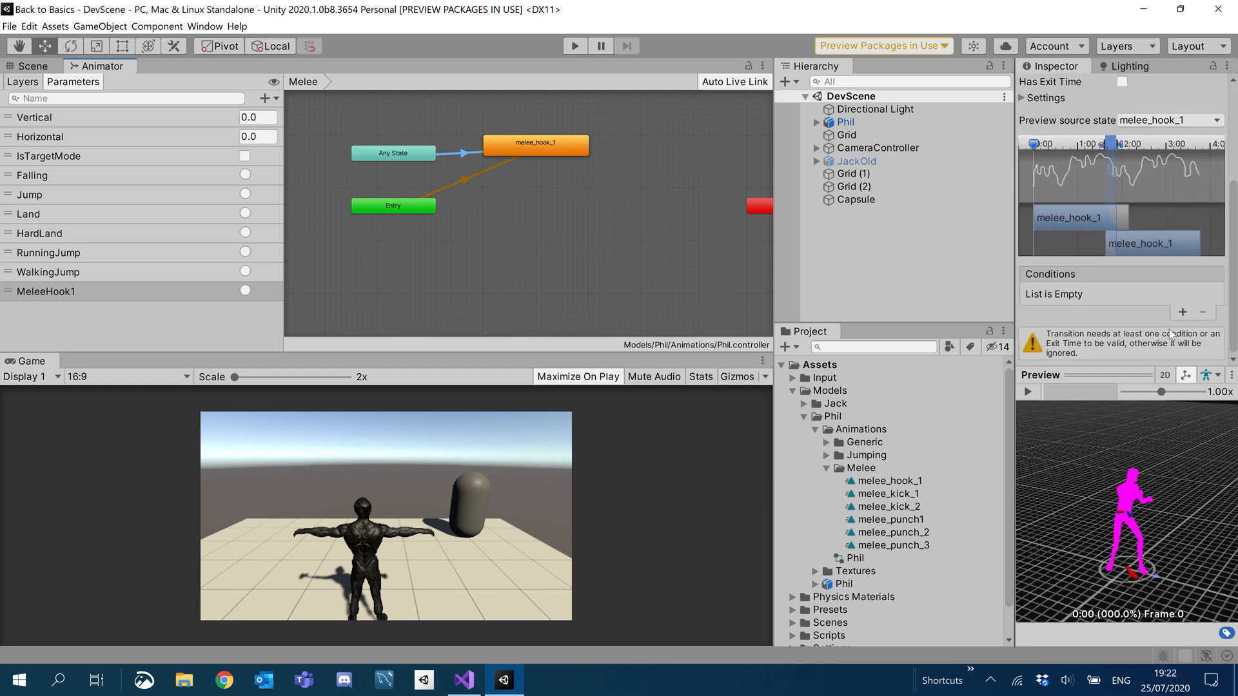
pyautogui.click(1182, 310)
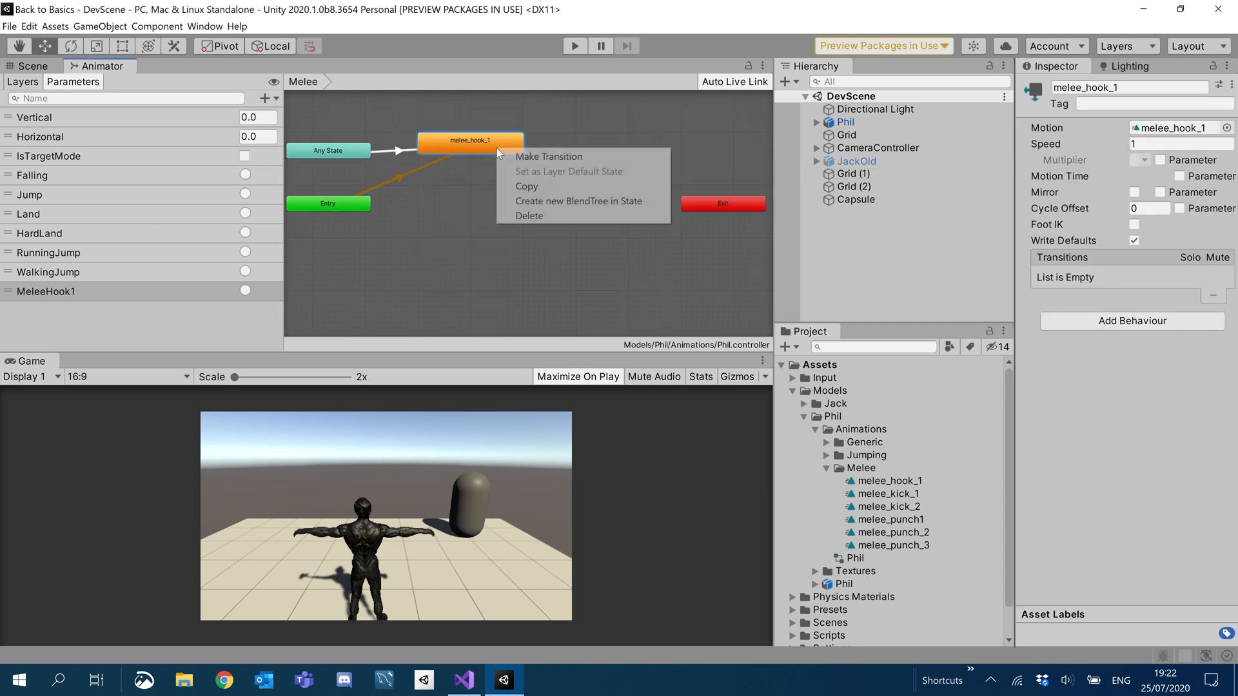
# Make a transition from melee_hook_1 to Exit.
pyautogui.rightClick(742, 208)
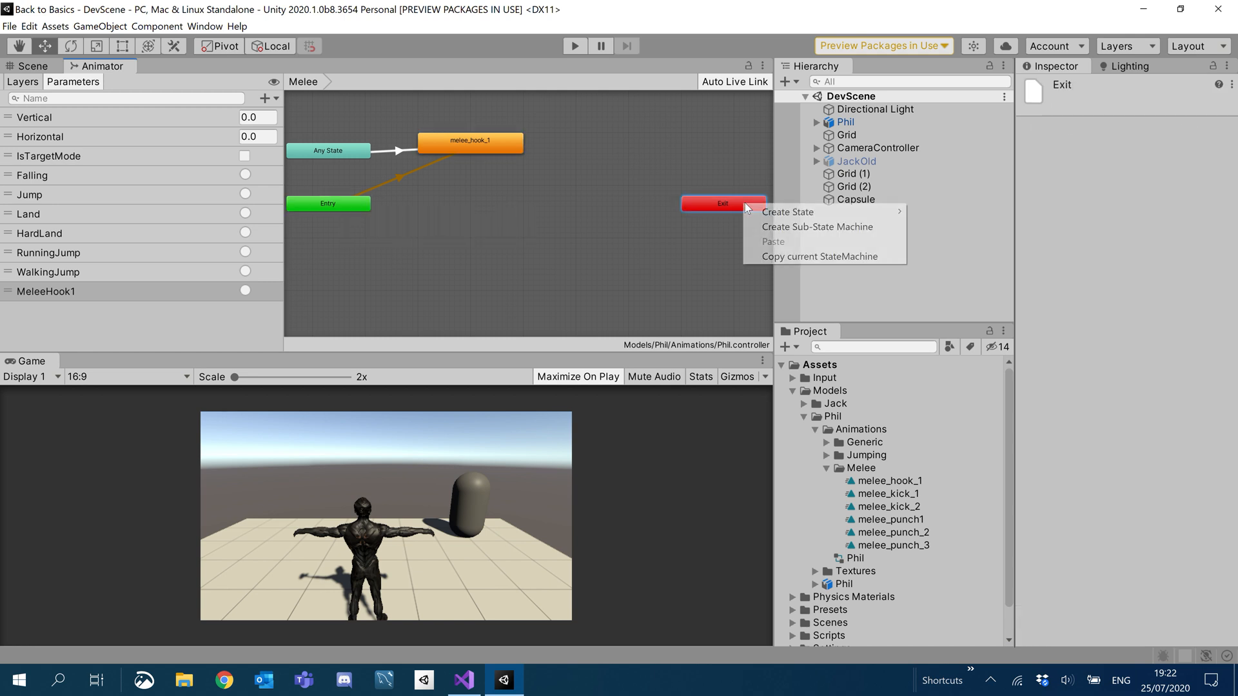
pyautogui.rightClick(471, 141)
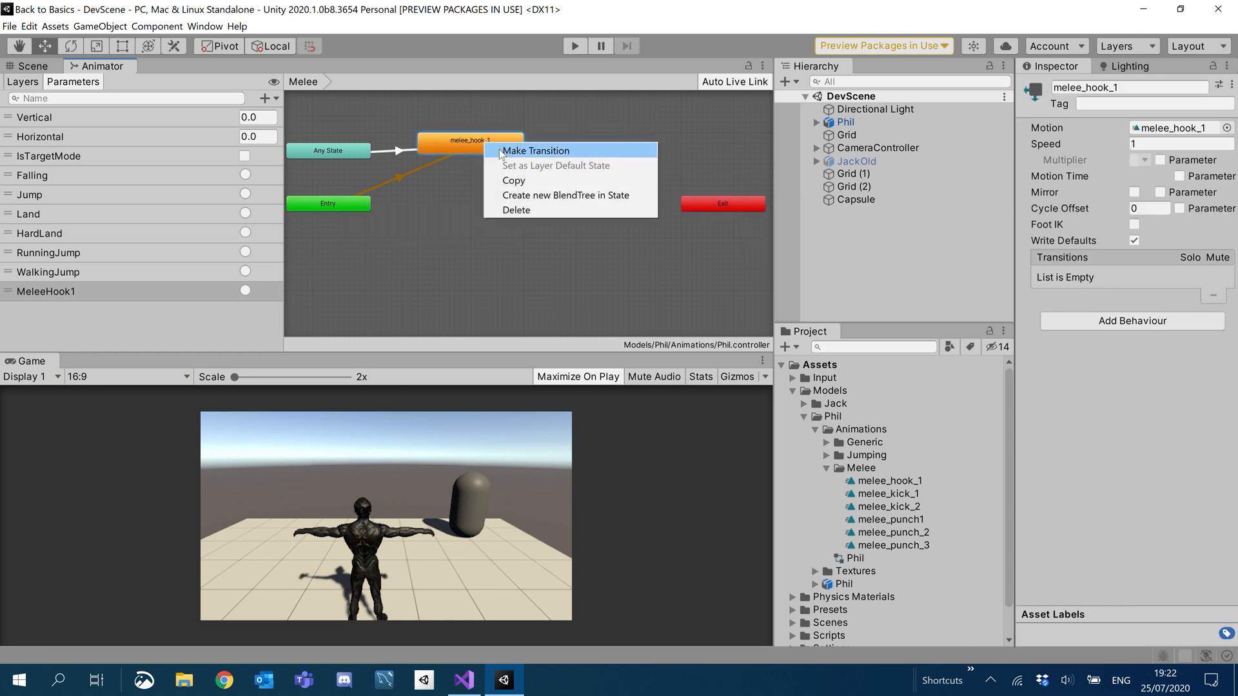
pyautogui.click(536, 151)
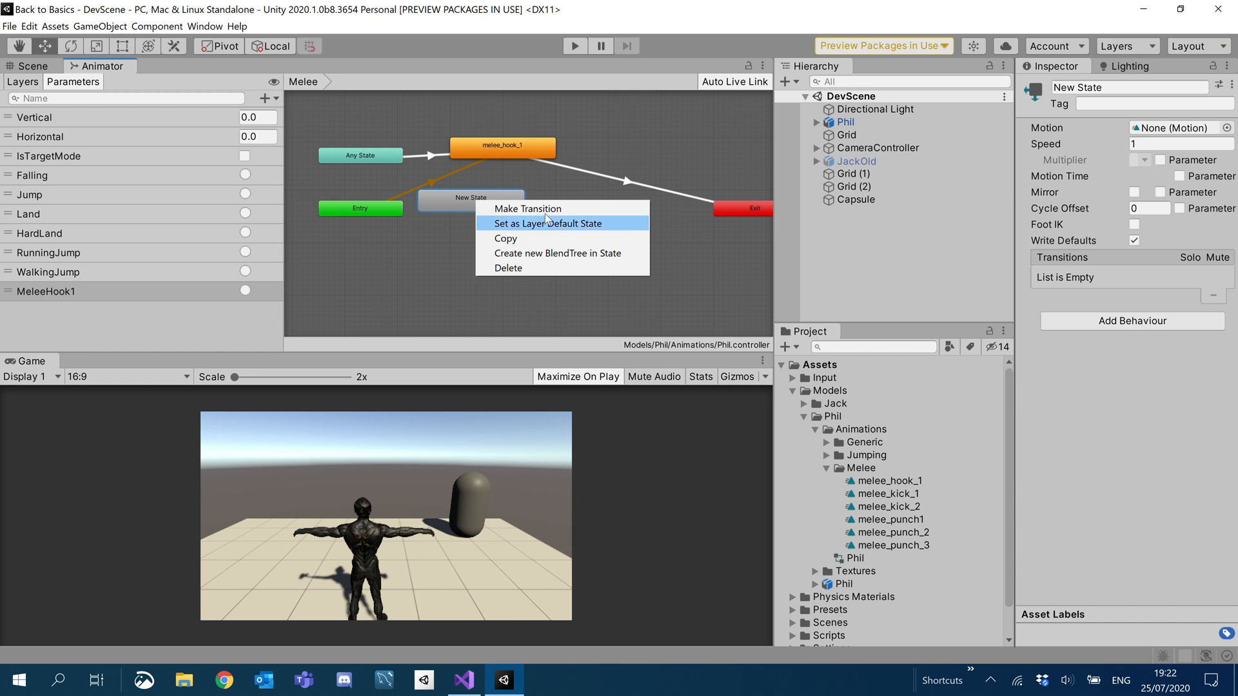
# Set an empty New State as the Melee layer default and connect it to Exit.
pyautogui.click(548, 223)
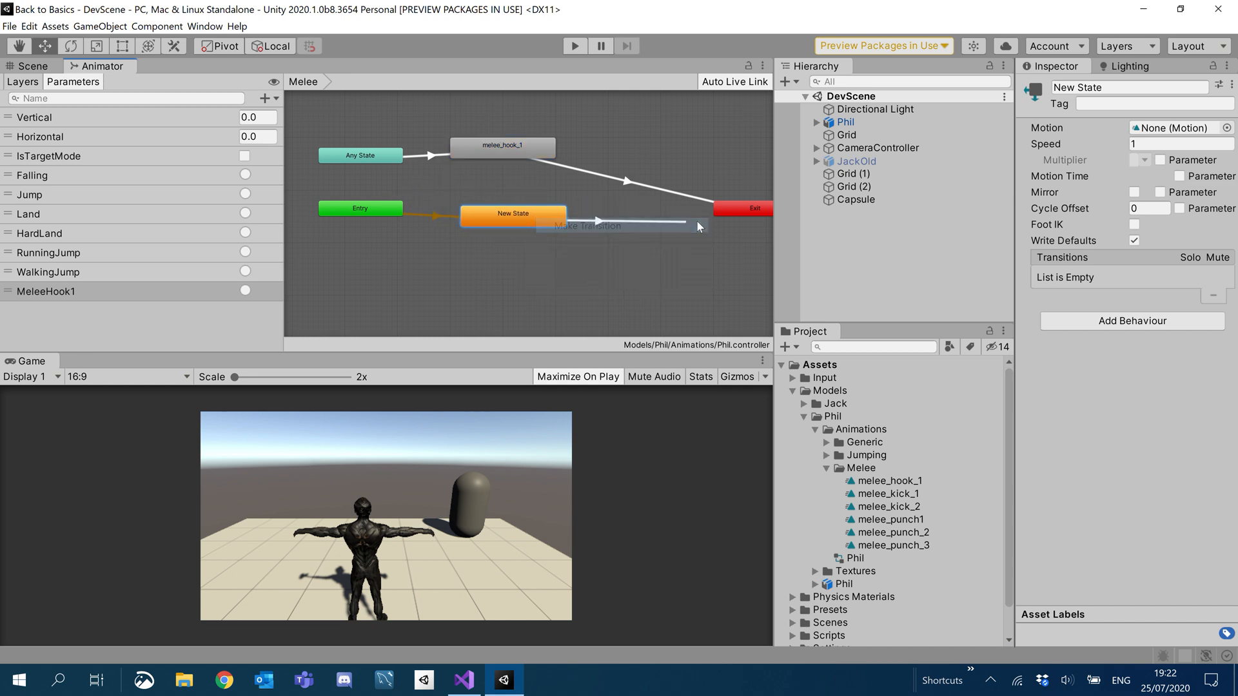
pyautogui.click(695, 226)
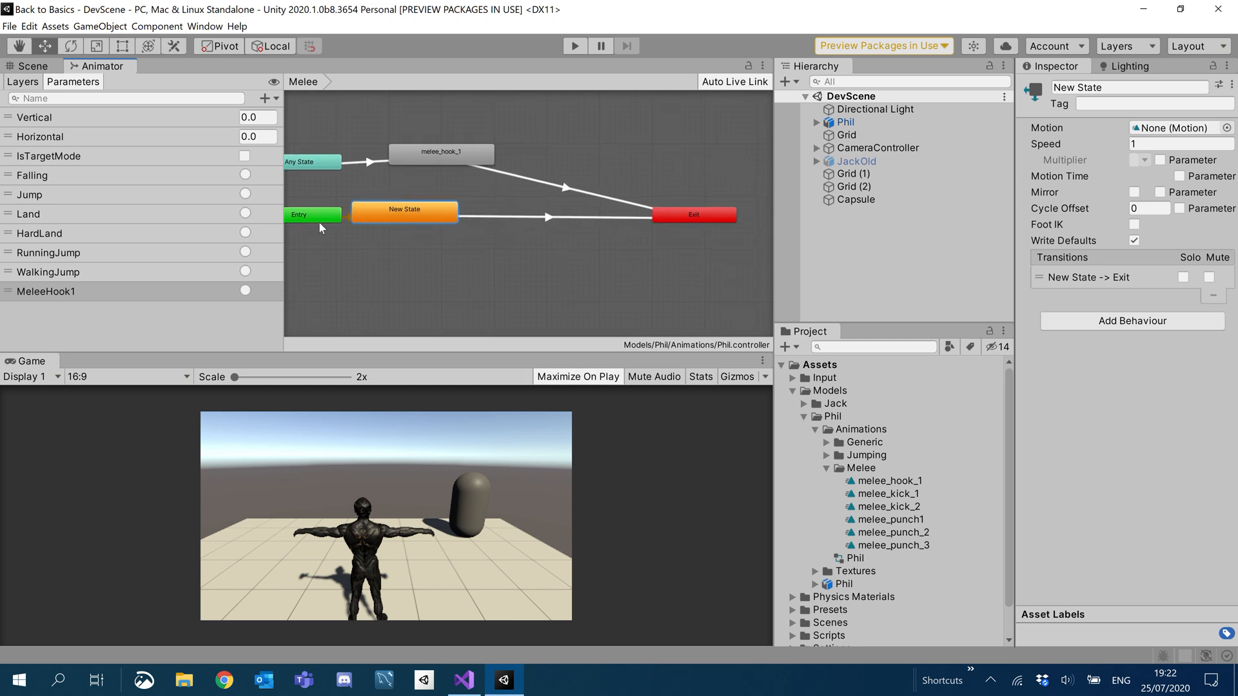
pyautogui.moveTo(404, 209); pyautogui.dragTo(446, 209)
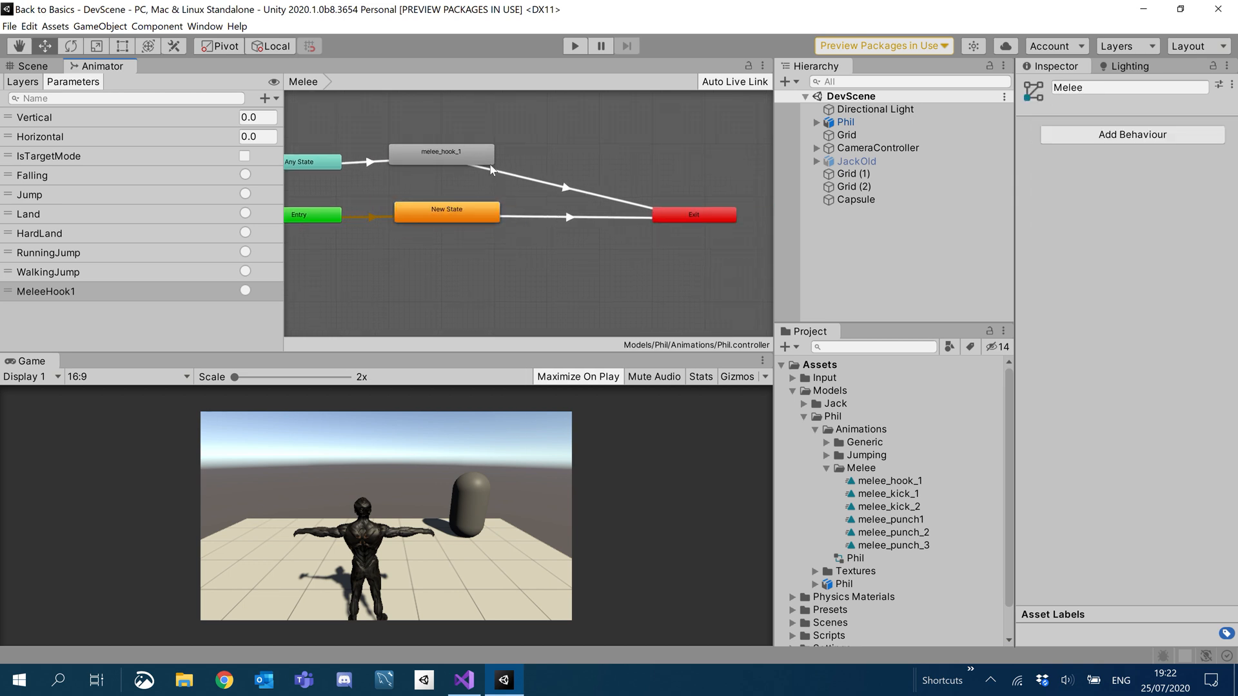
pyautogui.click(441, 164)
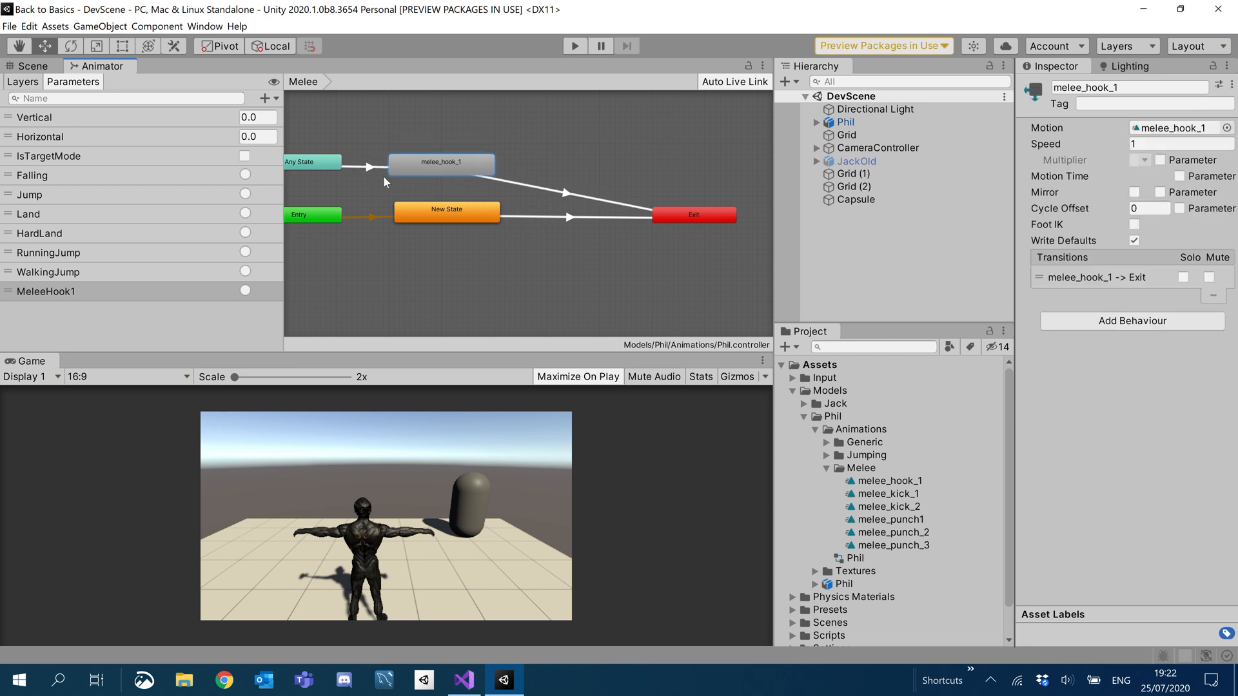
pyautogui.click(363, 167)
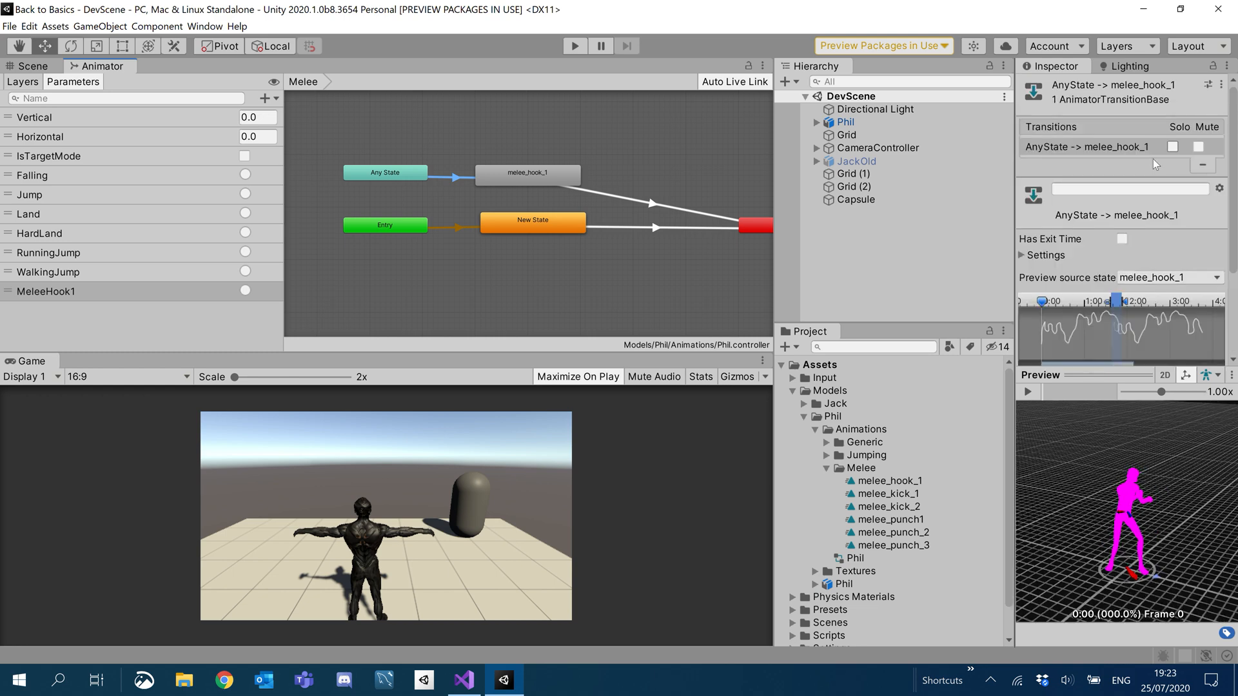
# Turn off exit time on the transition and drag the Melee layer's Weight slider.
pyautogui.click(1027, 391)
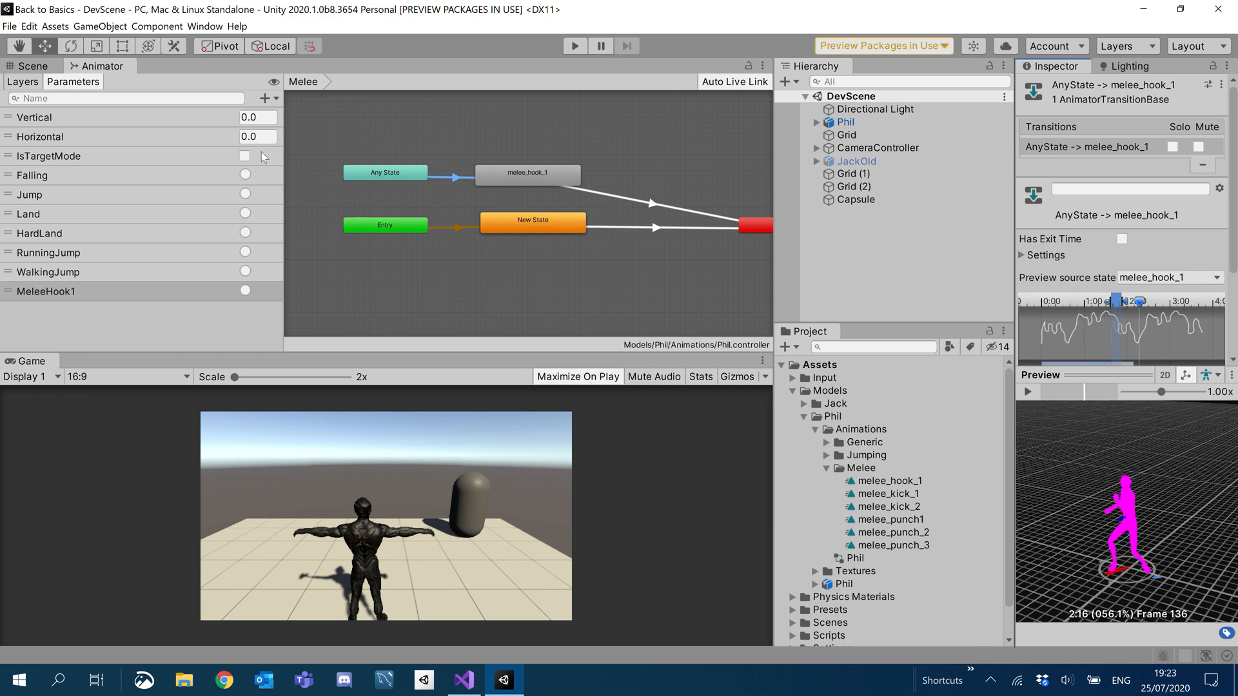
pyautogui.click(22, 81)
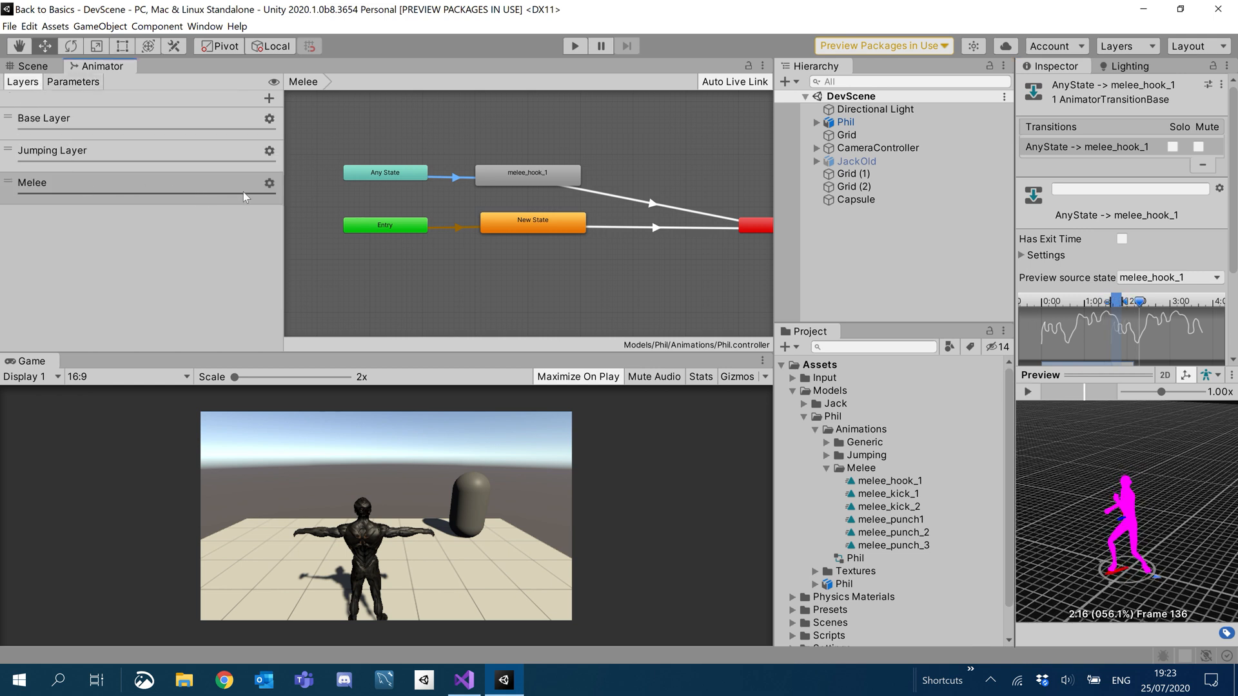
pyautogui.click(268, 184)
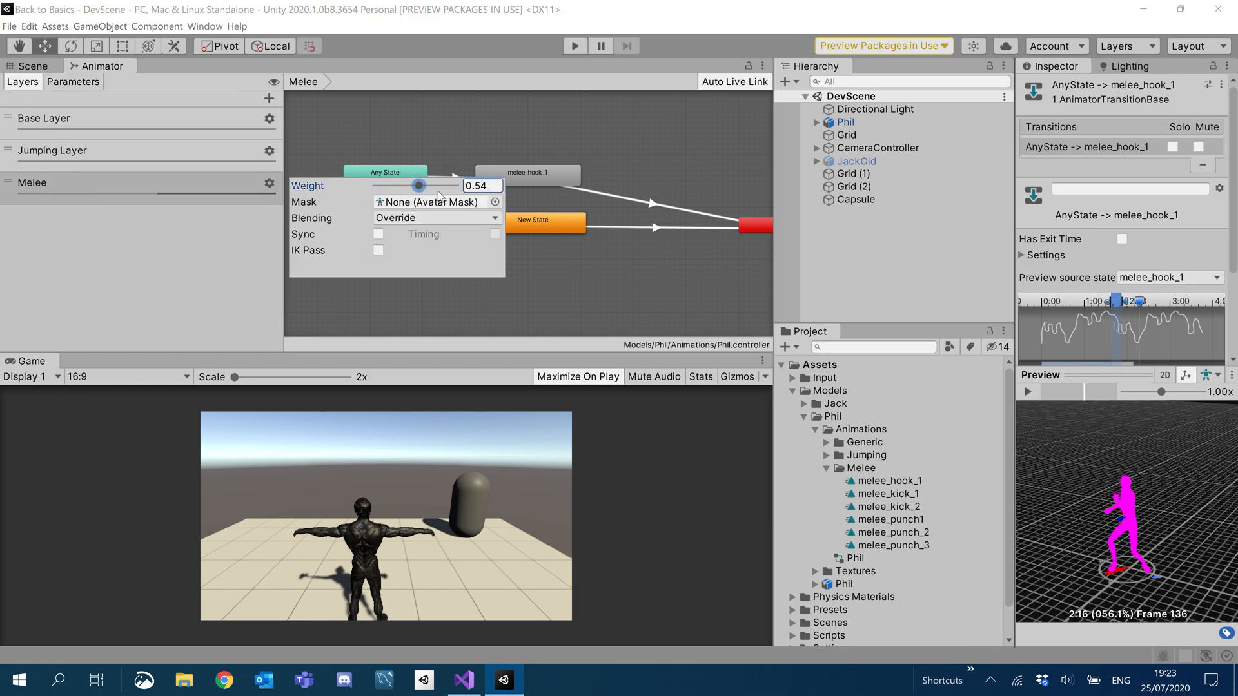
pyautogui.moveTo(418, 185); pyautogui.dragTo(457, 185)
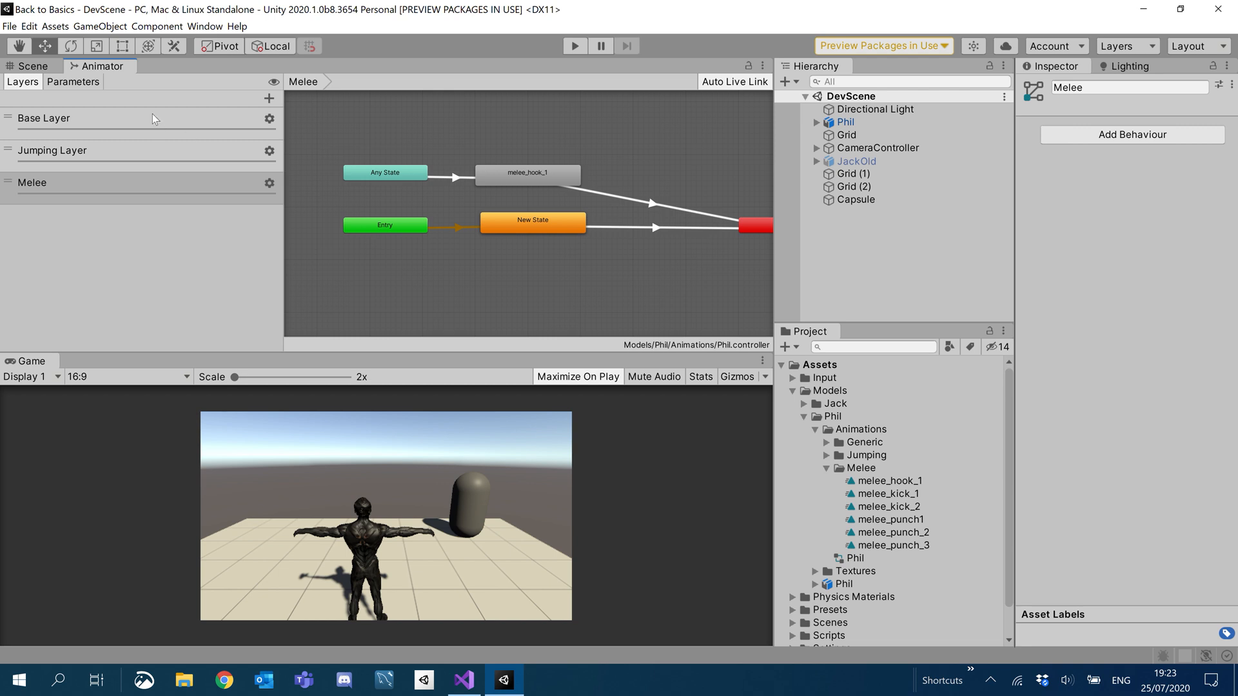
pyautogui.moveTo(232, 74)
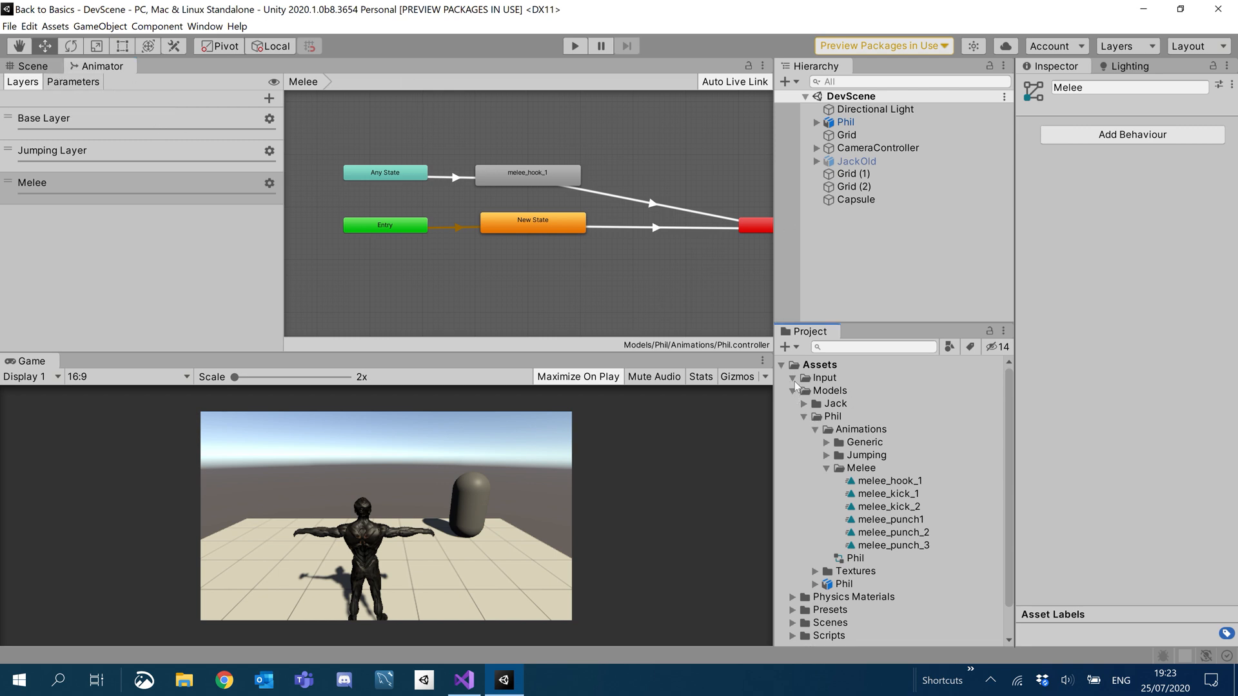
# Open PlayerInputActions and add a Fire1 action with an empty binding to the Actions map.
pyautogui.click(792, 377)
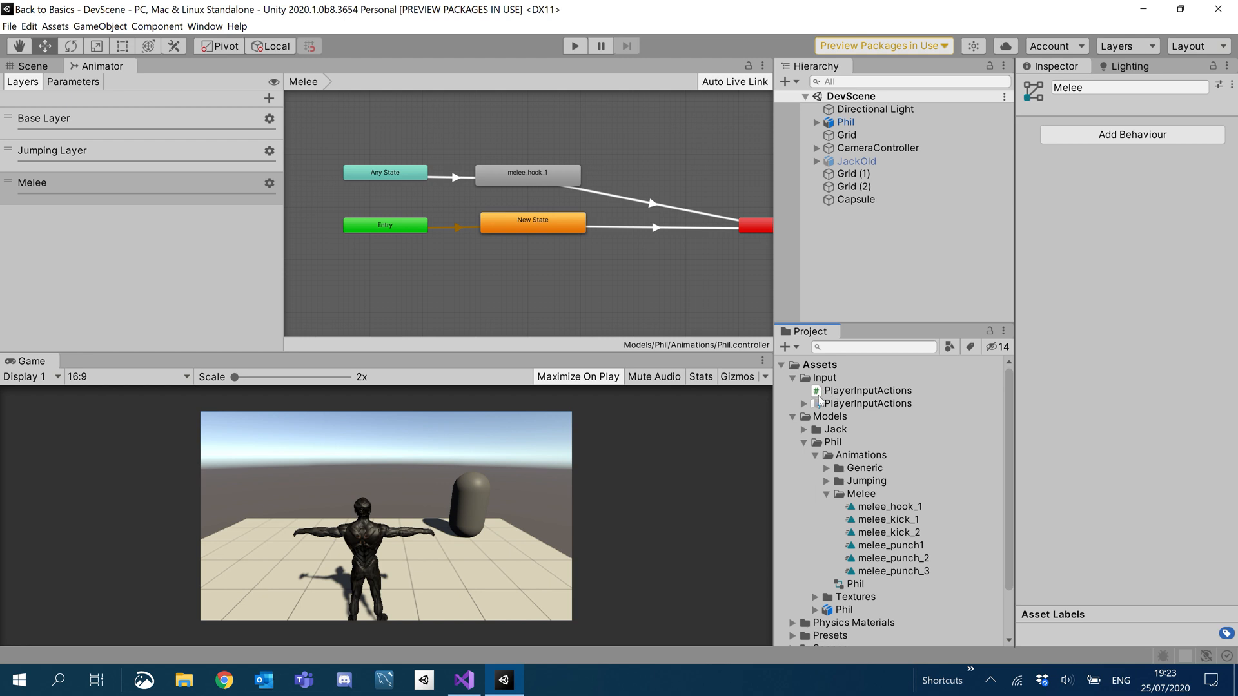
pyautogui.doubleClick(867, 403)
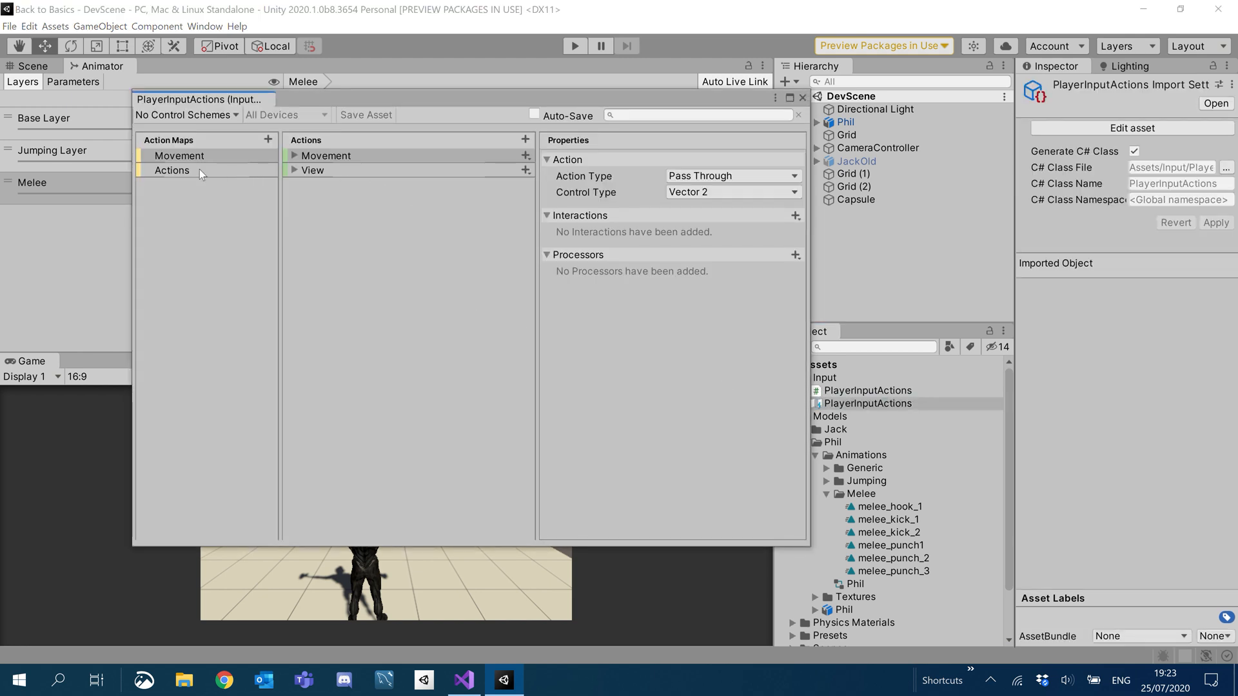
pyautogui.click(172, 170)
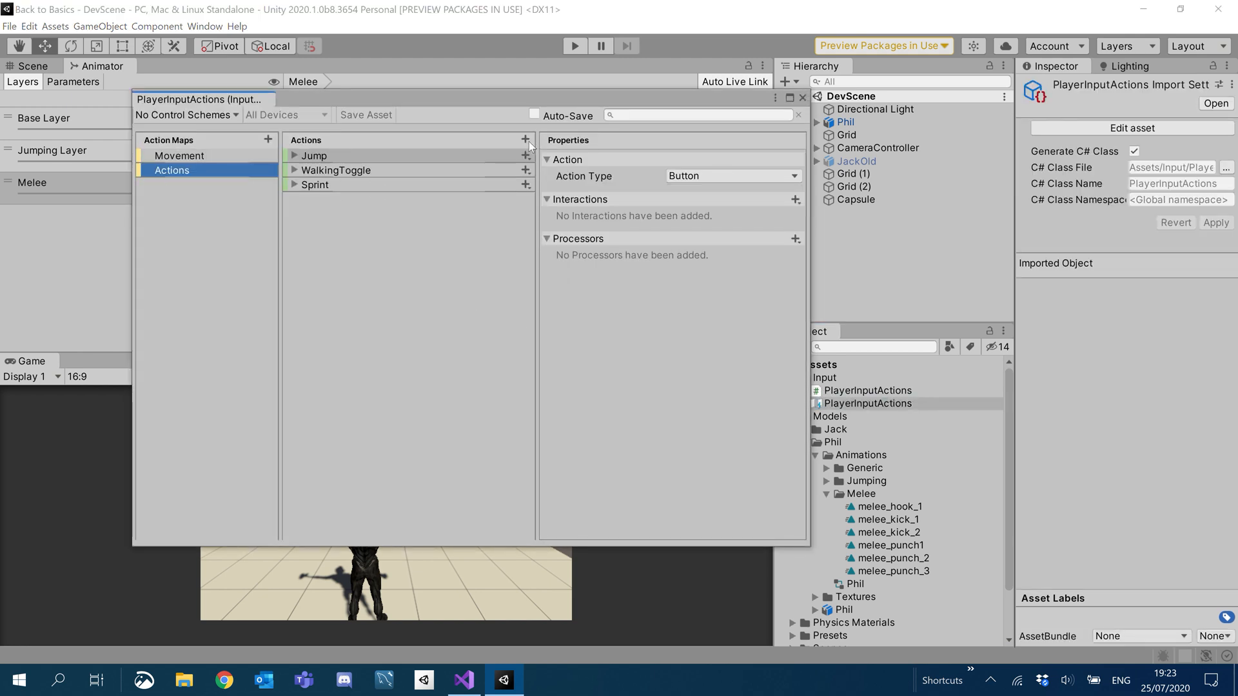
pyautogui.click(525, 141)
pyautogui.write('Fire1')
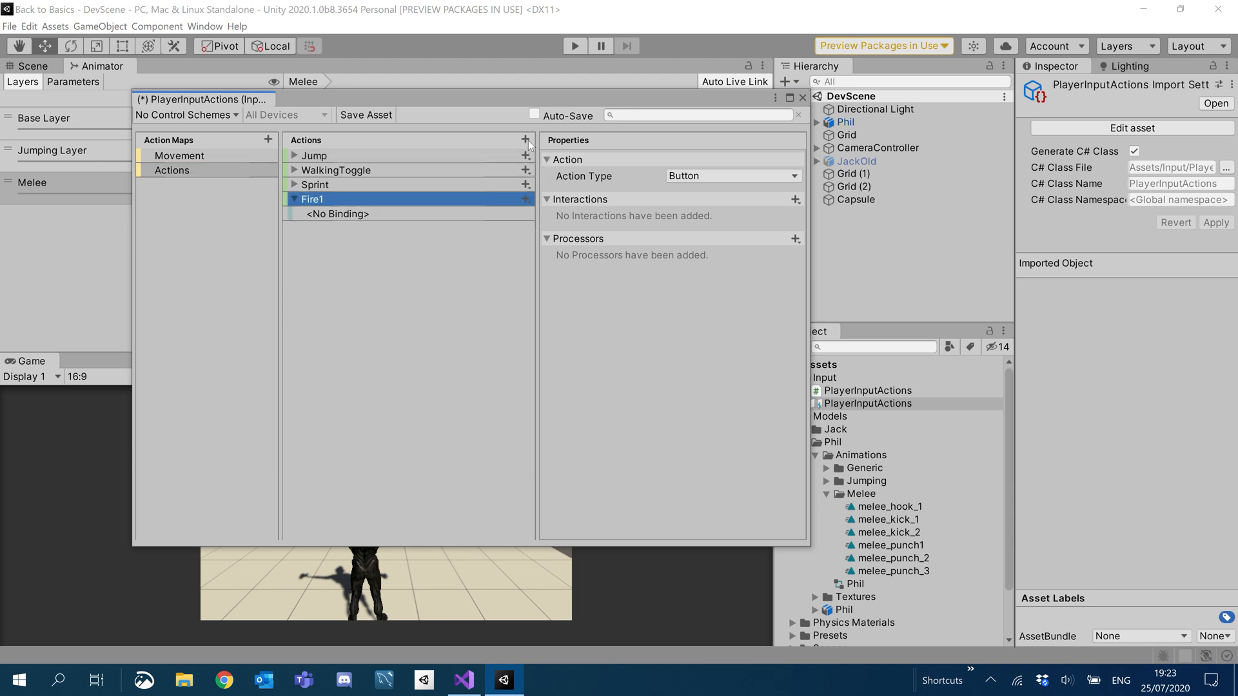
pyautogui.click(338, 214)
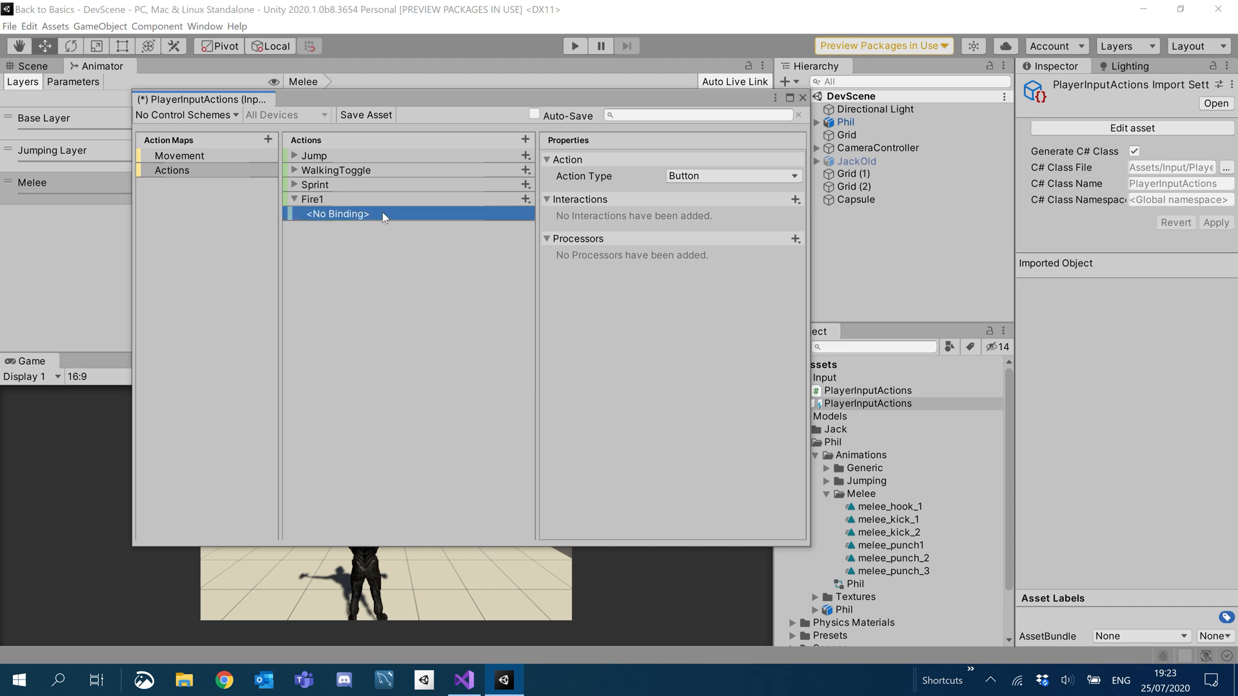
pyautogui.click(337, 214)
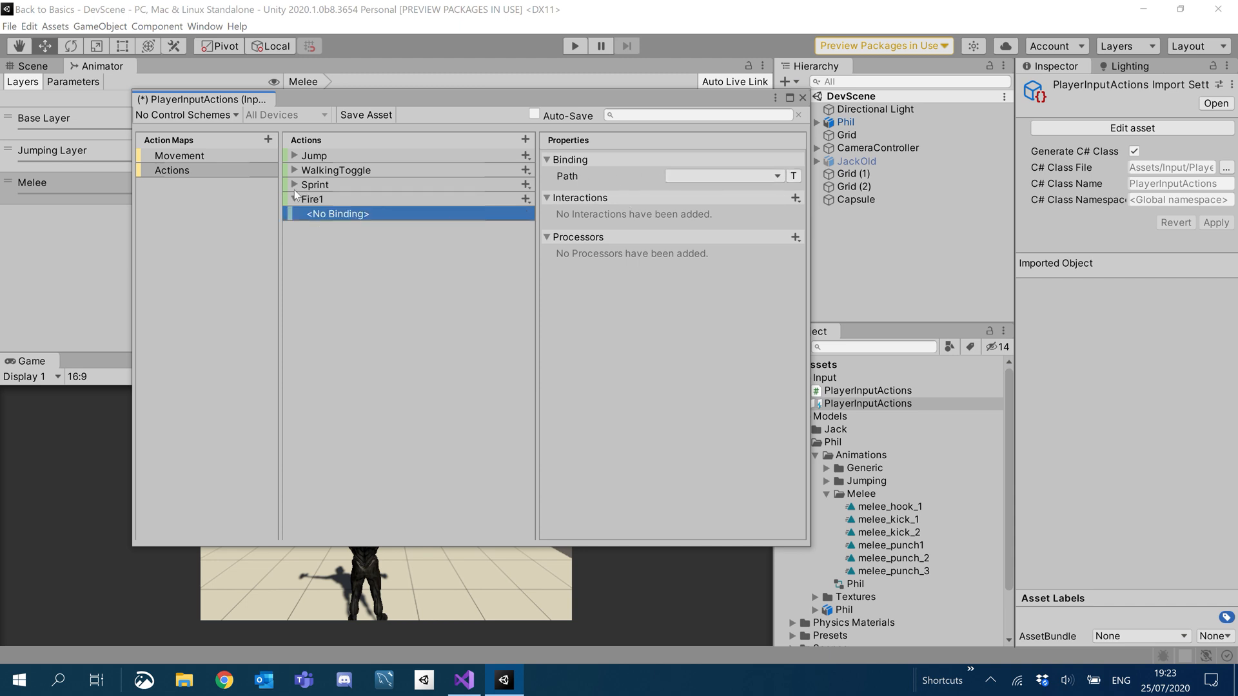
# Set Fire1's binding path to Left Button [Mouse] and save PlayerInputActions.
pyautogui.click(775, 176)
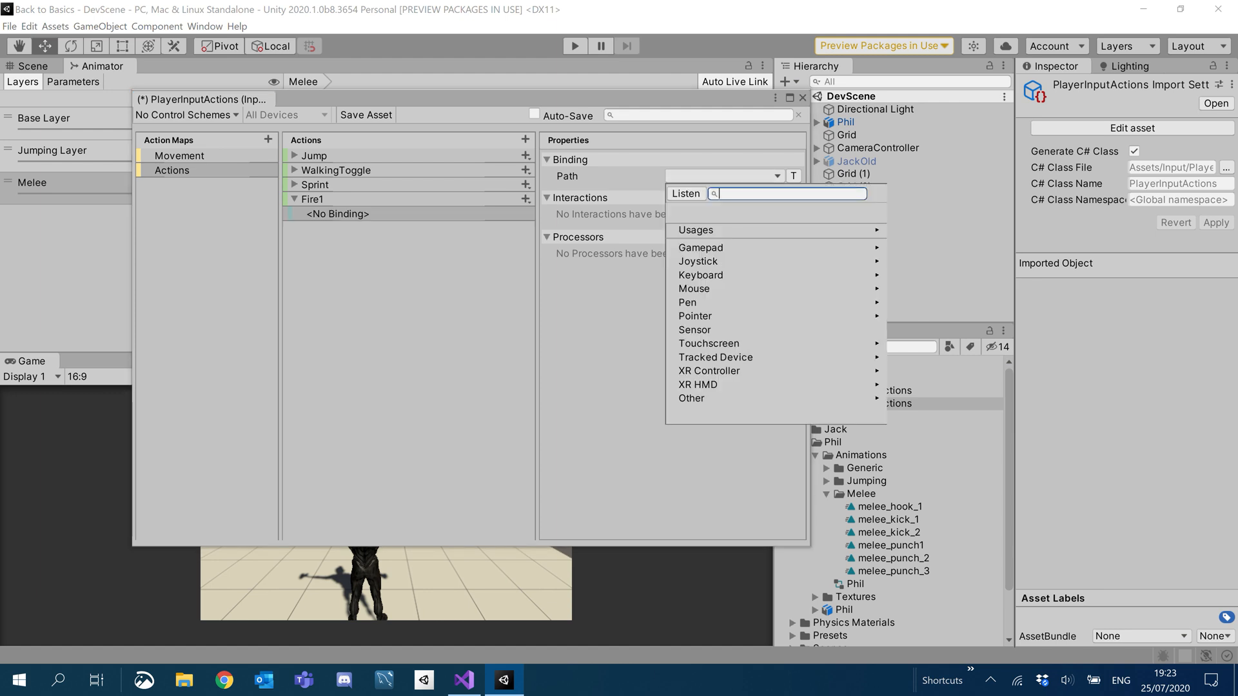
pyautogui.write('left')
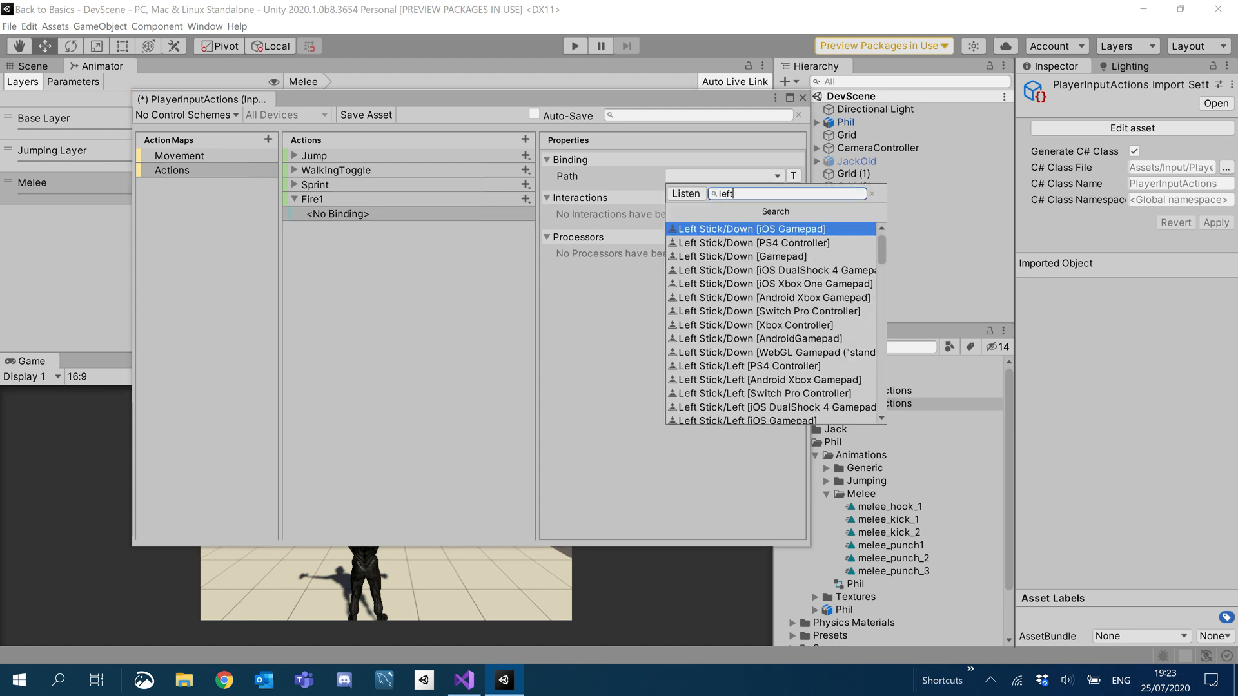
pyautogui.write('cl')
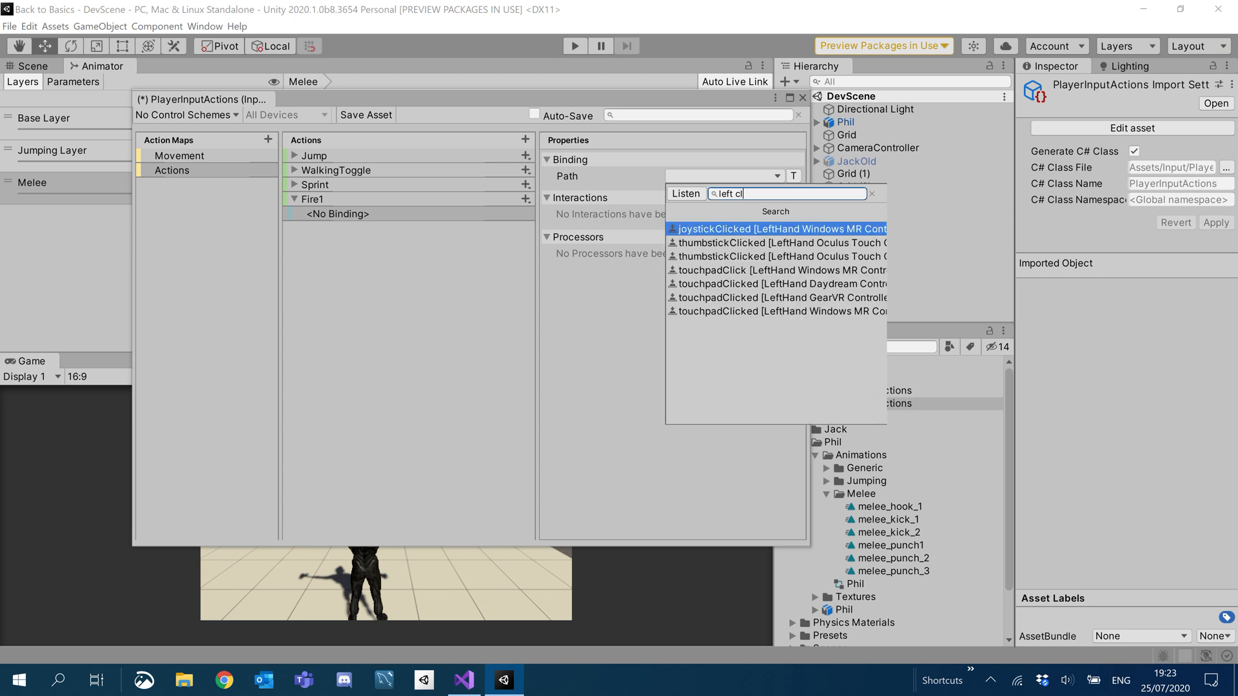
pyautogui.write('ck')
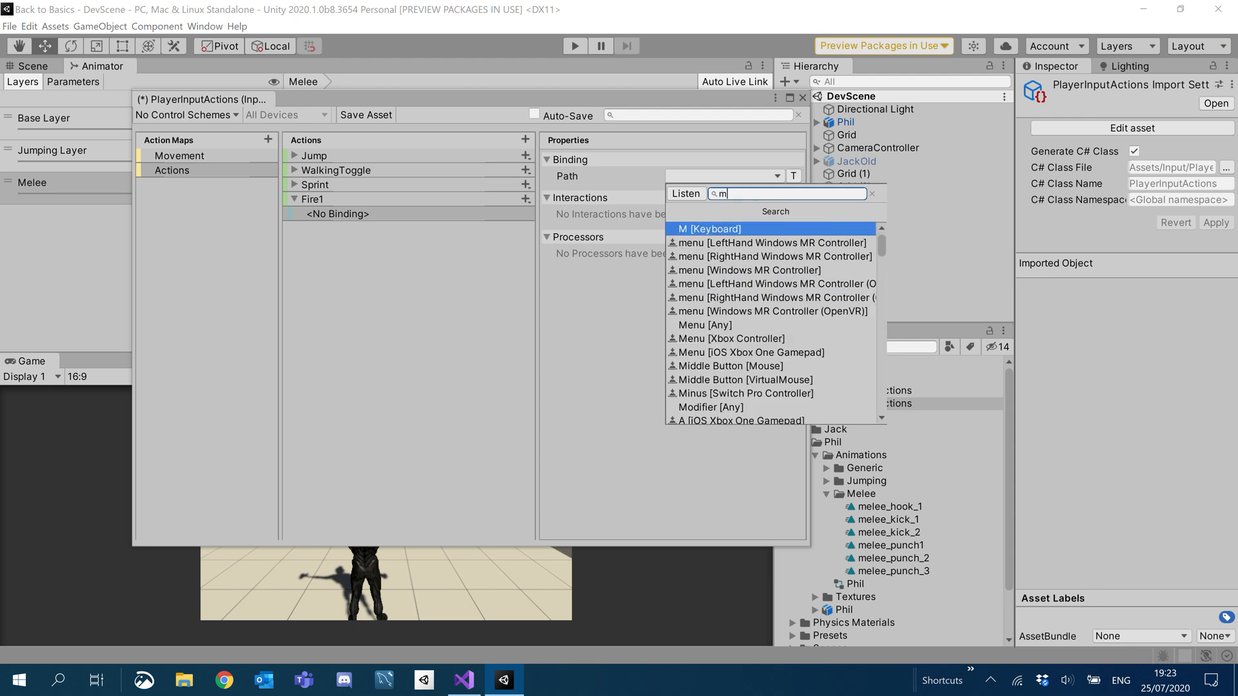
pyautogui.write('ouse')
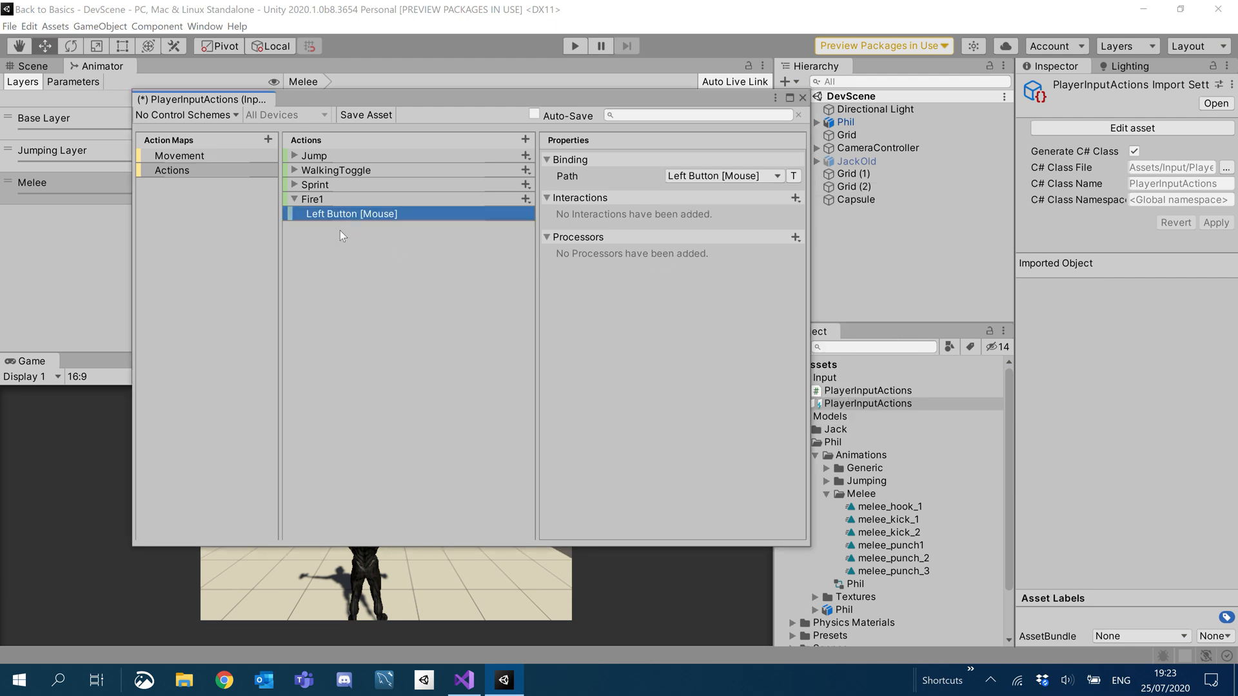
pyautogui.click(366, 115)
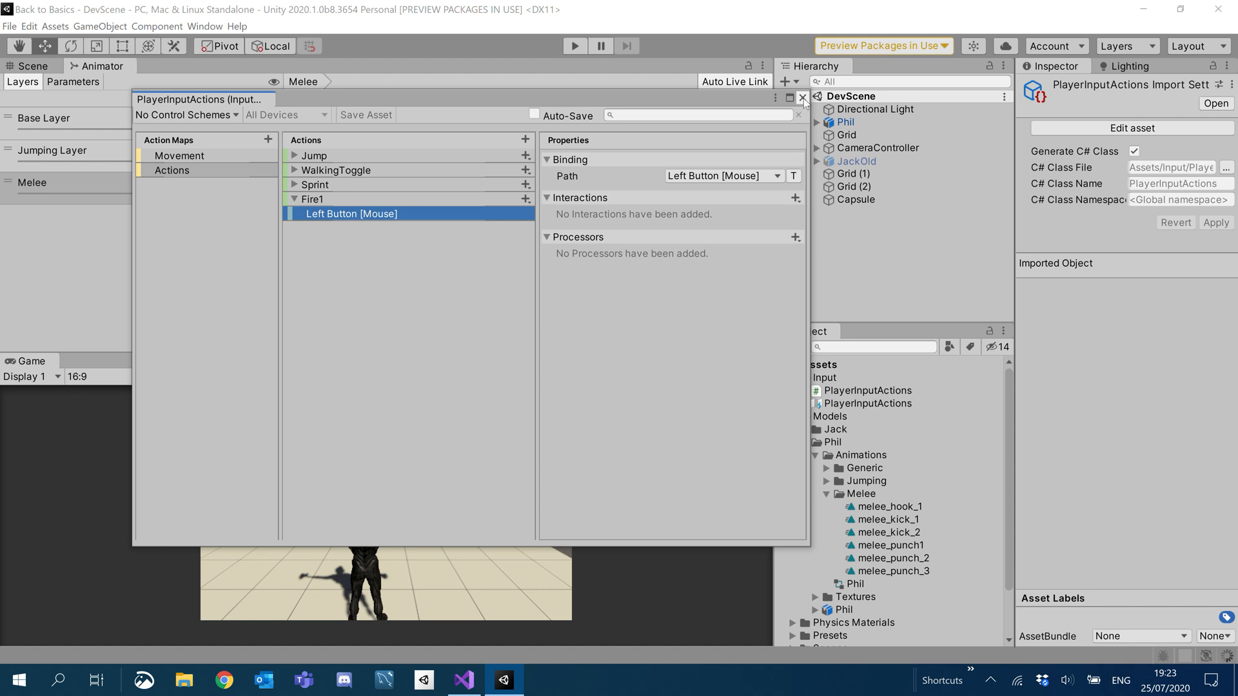
# Close the Input Actions editor and show the expanded Awake() region in scr_PlayerController.cs.
pyautogui.click(802, 98)
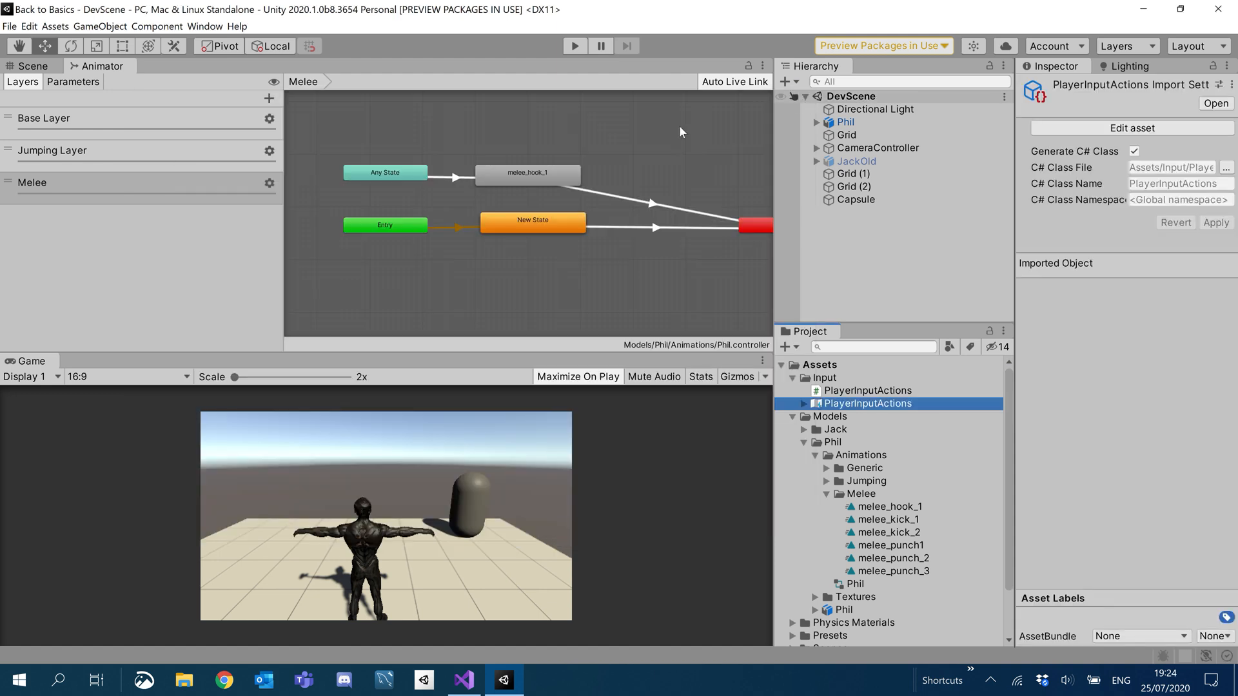
pyautogui.click(463, 680)
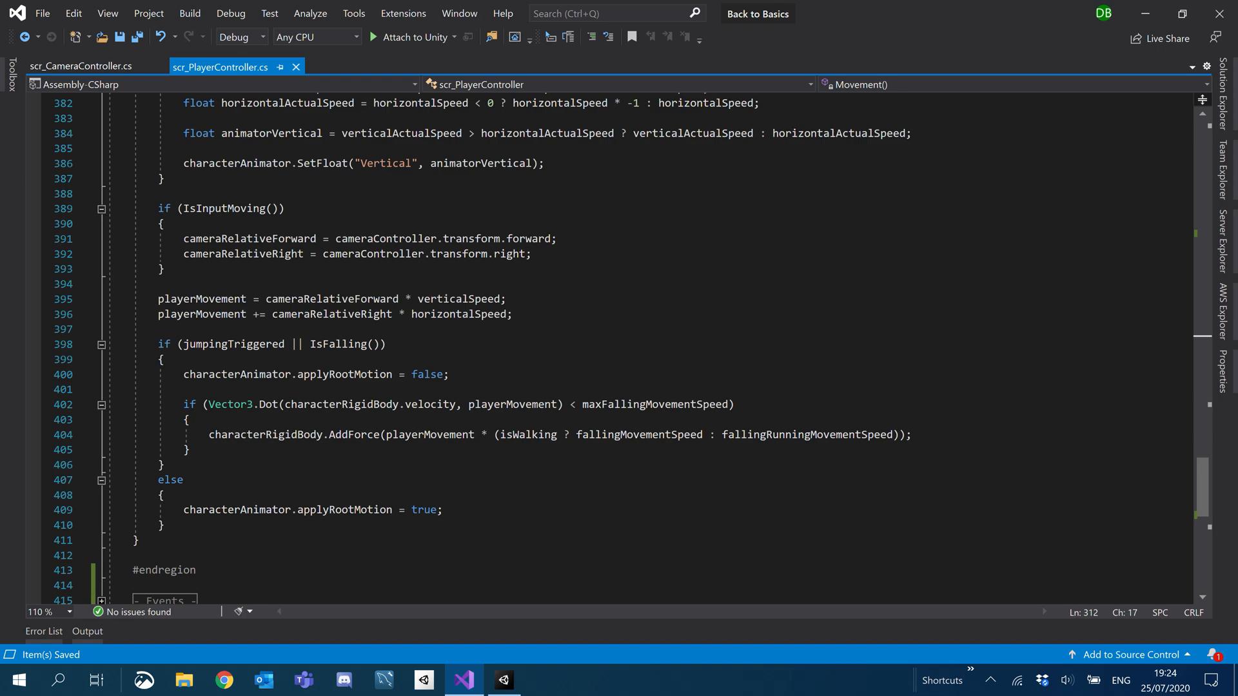
pyautogui.scroll(3)
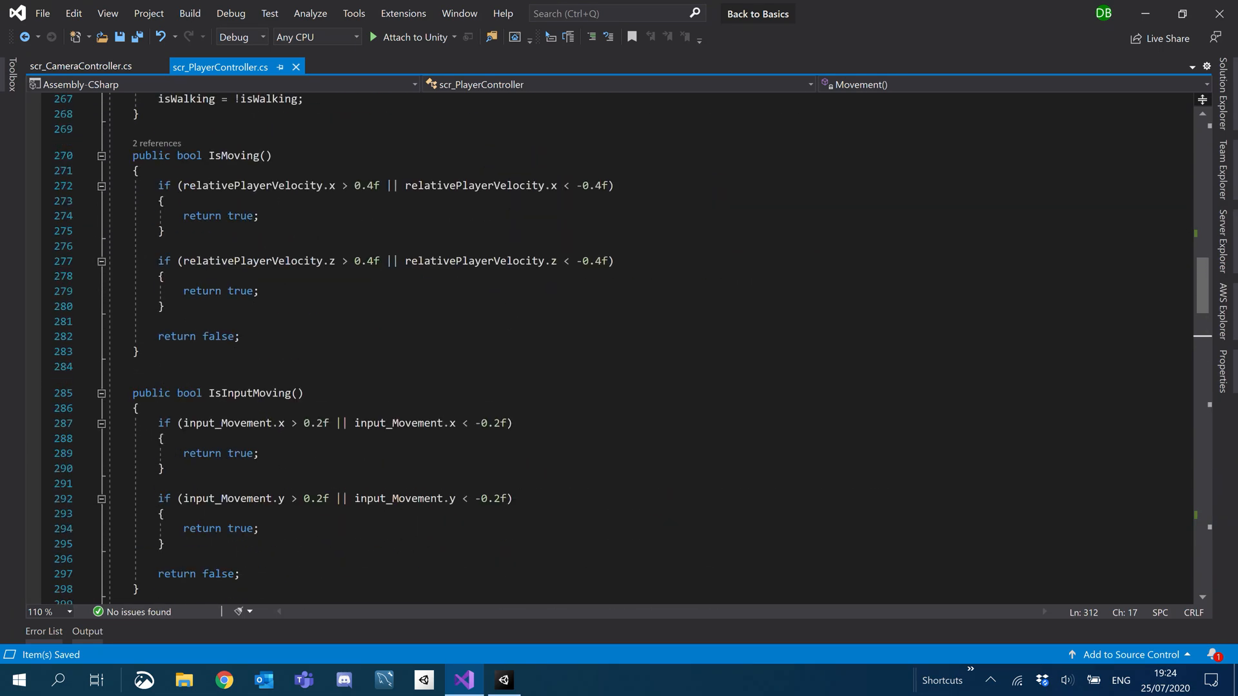
pyautogui.scroll(3)
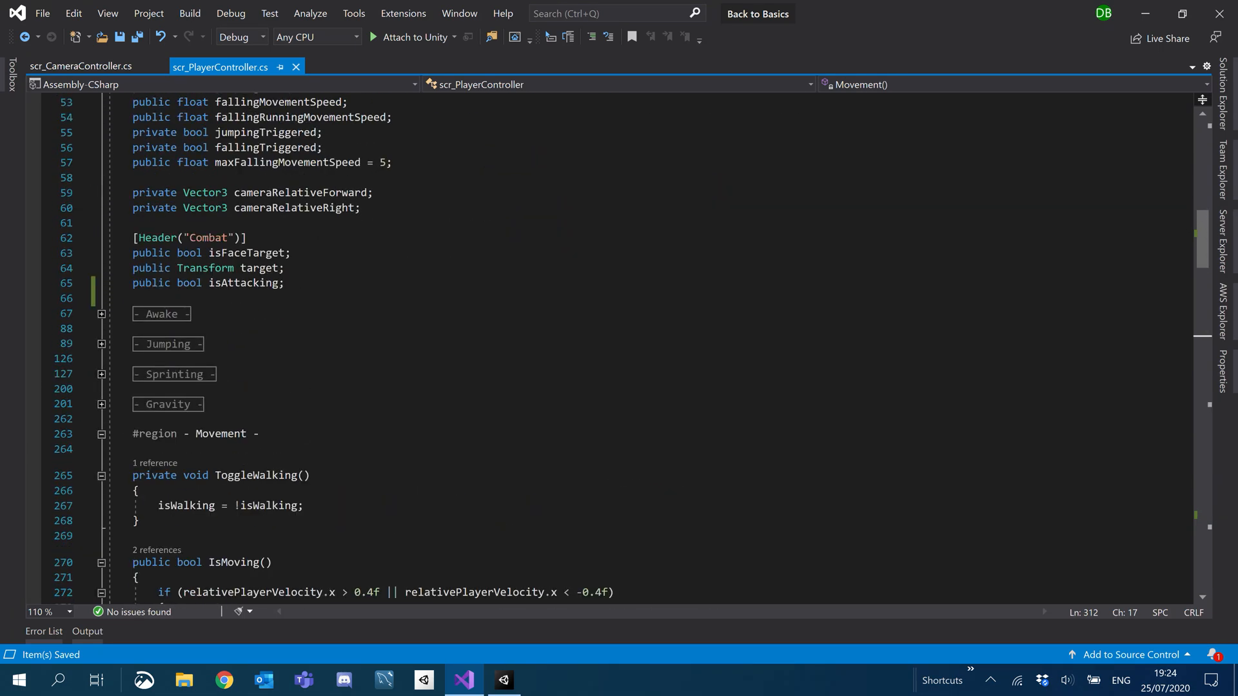
pyautogui.click(101, 313)
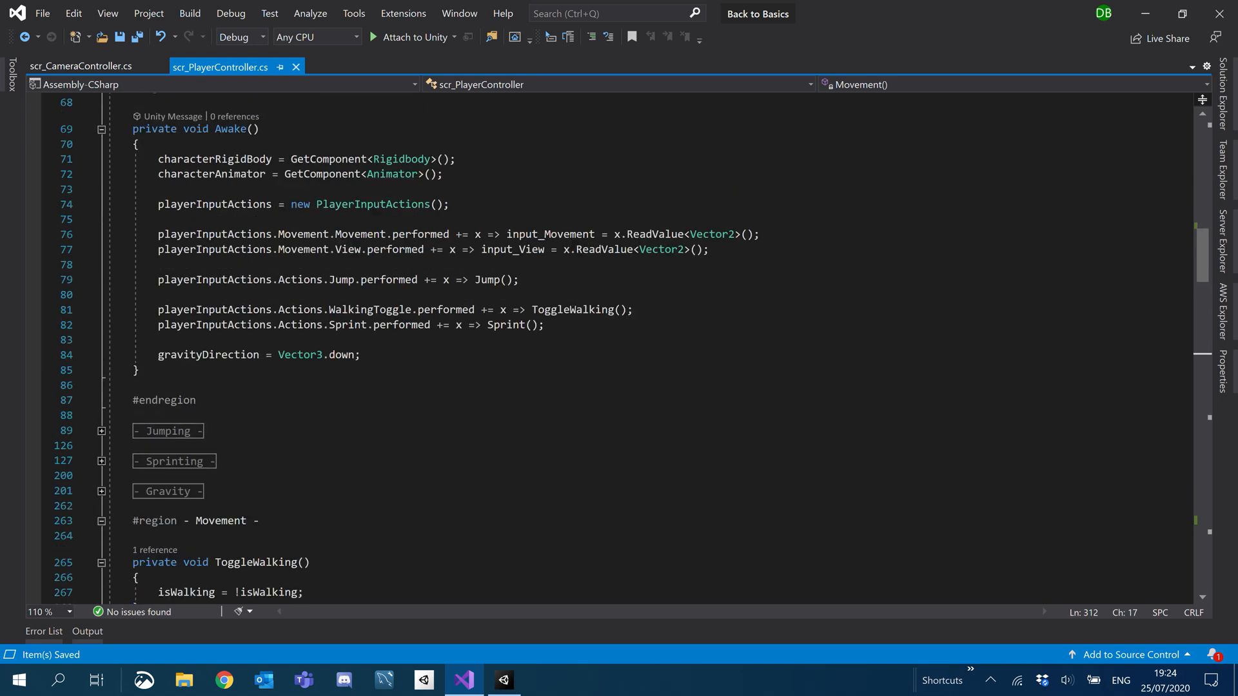
pyautogui.scroll(-3)
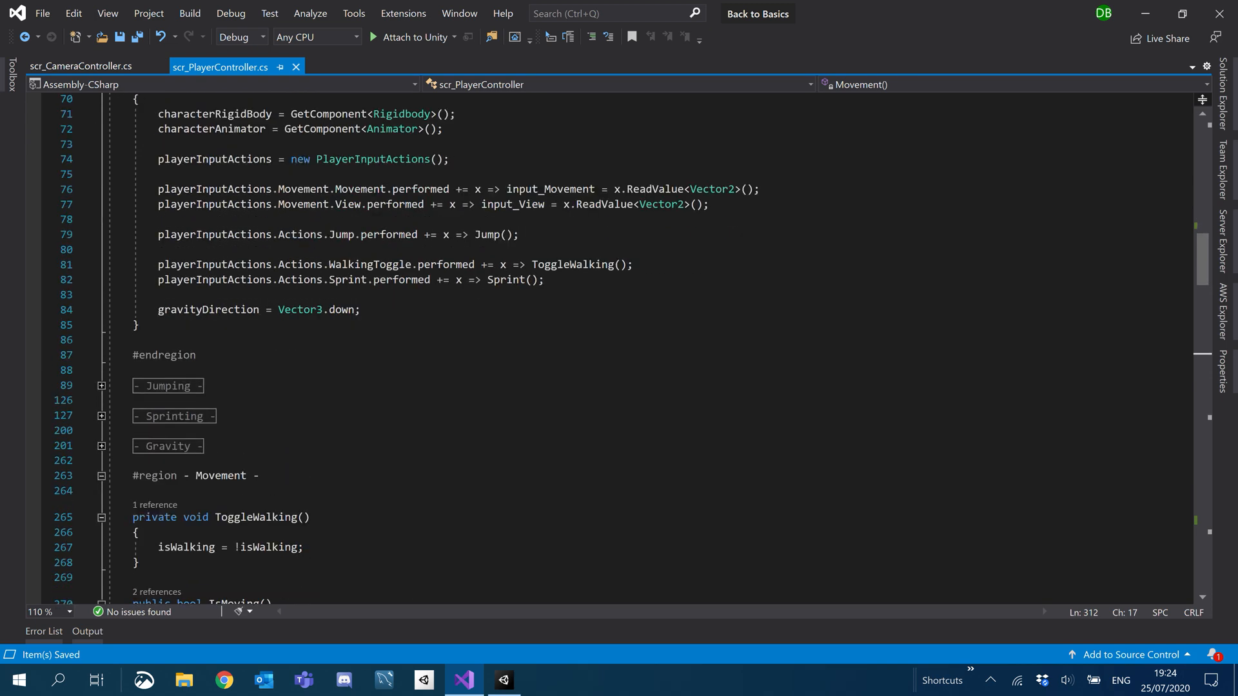
pyautogui.scroll(-3)
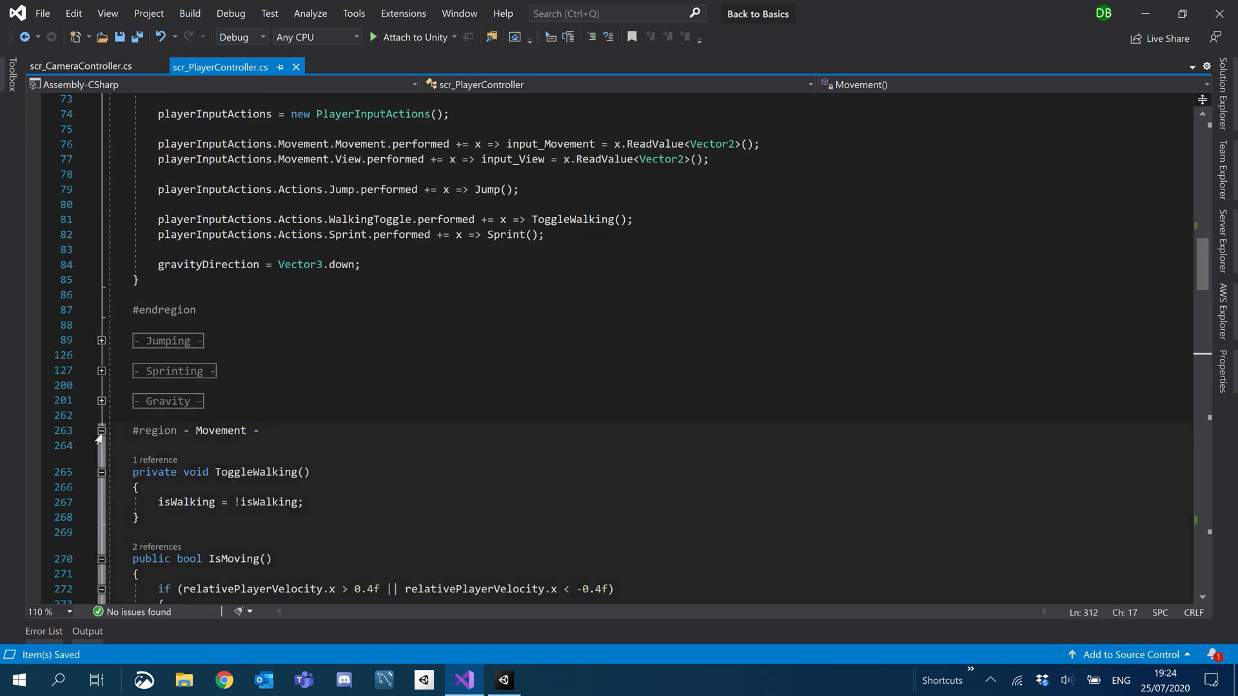
# Collapse Movement and add a '- Combat -' region containing an empty public void Fire1() method.
pyautogui.click(101, 430)
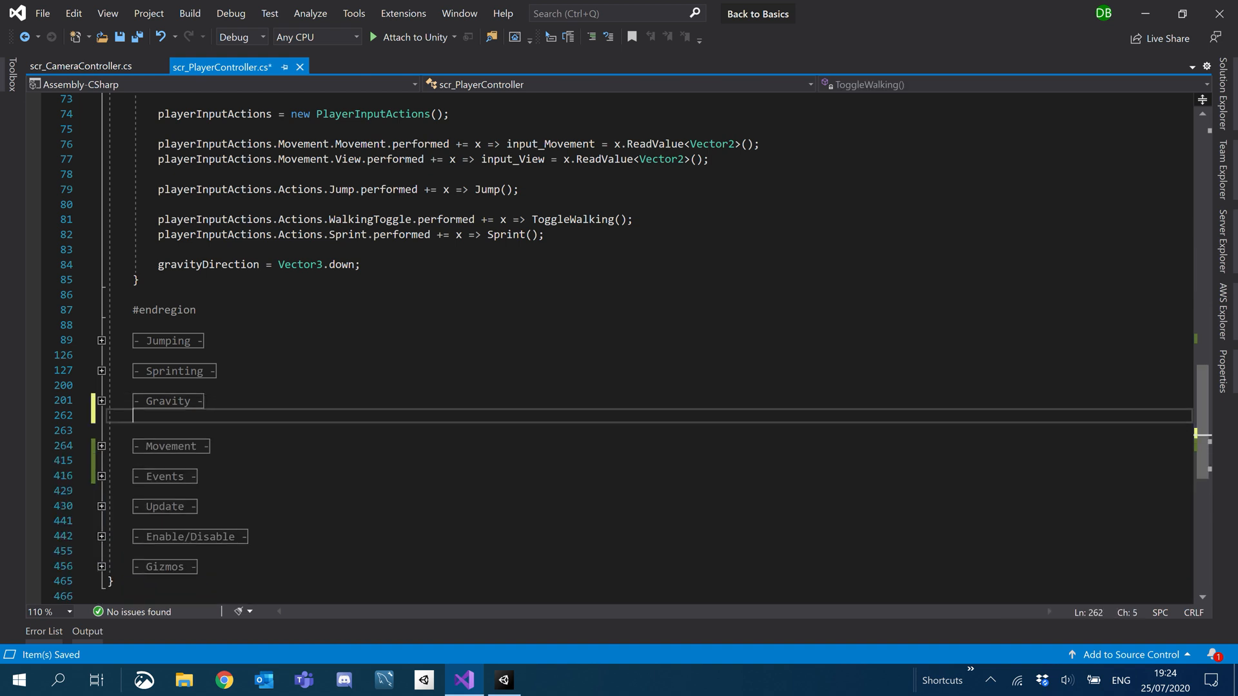
pyautogui.write('#region -')
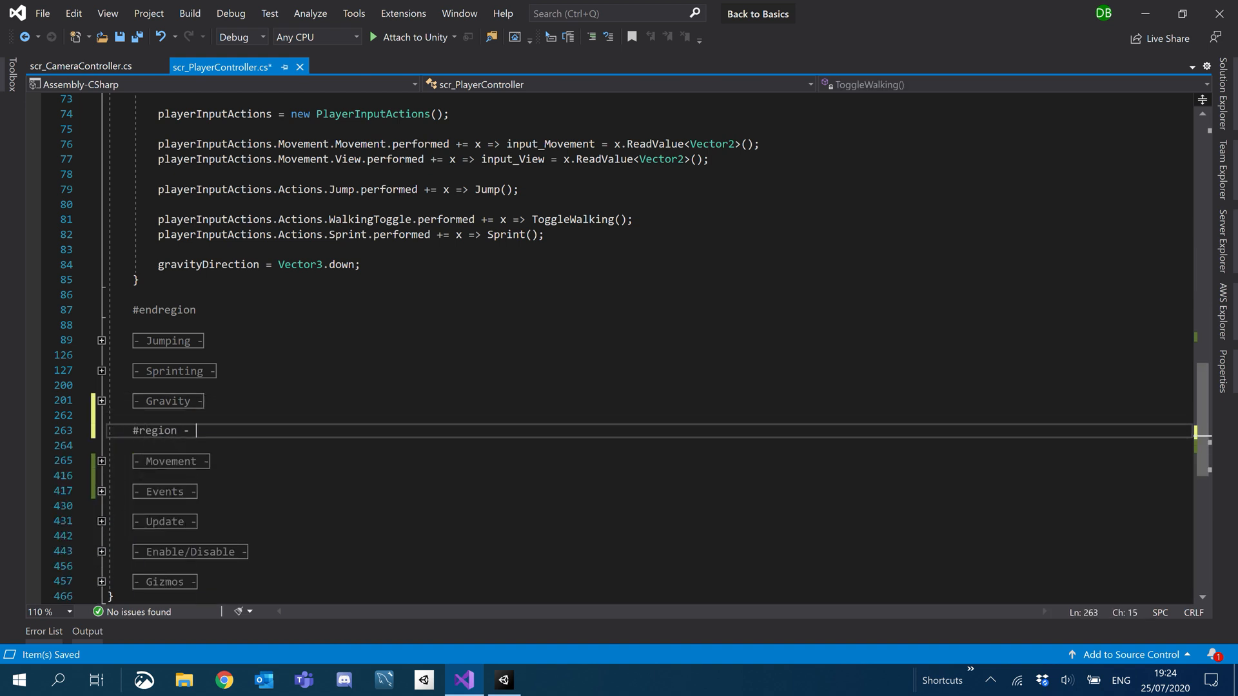
pyautogui.write('Combat')
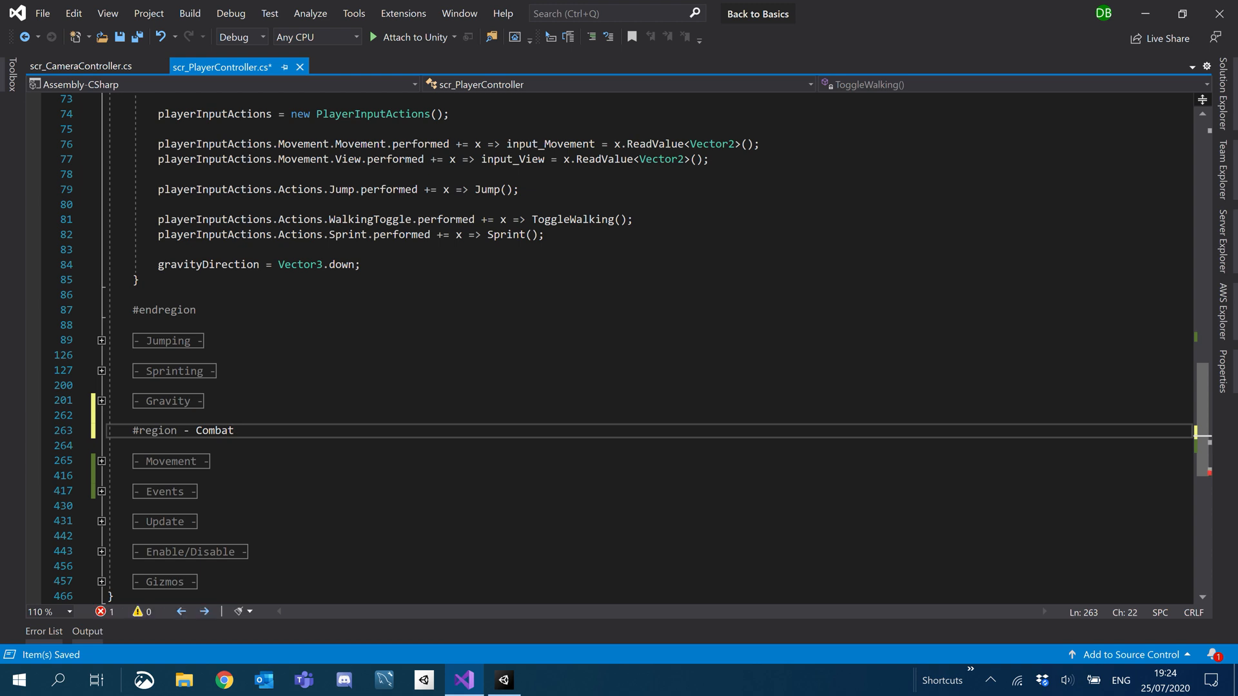
pyautogui.write('#endregion')
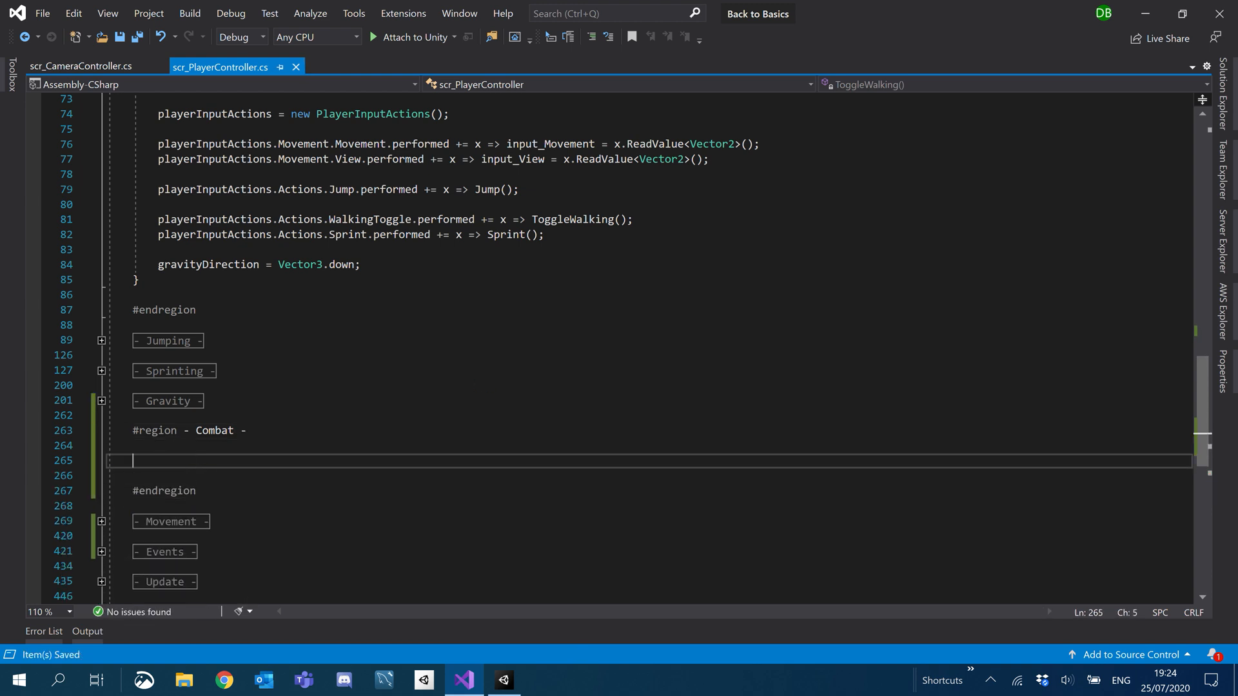
pyautogui.click(101, 432)
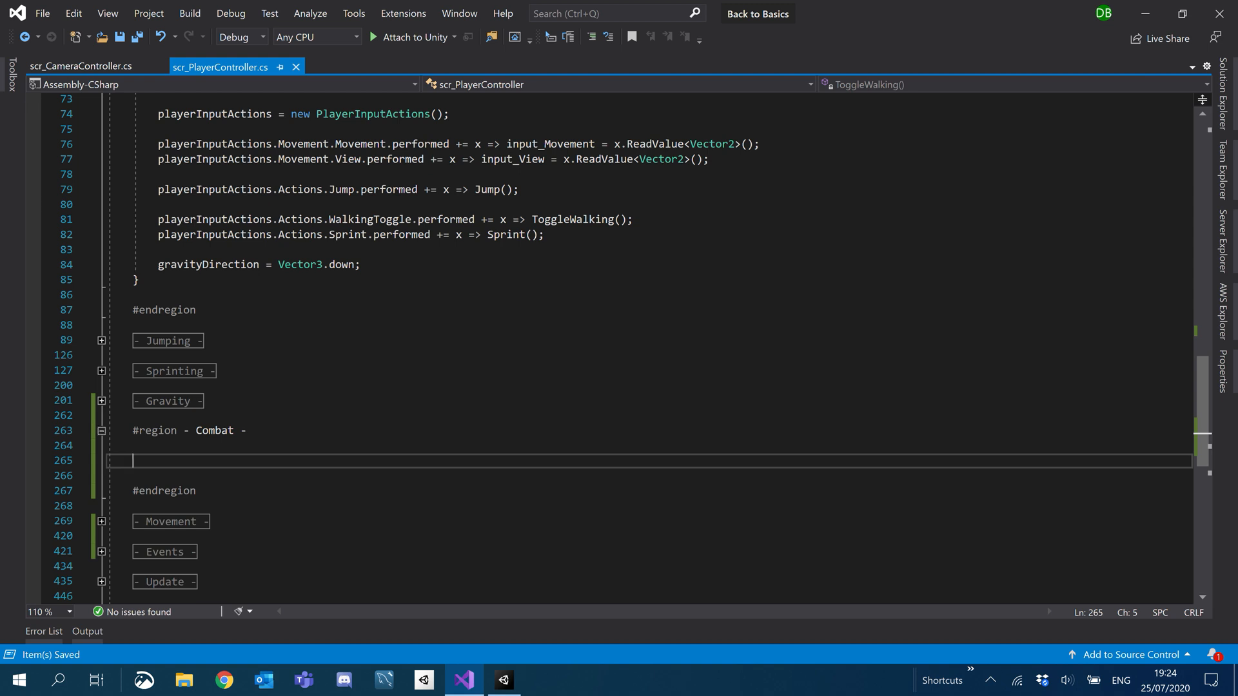
pyautogui.write('public void')
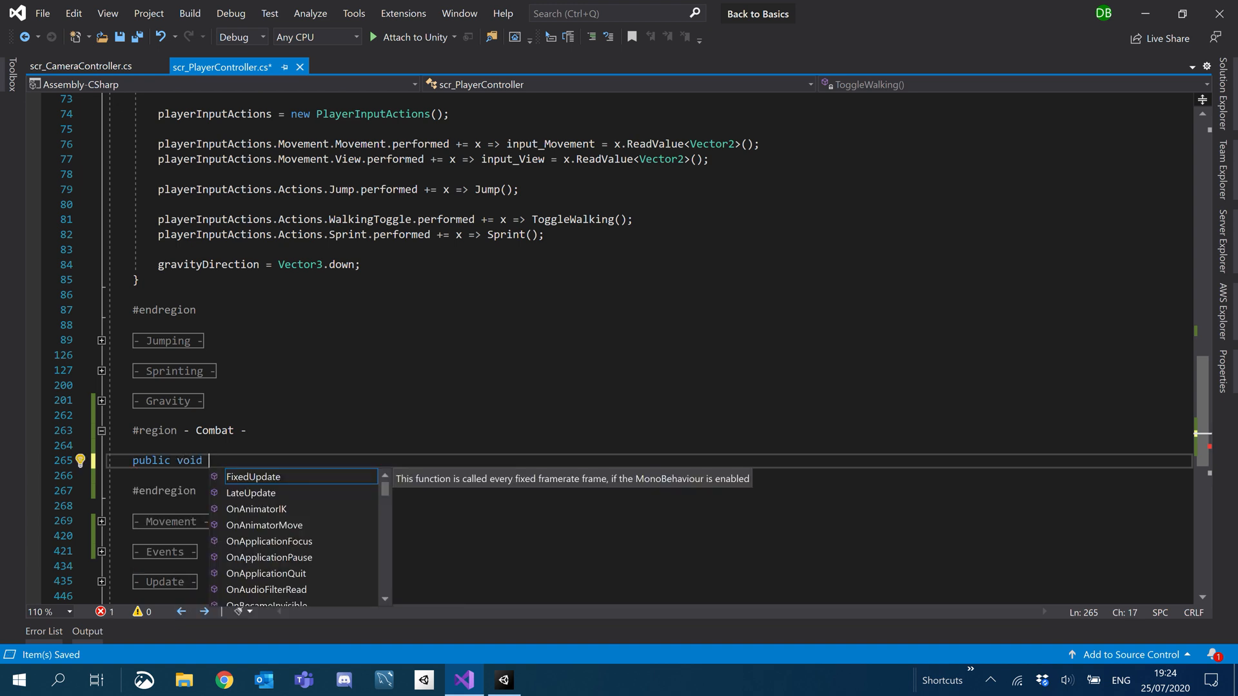
pyautogui.write('Fire1(')
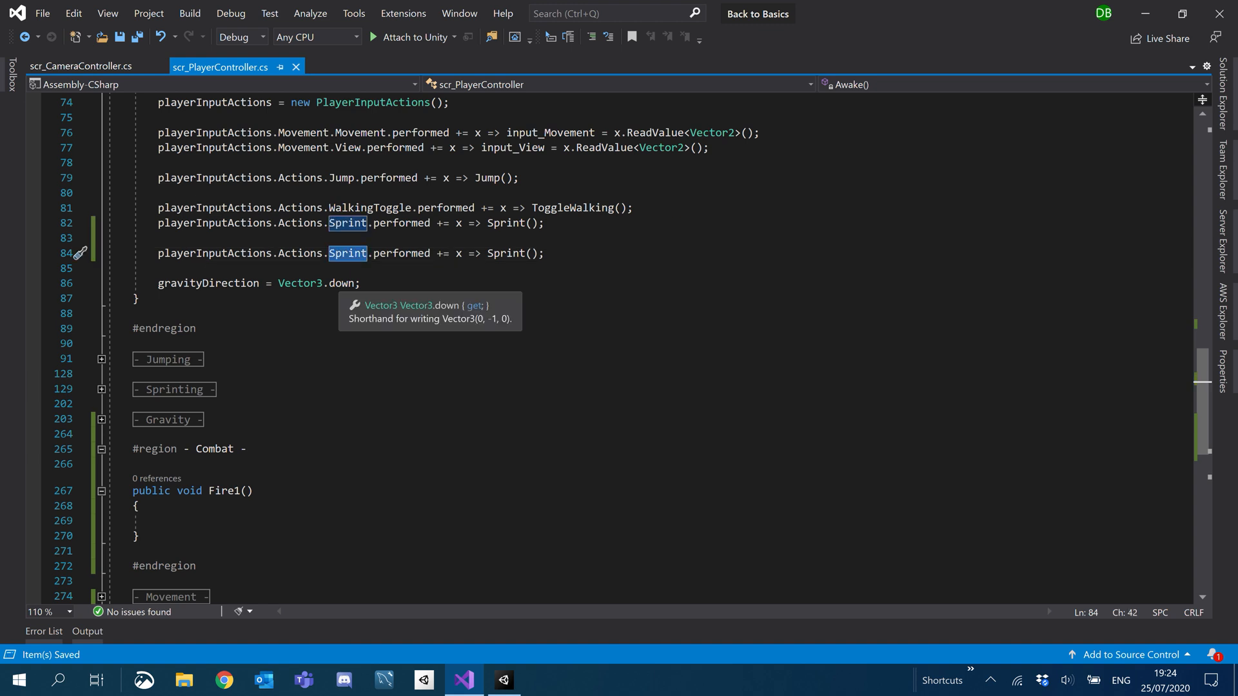
# Change the duplicated Sprint subscription line in Awake to use the Fire1 action and method.
pyautogui.write('Fire1')
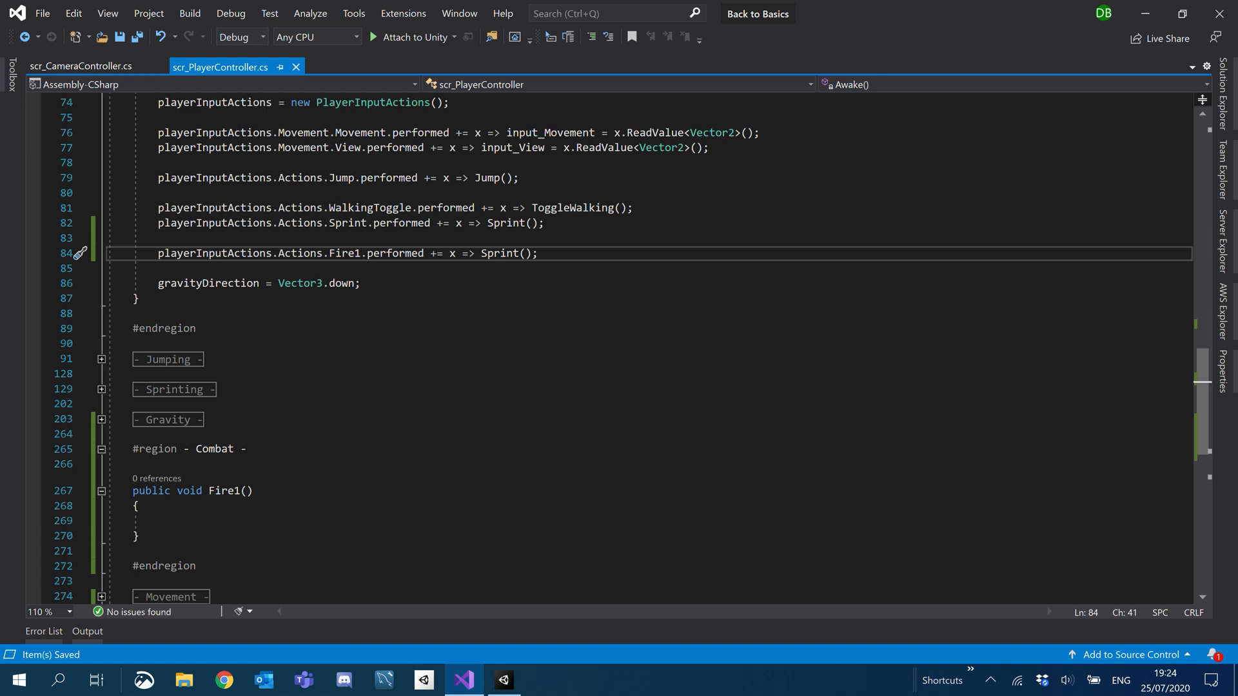
pyautogui.doubleClick(497, 253)
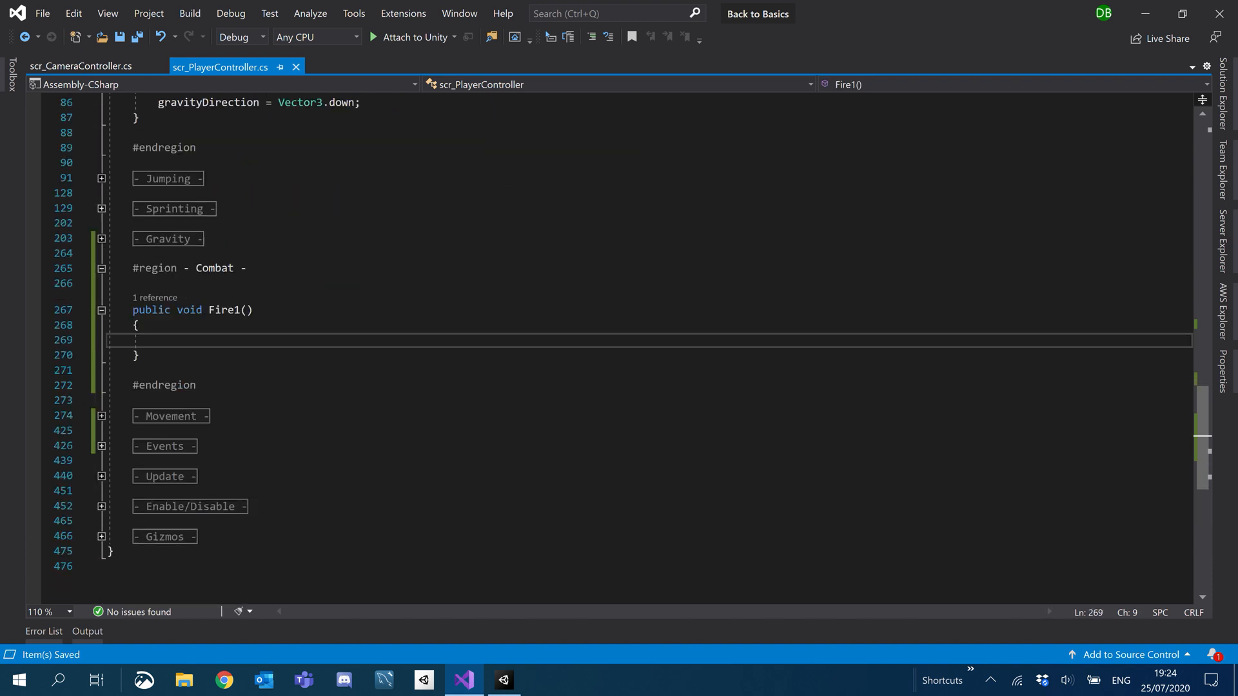
# In Fire1, add an if (!isAttacking) block that sets isAttacking = true.
pyautogui.scroll(3)
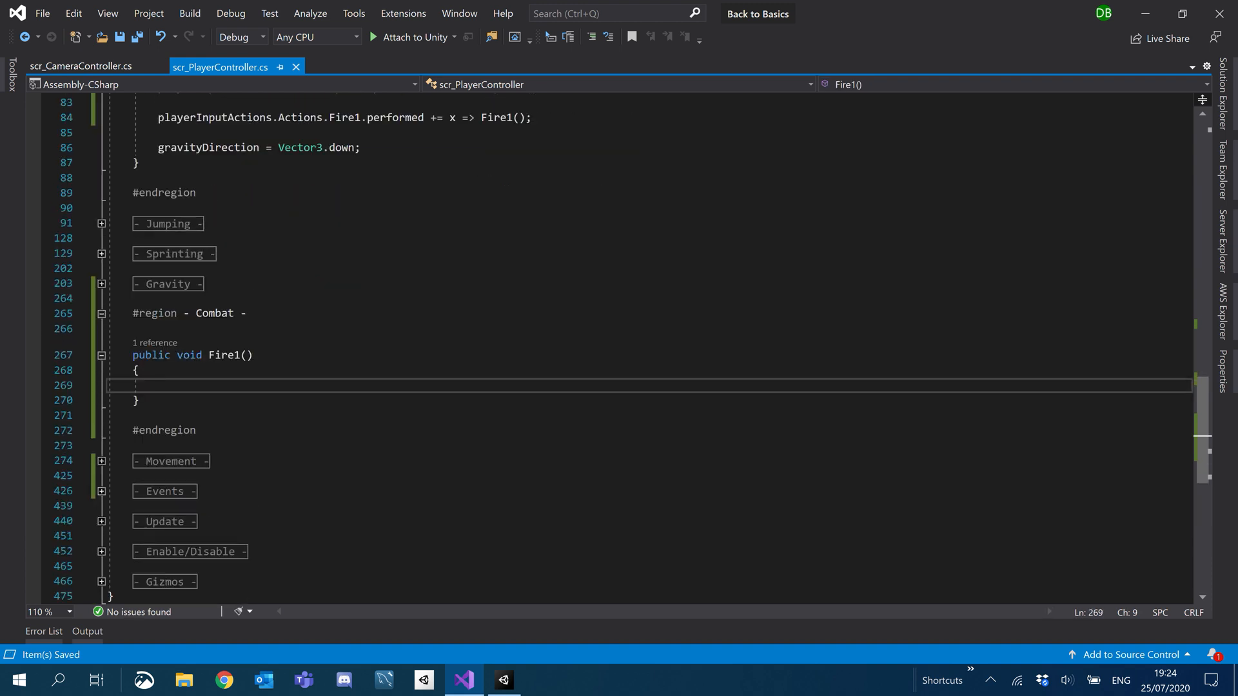
pyautogui.write('if')
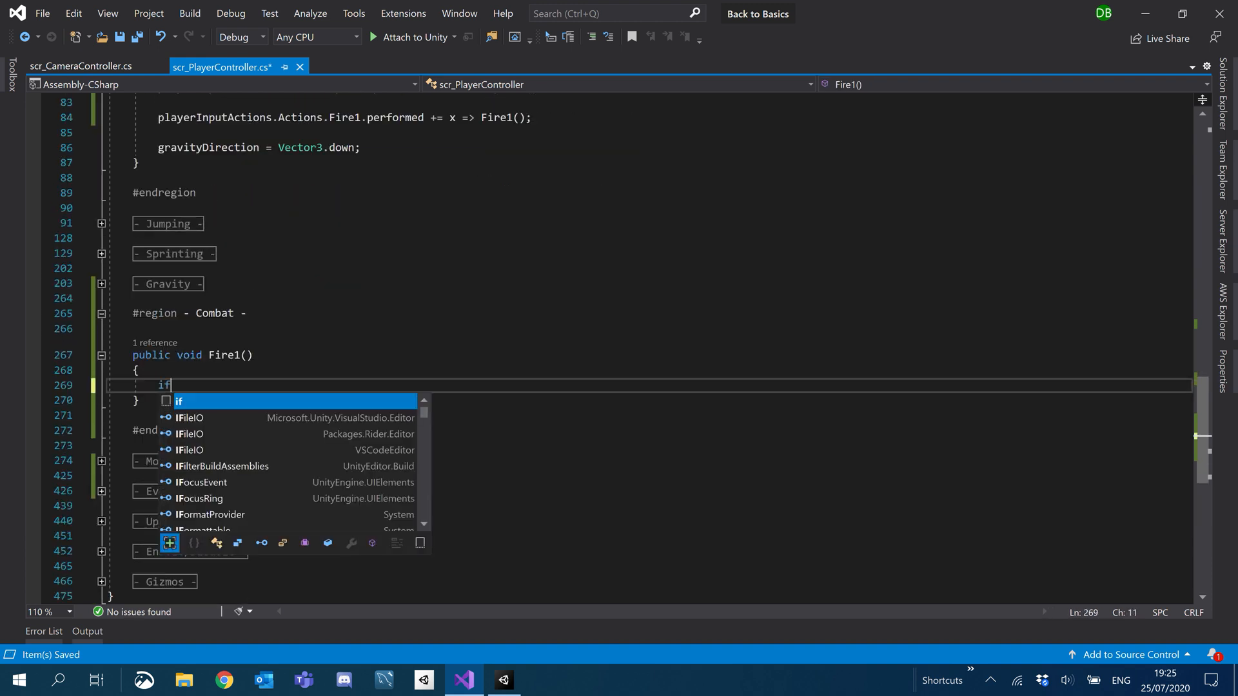
pyautogui.write('(!i)')
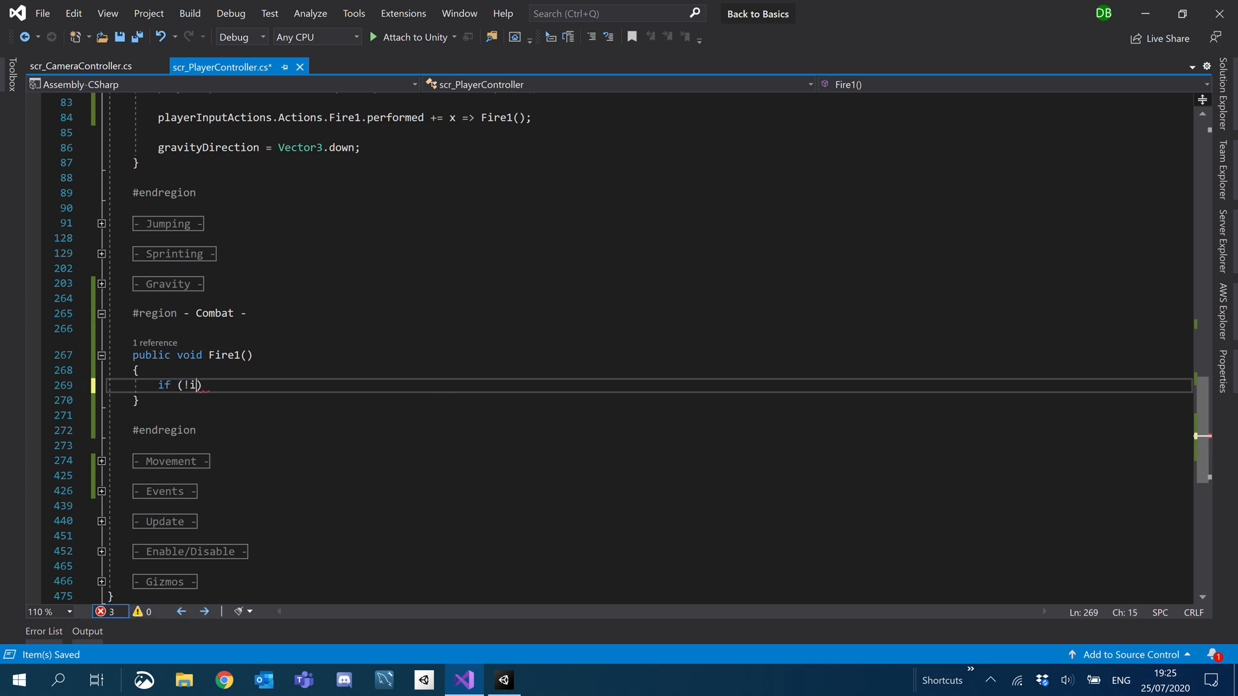
pyautogui.write('sAttacking')
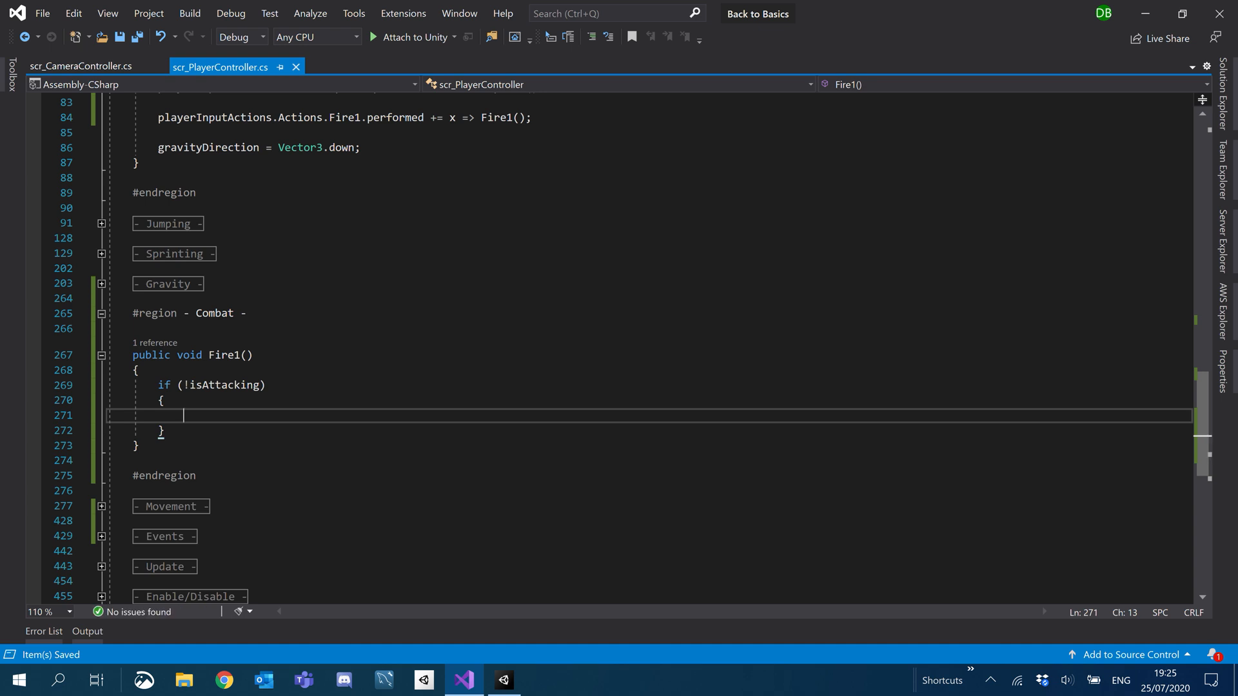
pyautogui.scroll(3)
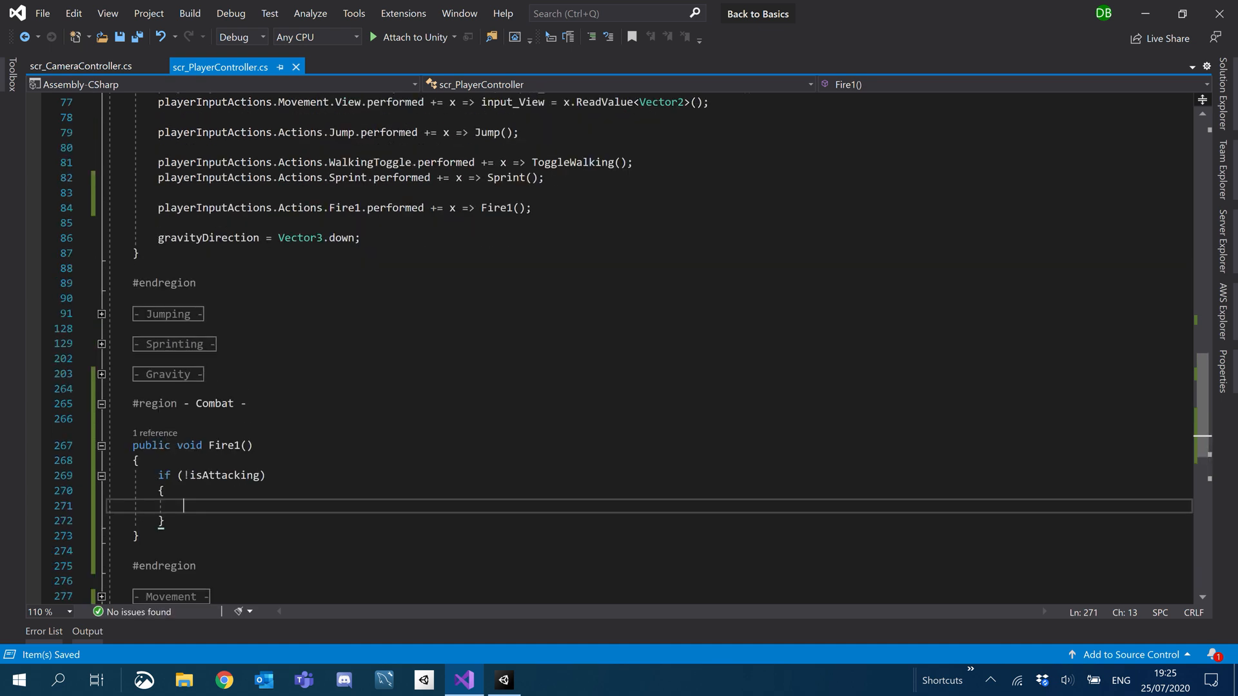
pyautogui.scroll(-3)
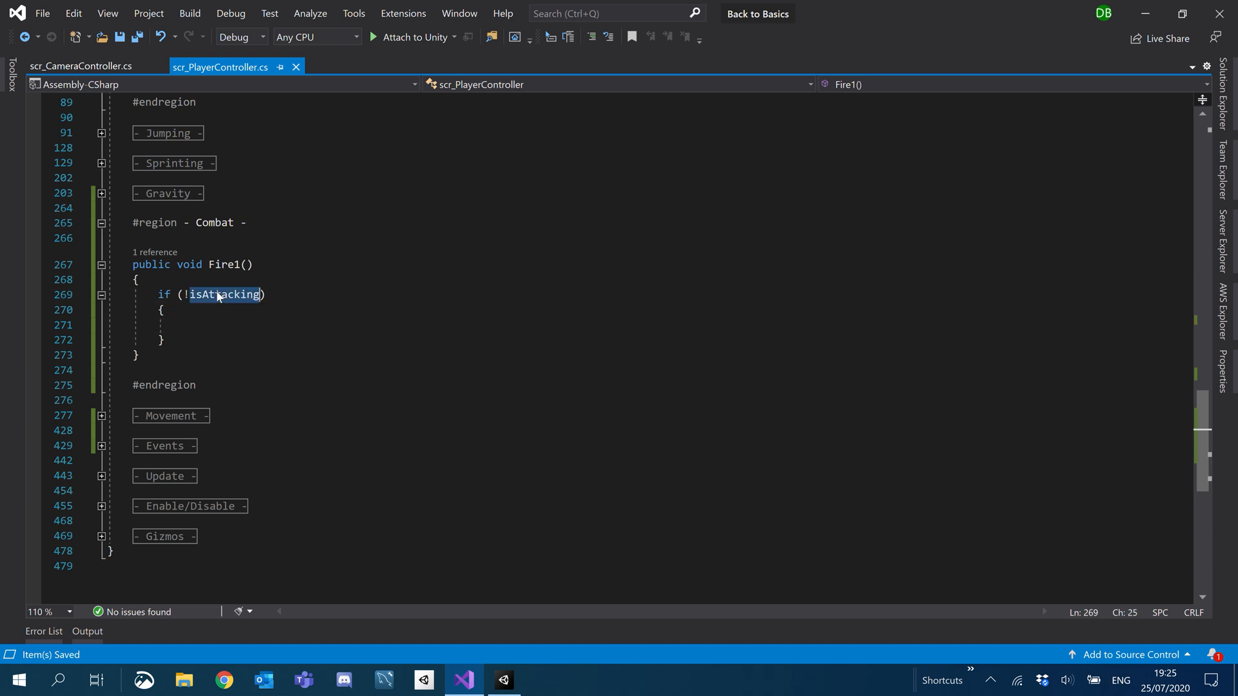
pyautogui.write('isAttacking =')
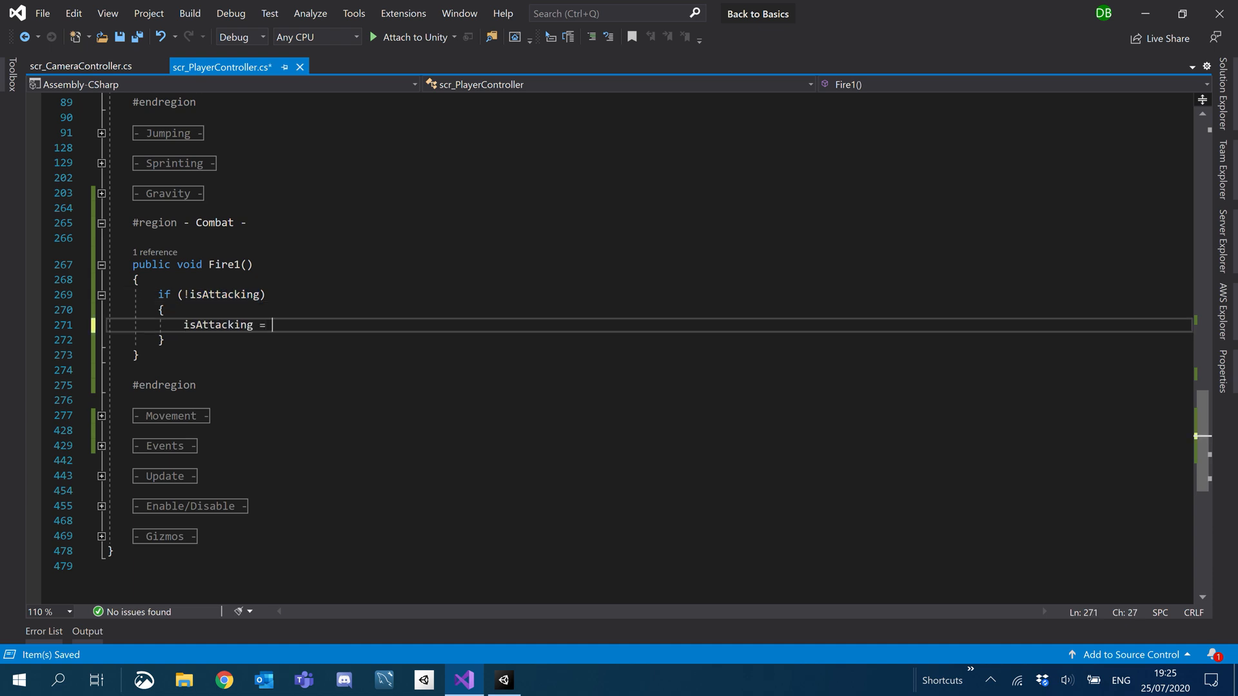
pyautogui.write('true;')
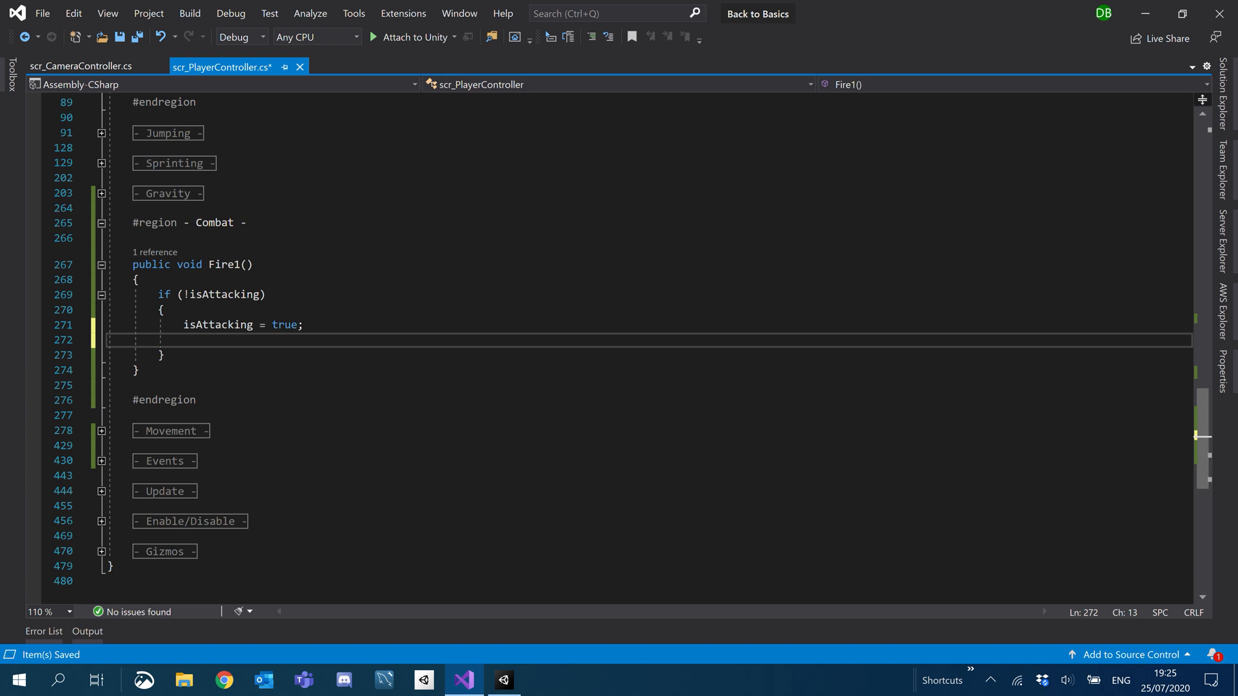
# Add a characterAnimator.SetTrigger("") call inside the if block.
pyautogui.scroll(3)
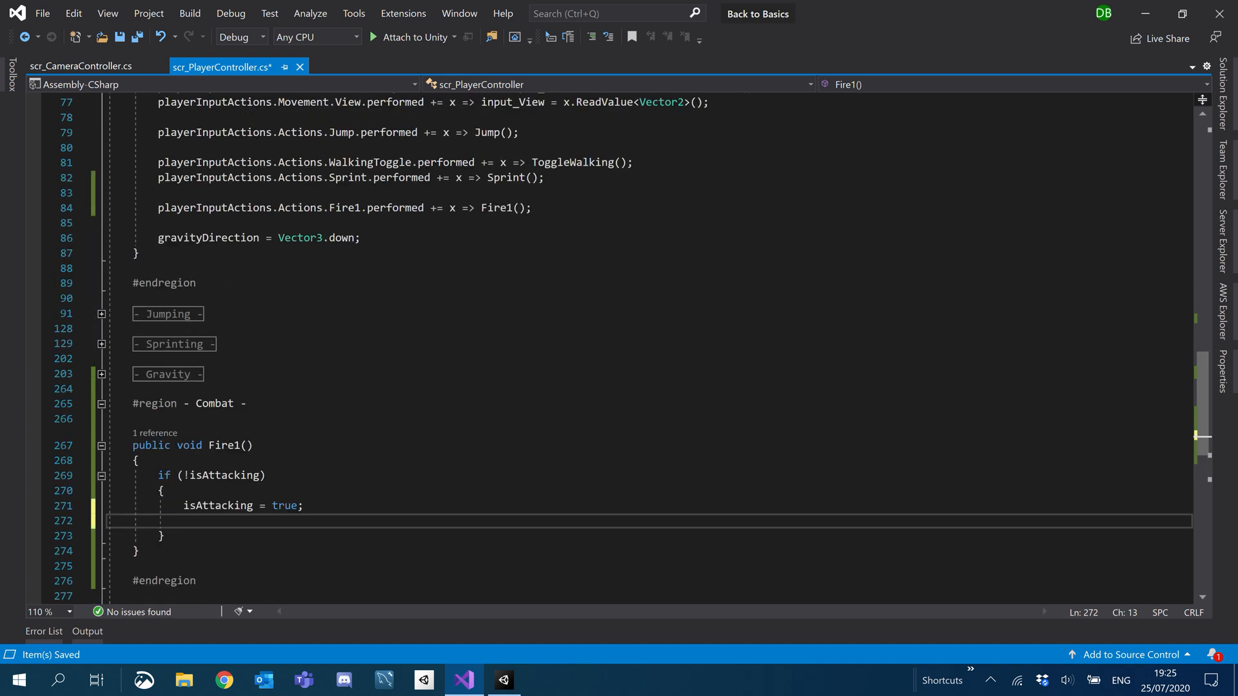
pyautogui.scroll(-3)
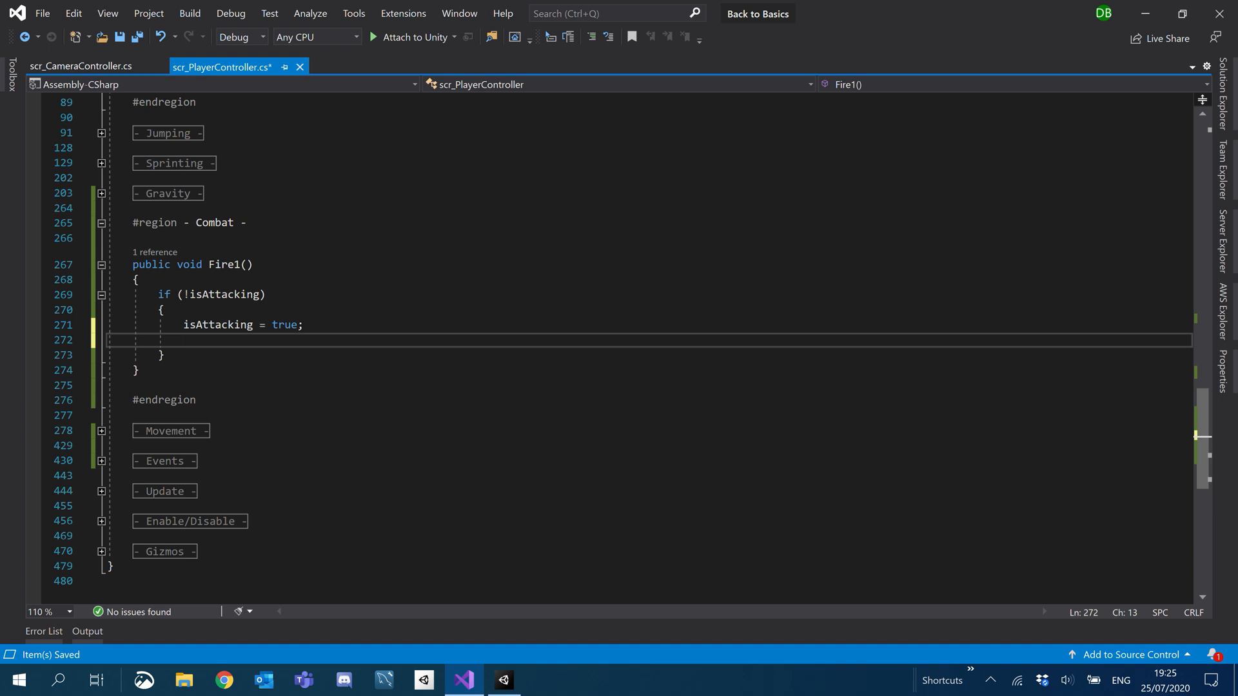
pyautogui.write('characterAnimator.')
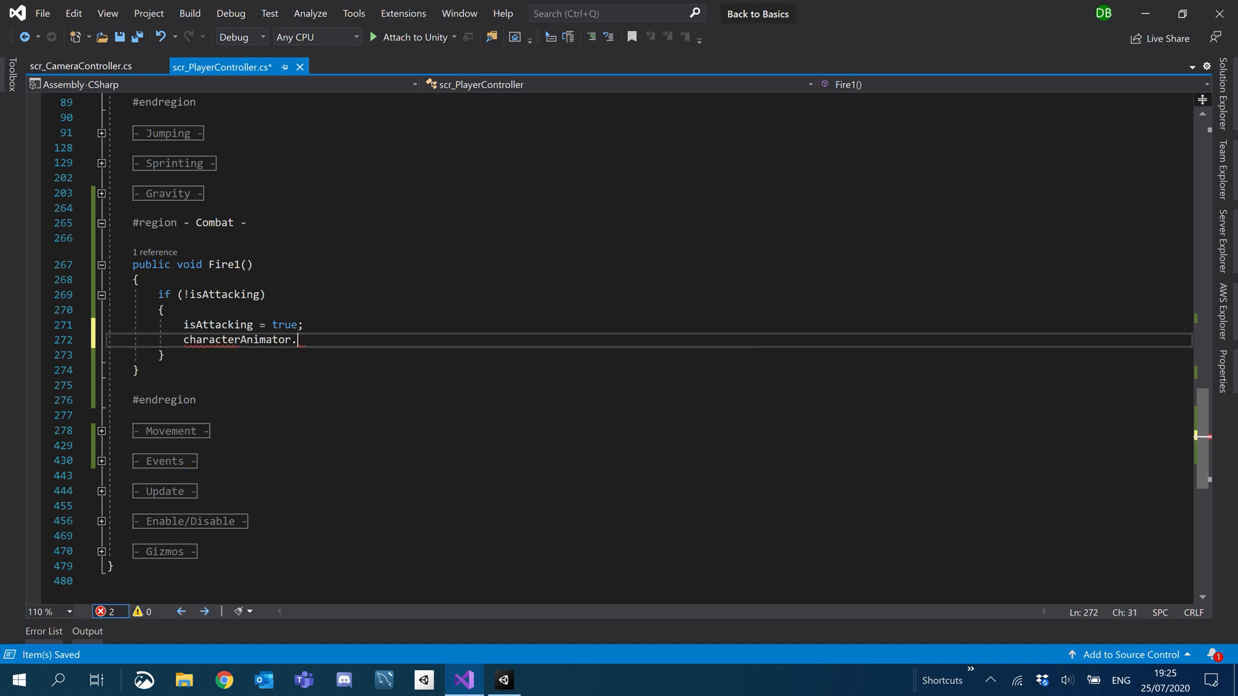
pyautogui.write('SetTrigger')
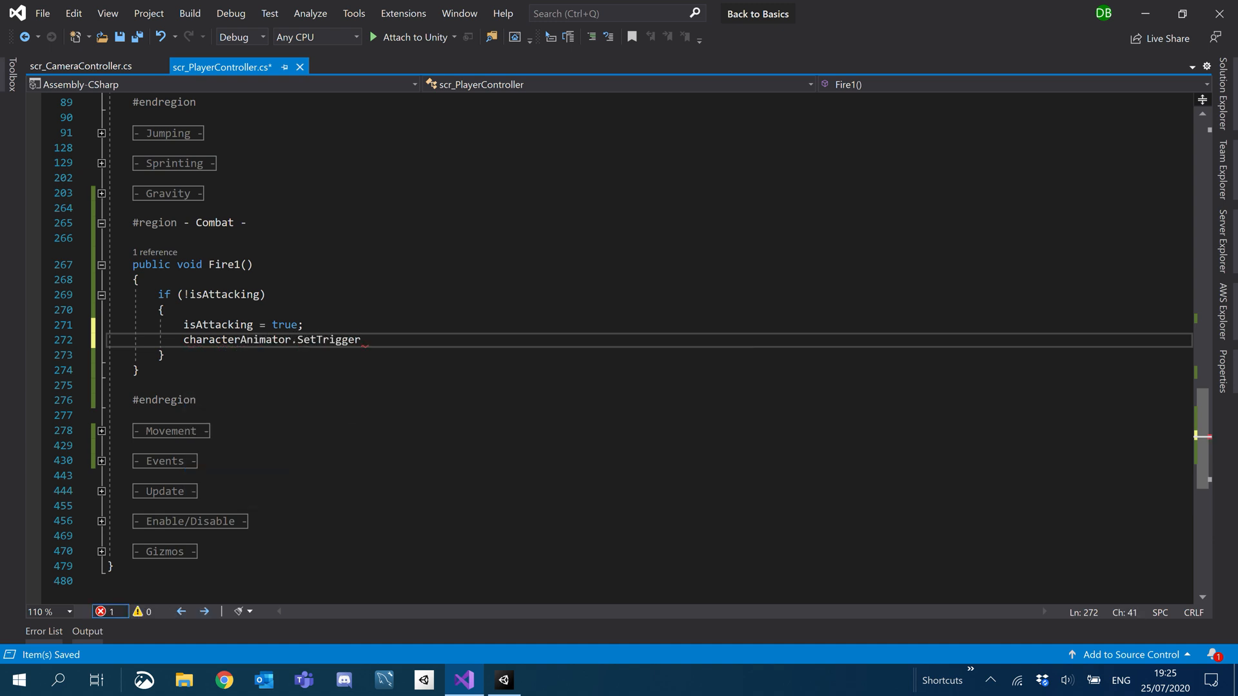
pyautogui.write('("");')
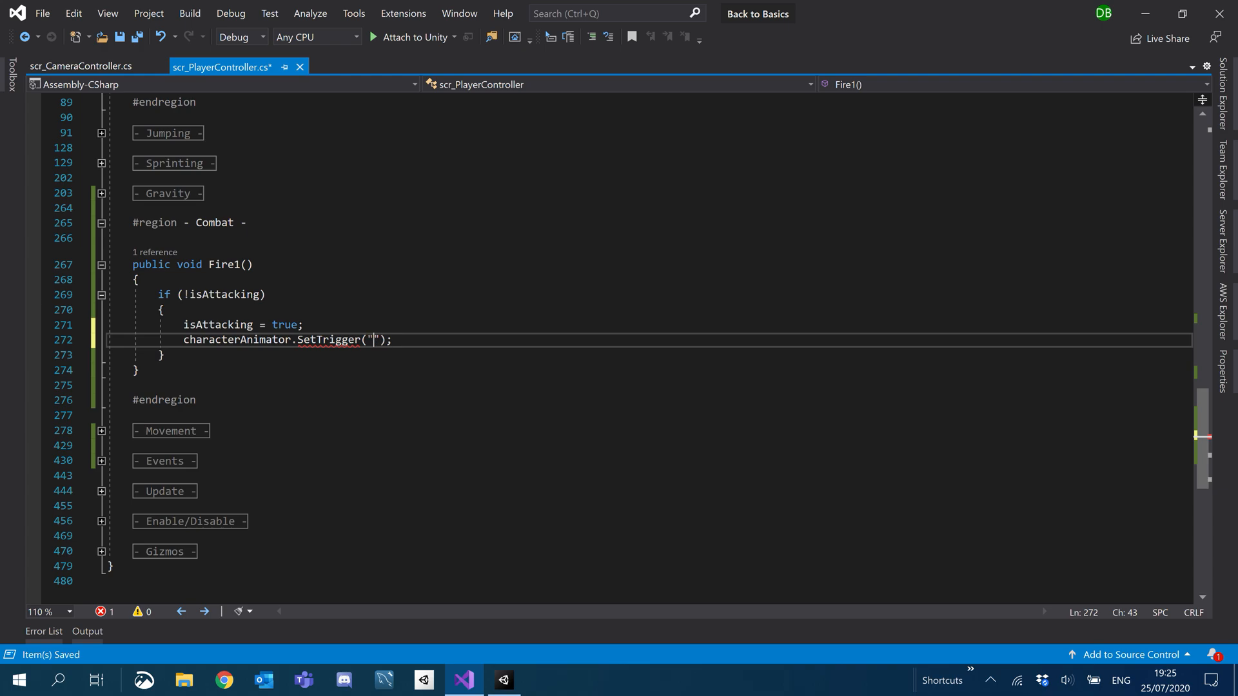
pyautogui.click(502, 679)
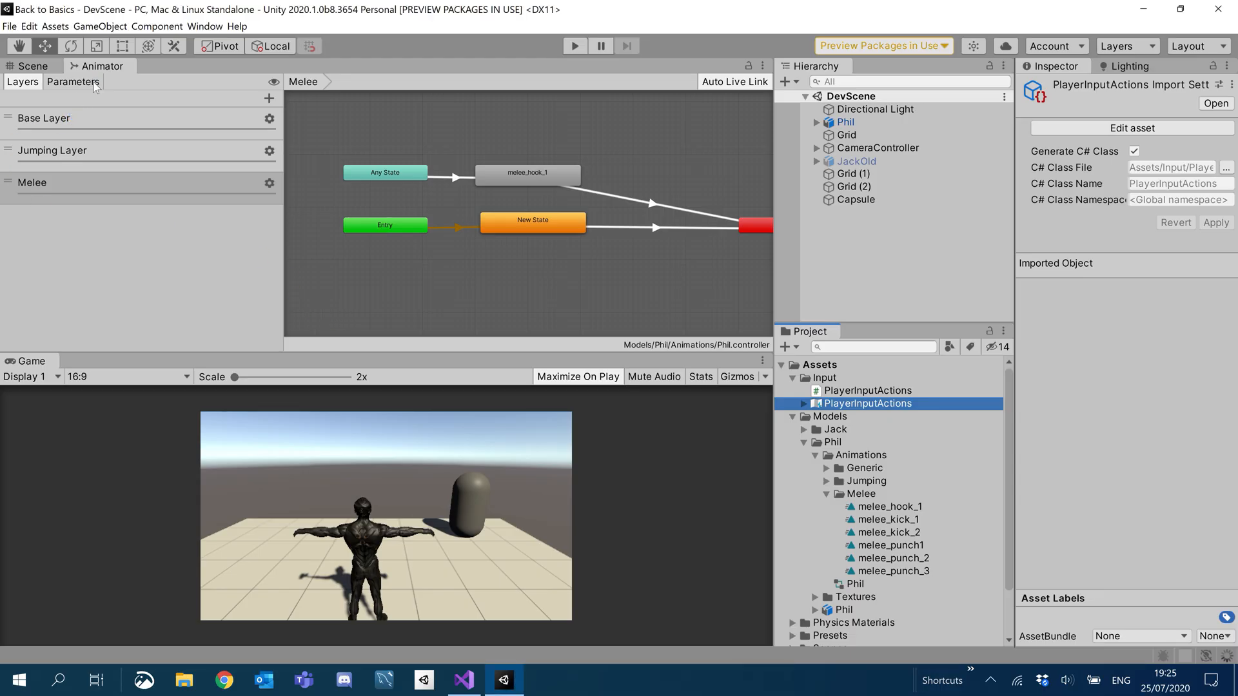
pyautogui.click(73, 82)
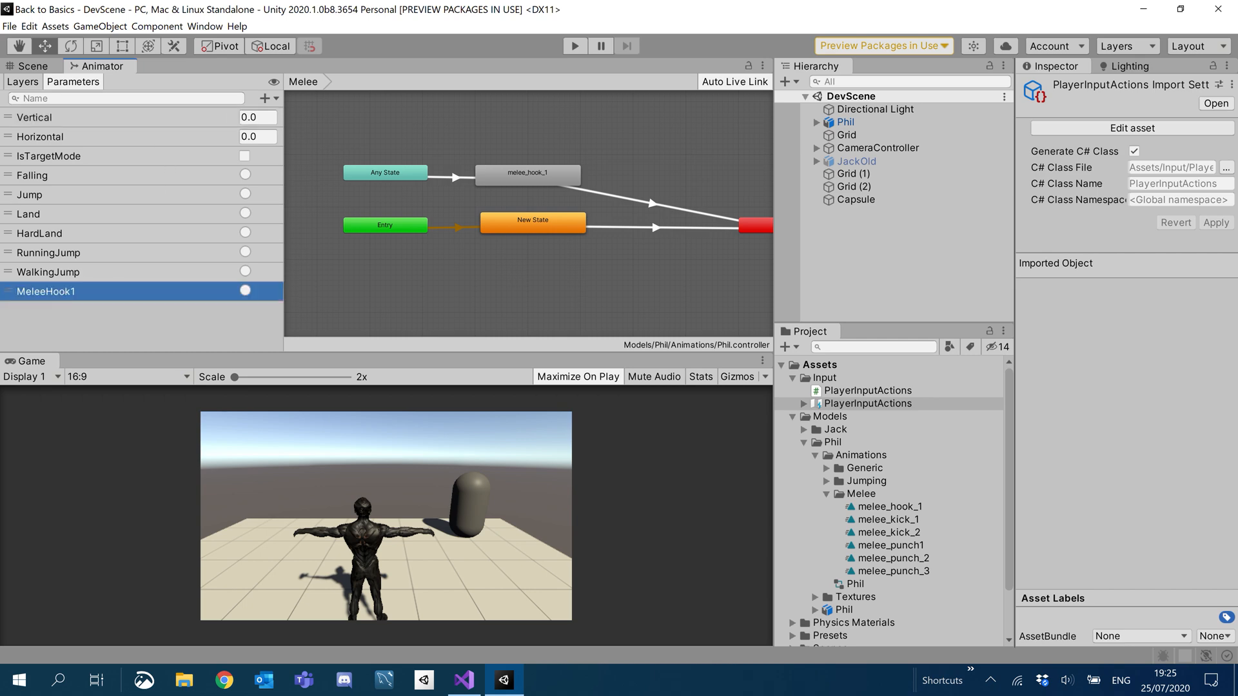
pyautogui.click(463, 680)
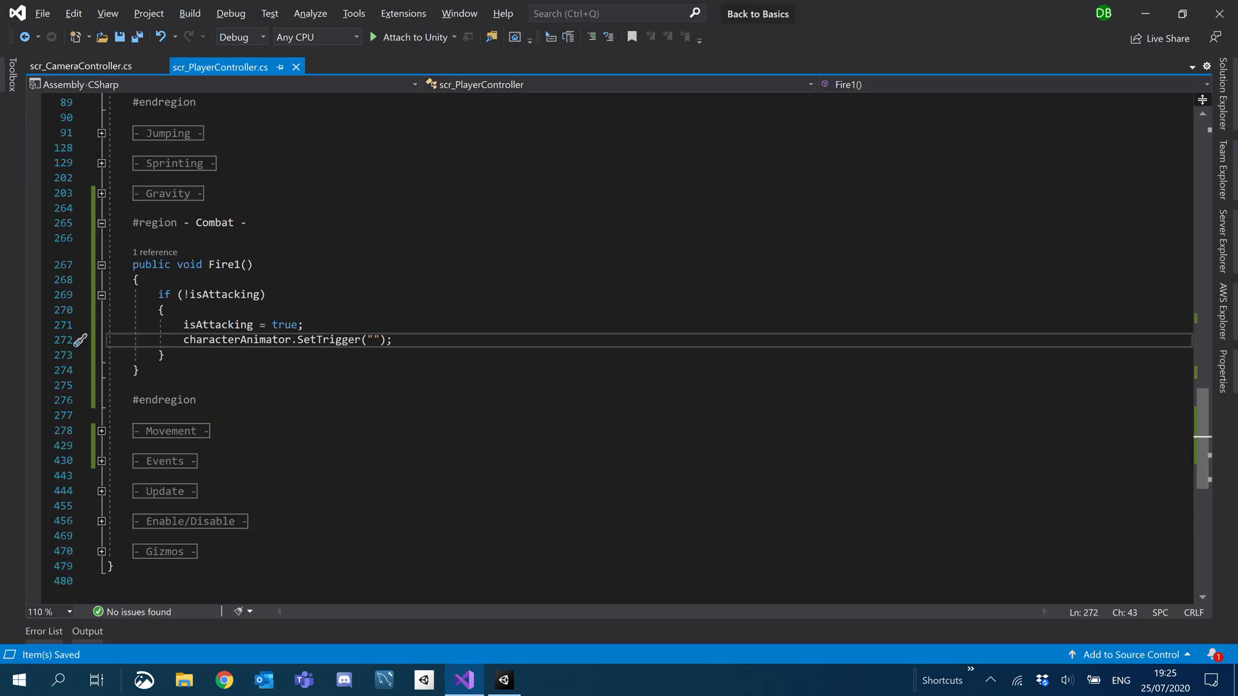
# Pass "MeleeHook1" to SetTrigger and replace isAttacking = true with StartAttacking();.
pyautogui.write('MeleeHook1')
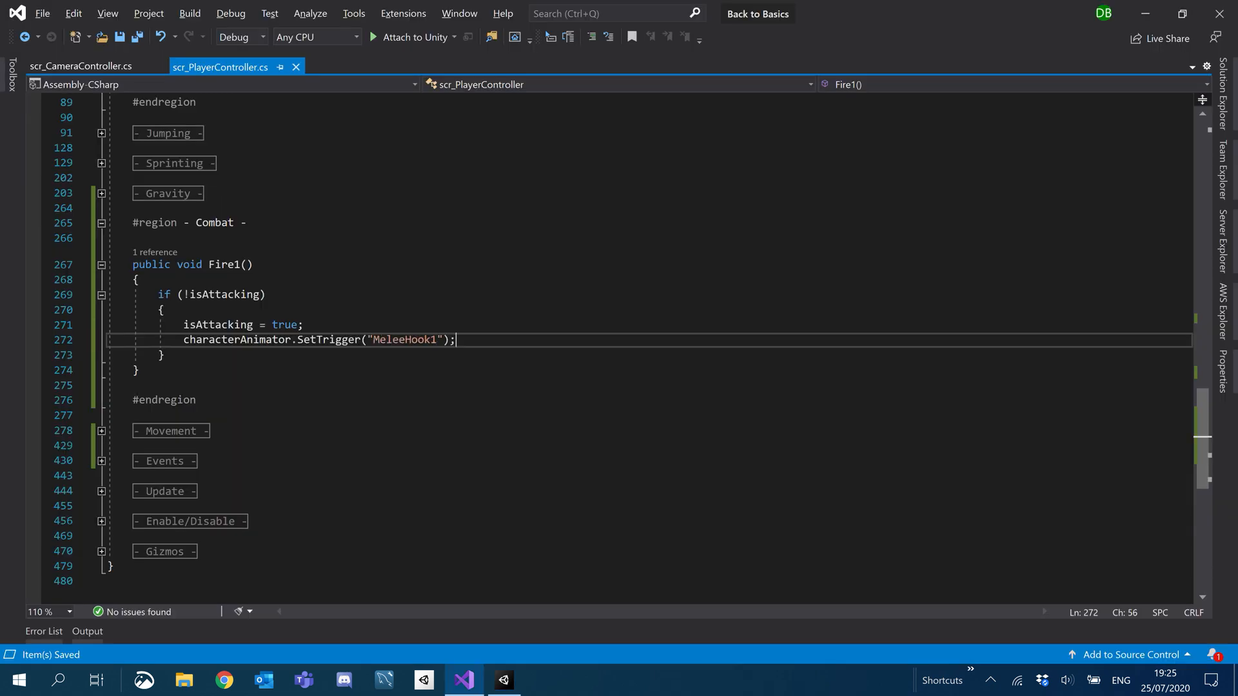
pyautogui.scroll(3)
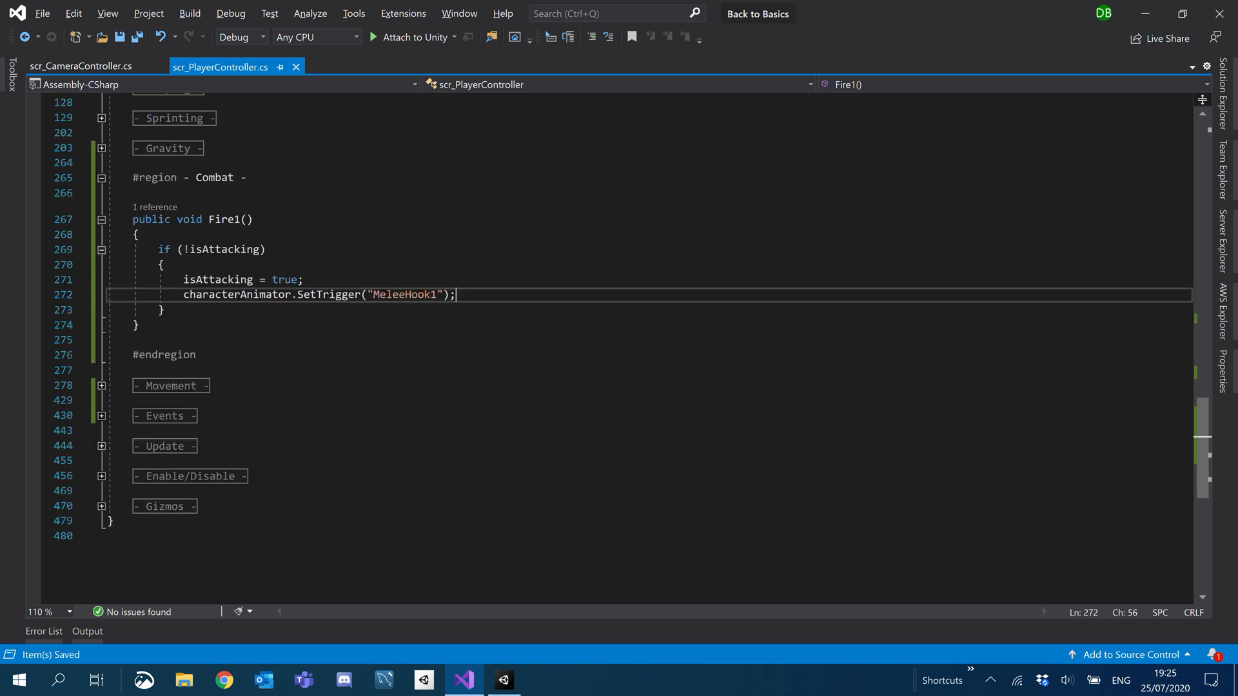
pyautogui.click(101, 416)
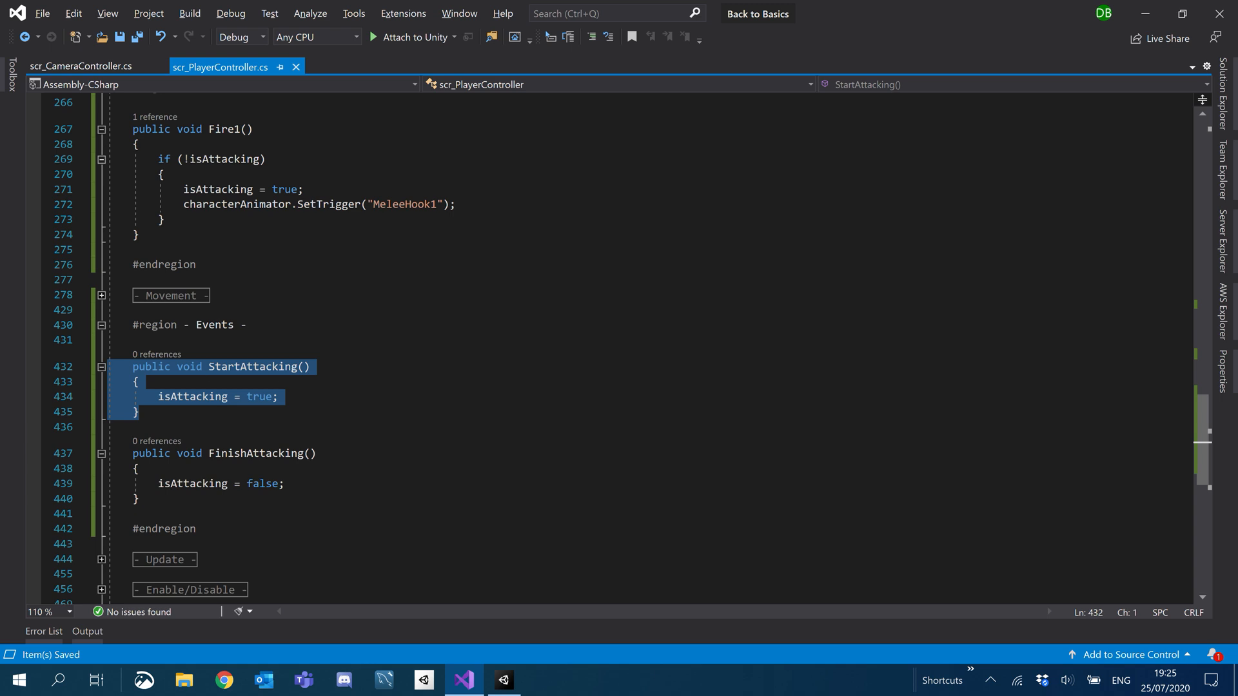
pyautogui.doubleClick(218, 189)
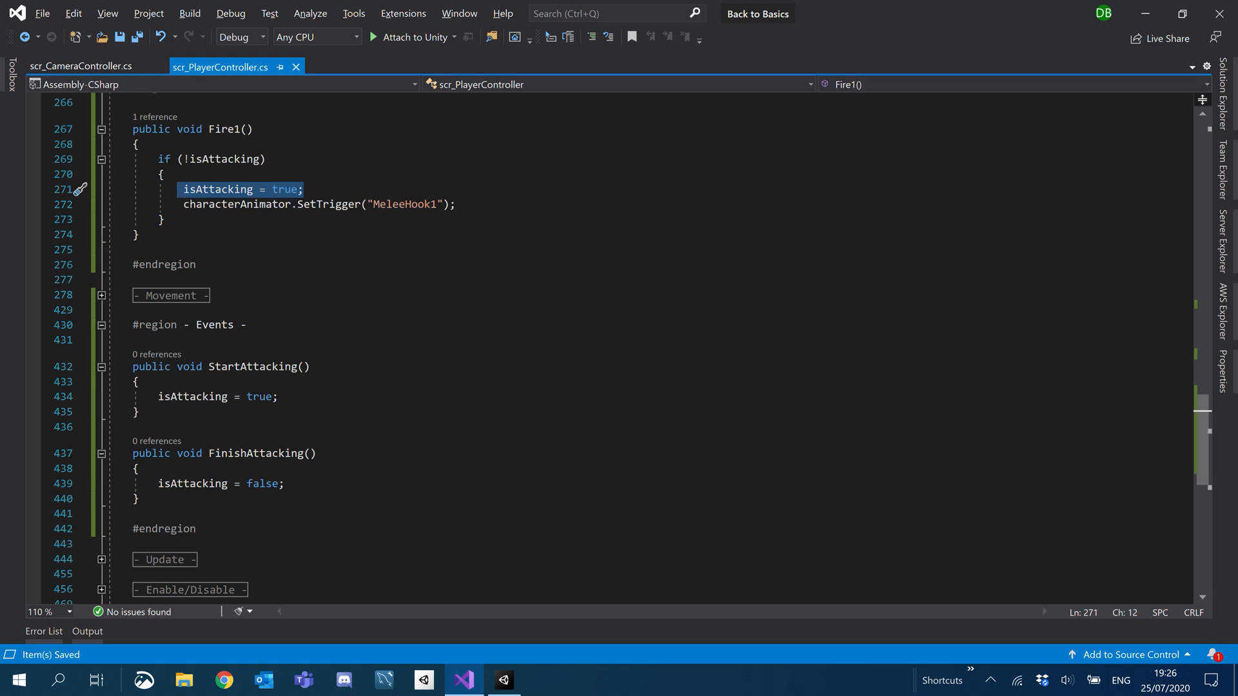
pyautogui.doubleClick(252, 366)
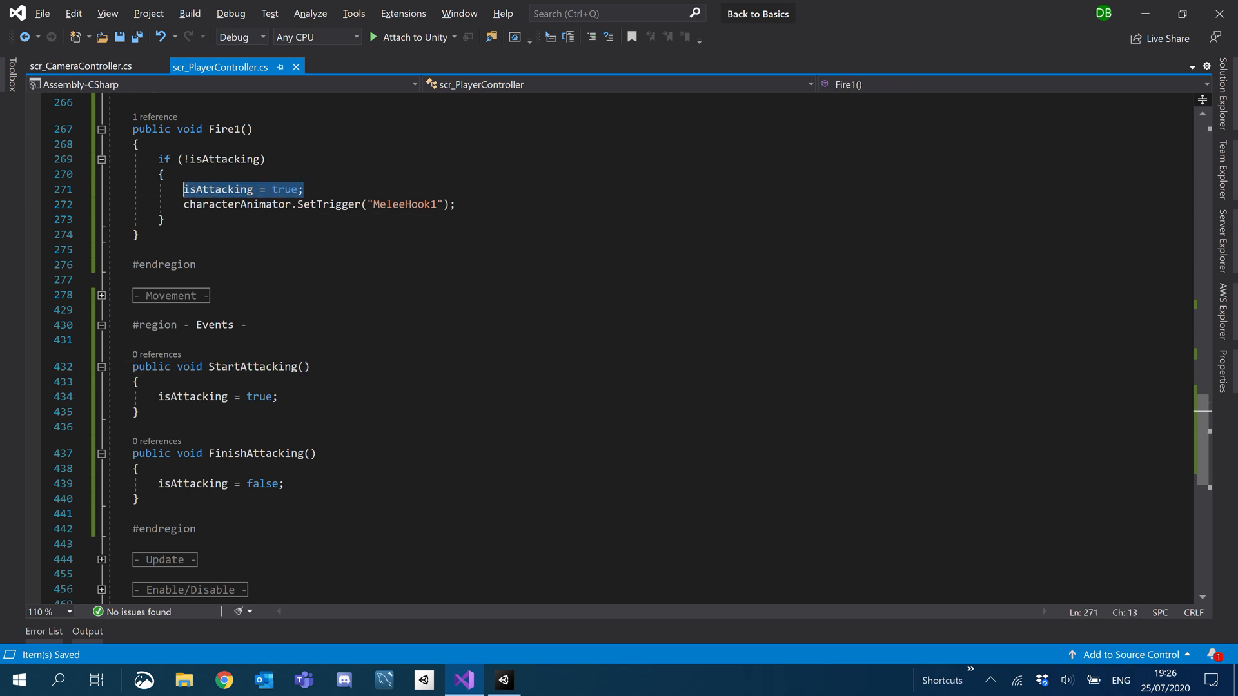
pyautogui.write('StartAttacking();')
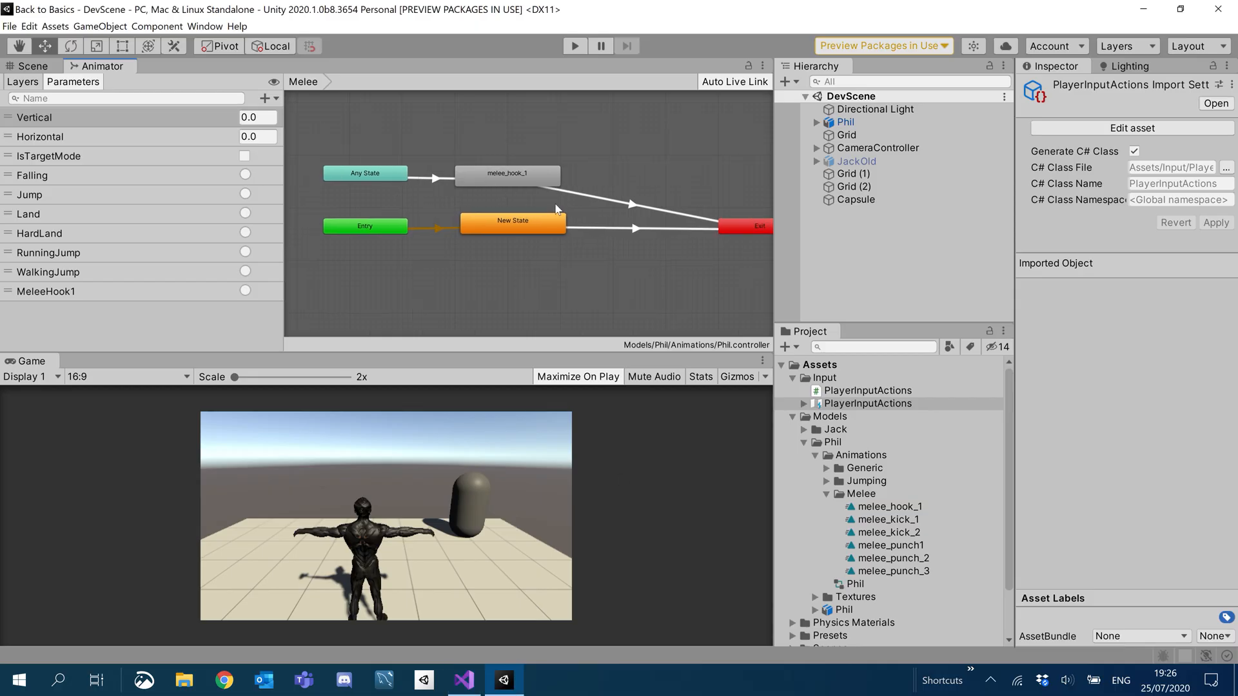
# Inspect the melee_hook_1 animator state, then select Phil in the Hierarchy.
pyautogui.click(506, 173)
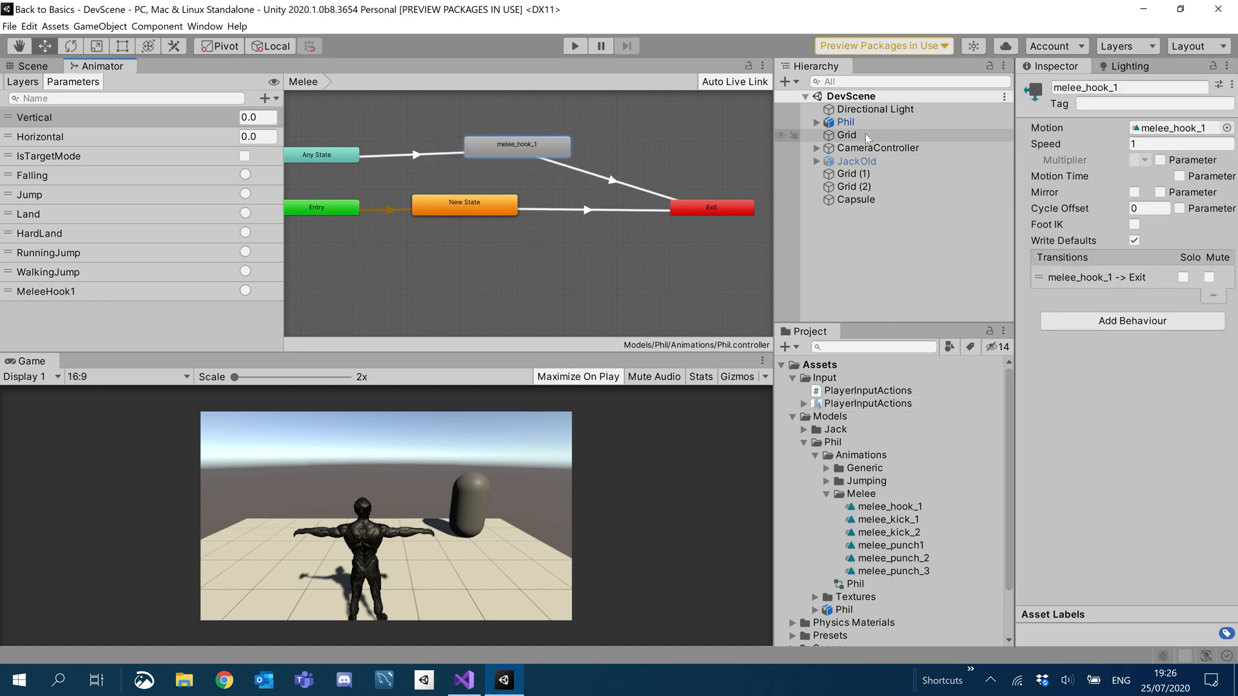
pyautogui.click(844, 123)
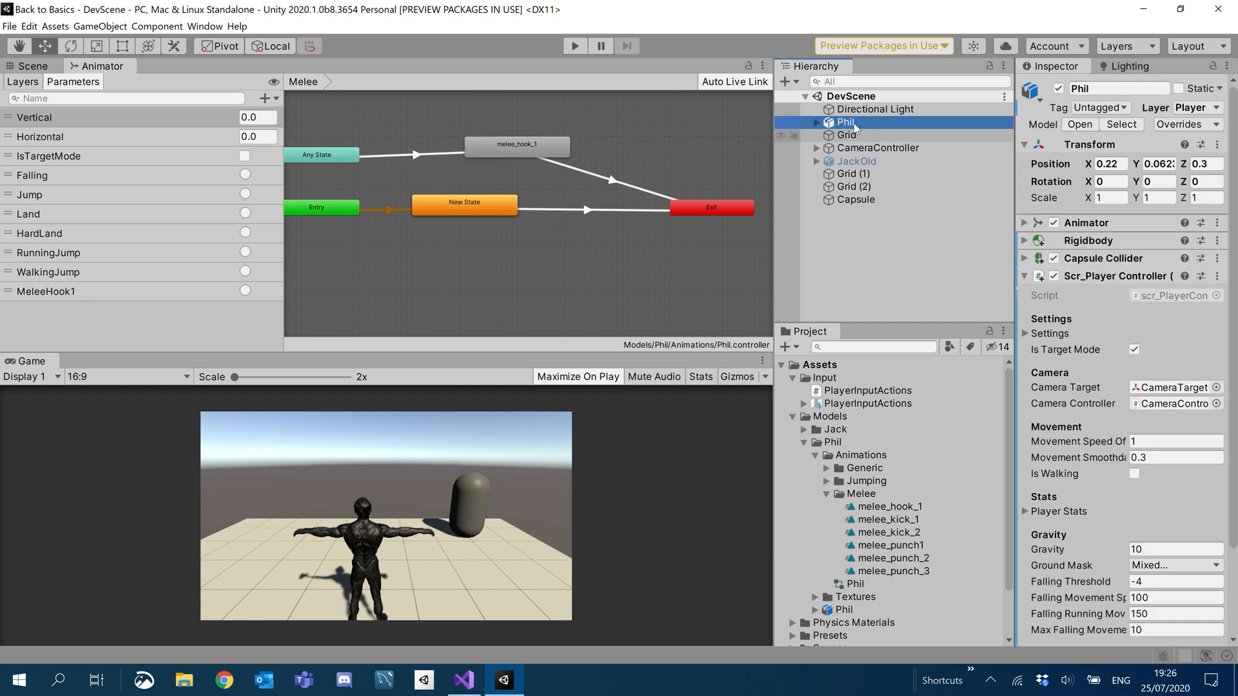
pyautogui.click(204, 26)
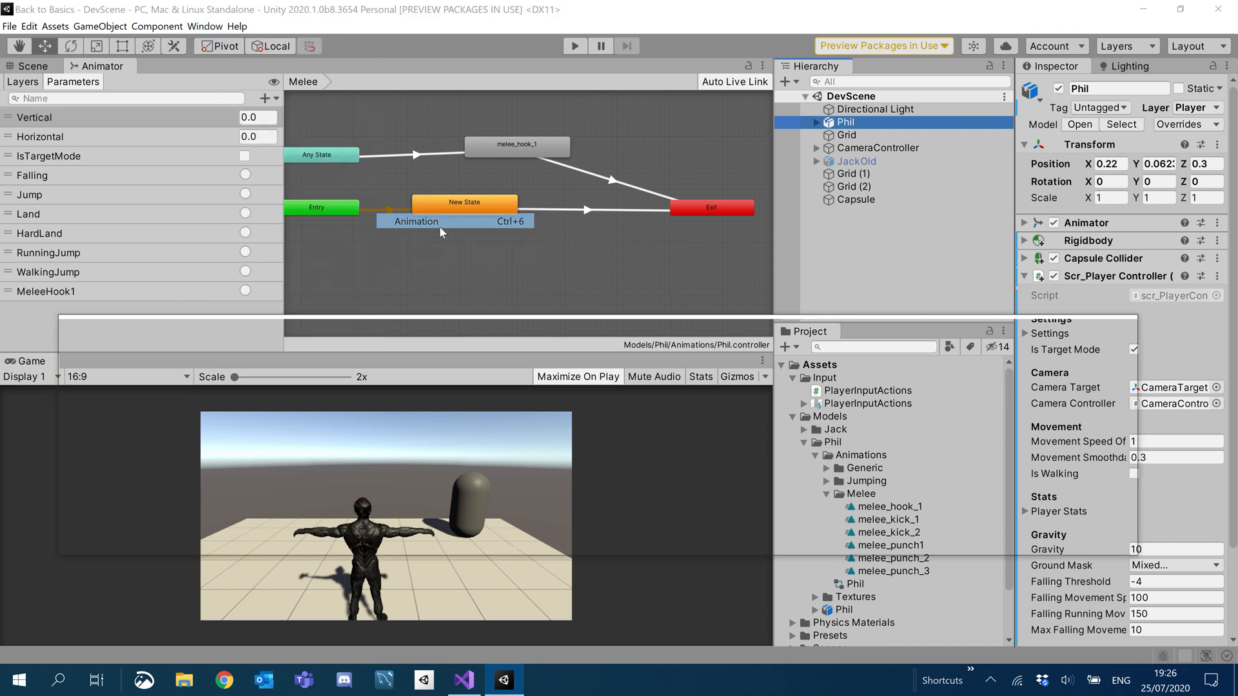
# Load melee_hook_1 in the Animation window and scrub its hook punch preview in the Scene.
pyautogui.click(415, 221)
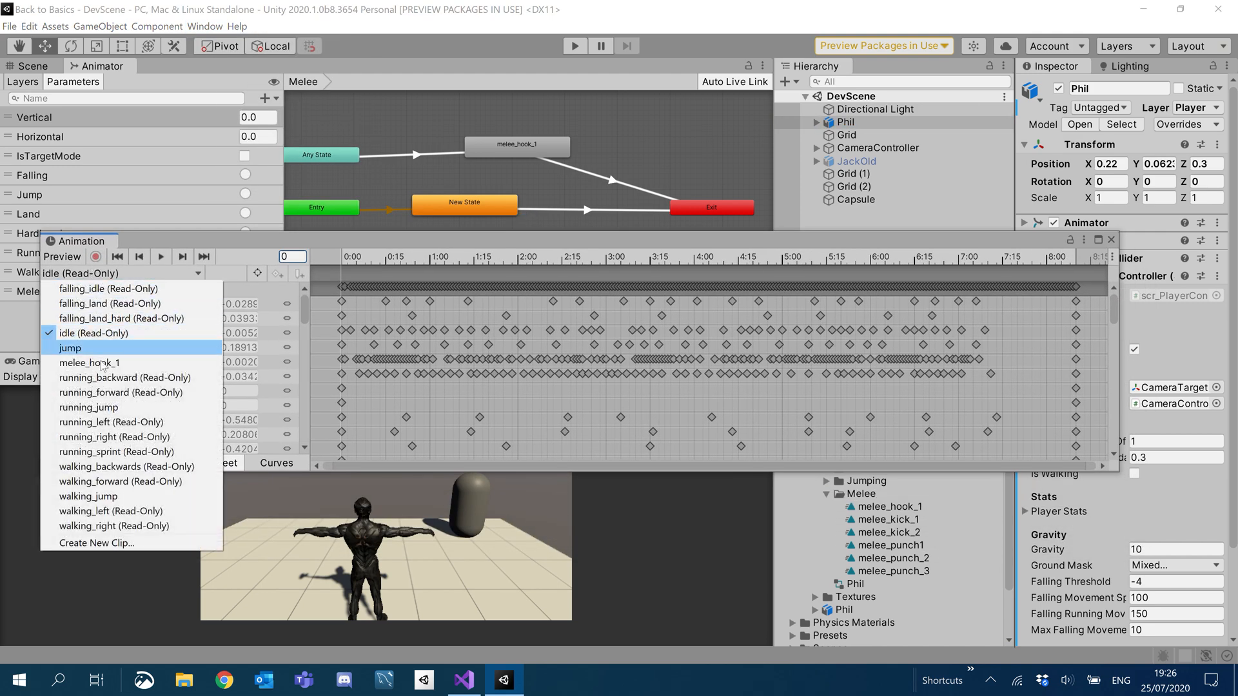
pyautogui.click(89, 362)
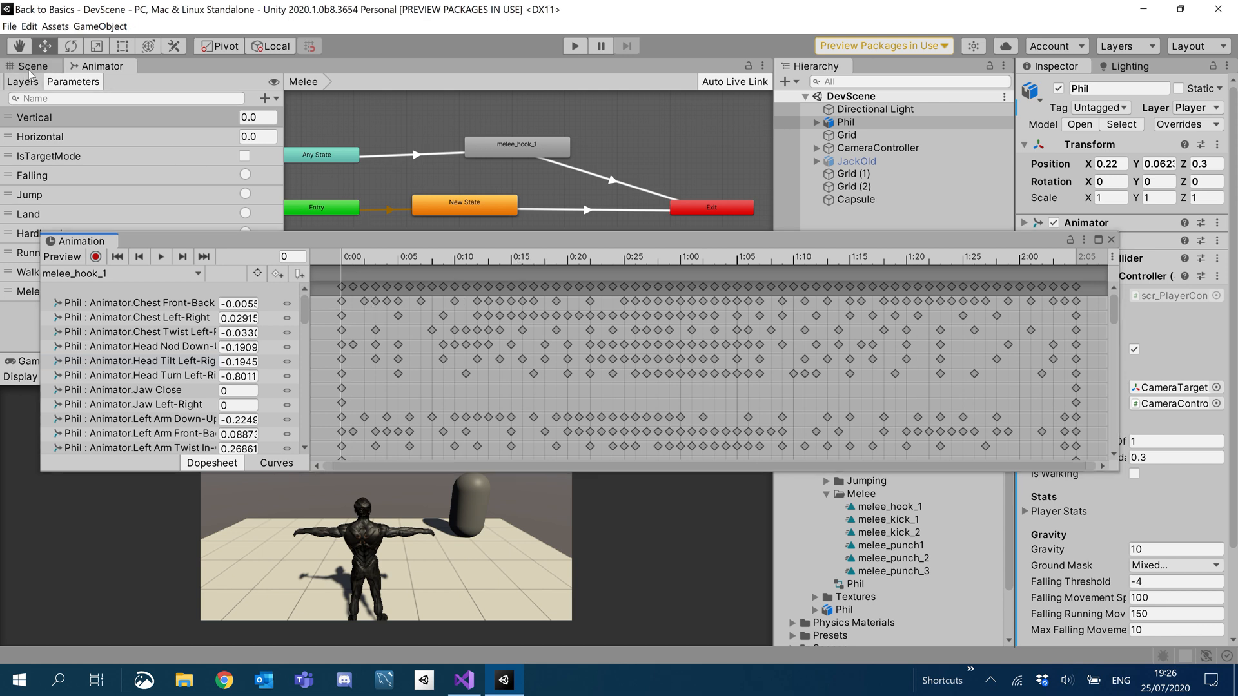
pyautogui.click(32, 65)
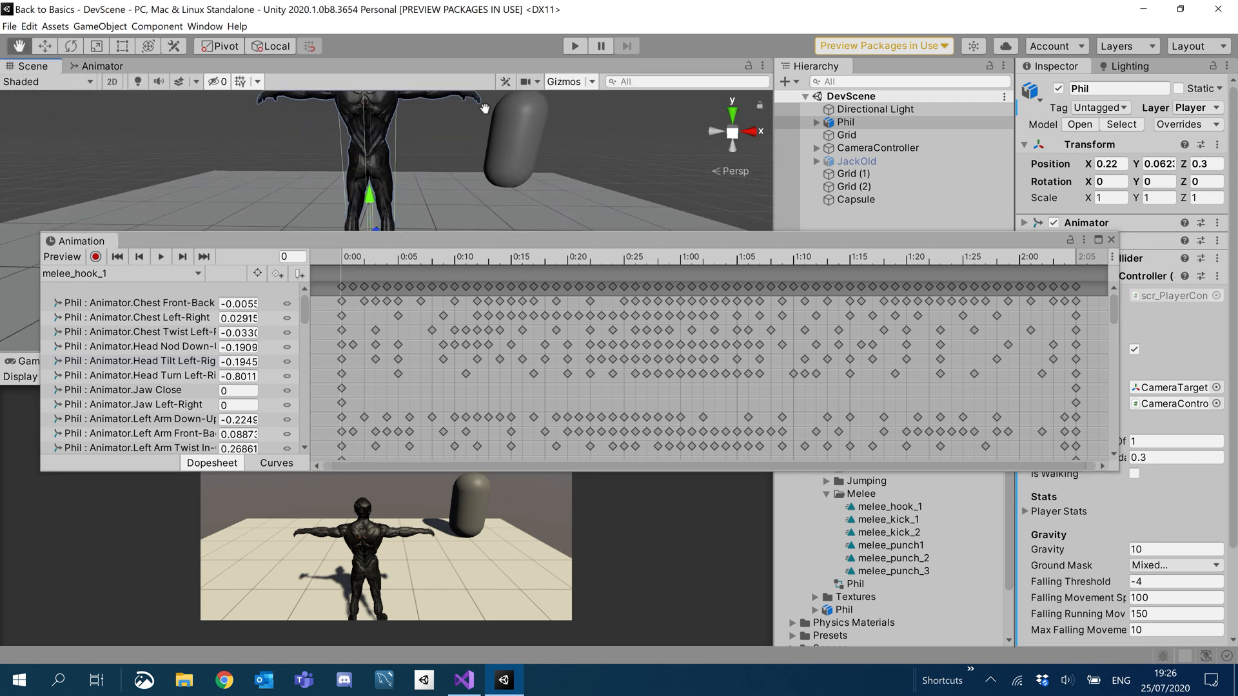
pyautogui.click(418, 257)
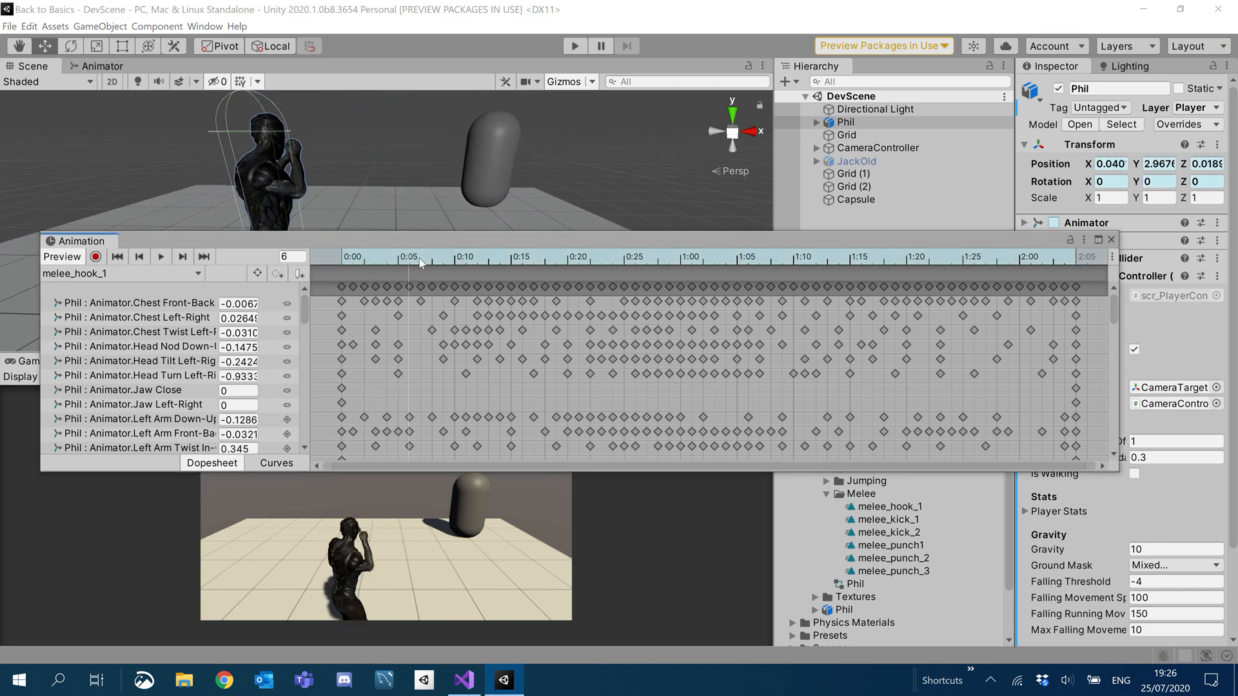
pyautogui.click(560, 265)
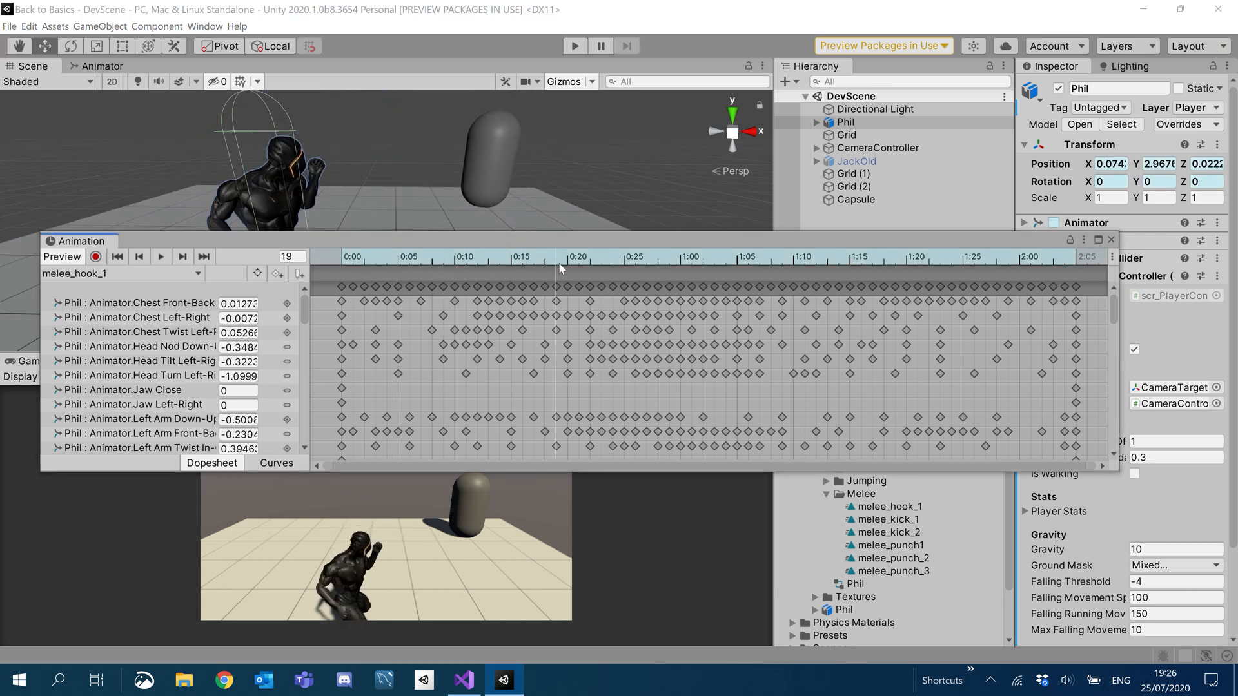
# Scrub melee_hook_1 back and forth, settling on frame 45's follow-through pose.
pyautogui.click(407, 263)
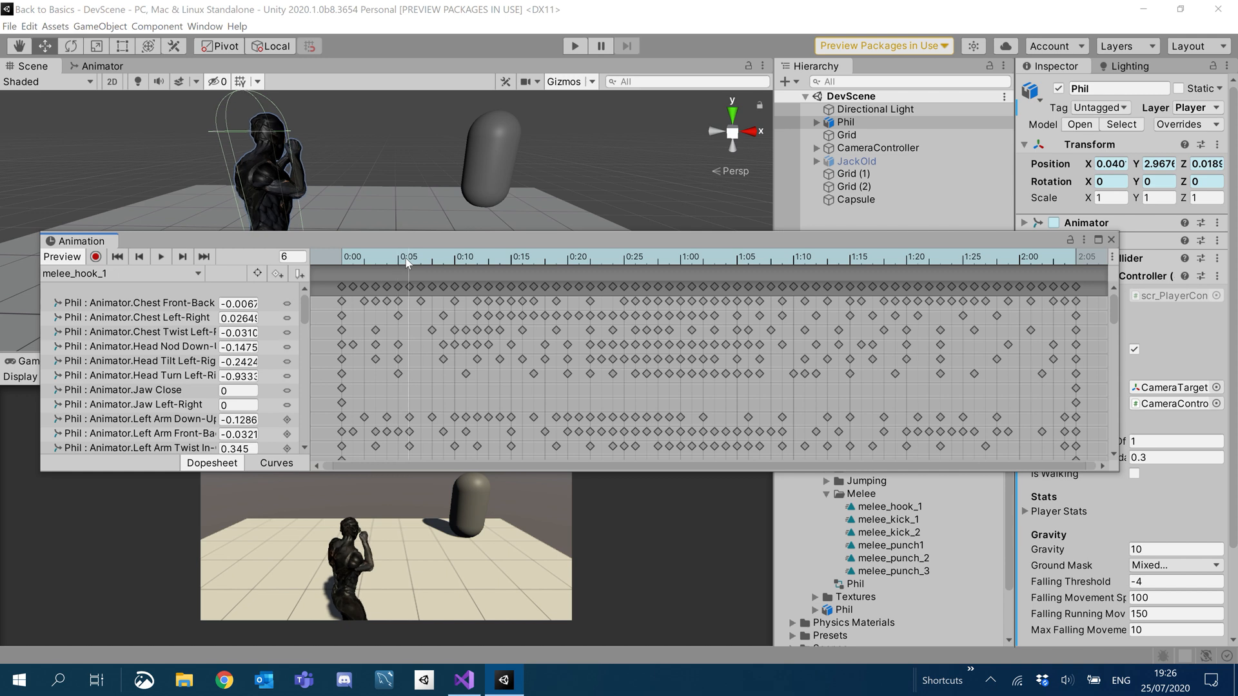
pyautogui.click(458, 257)
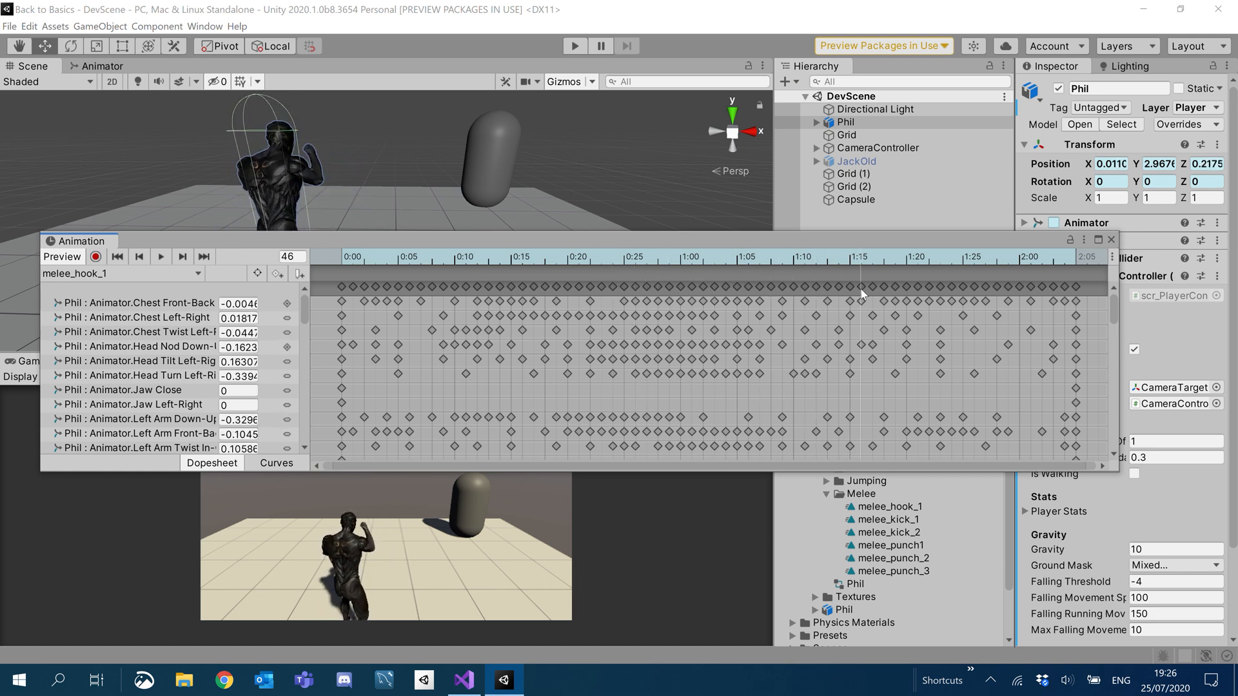
pyautogui.click(962, 291)
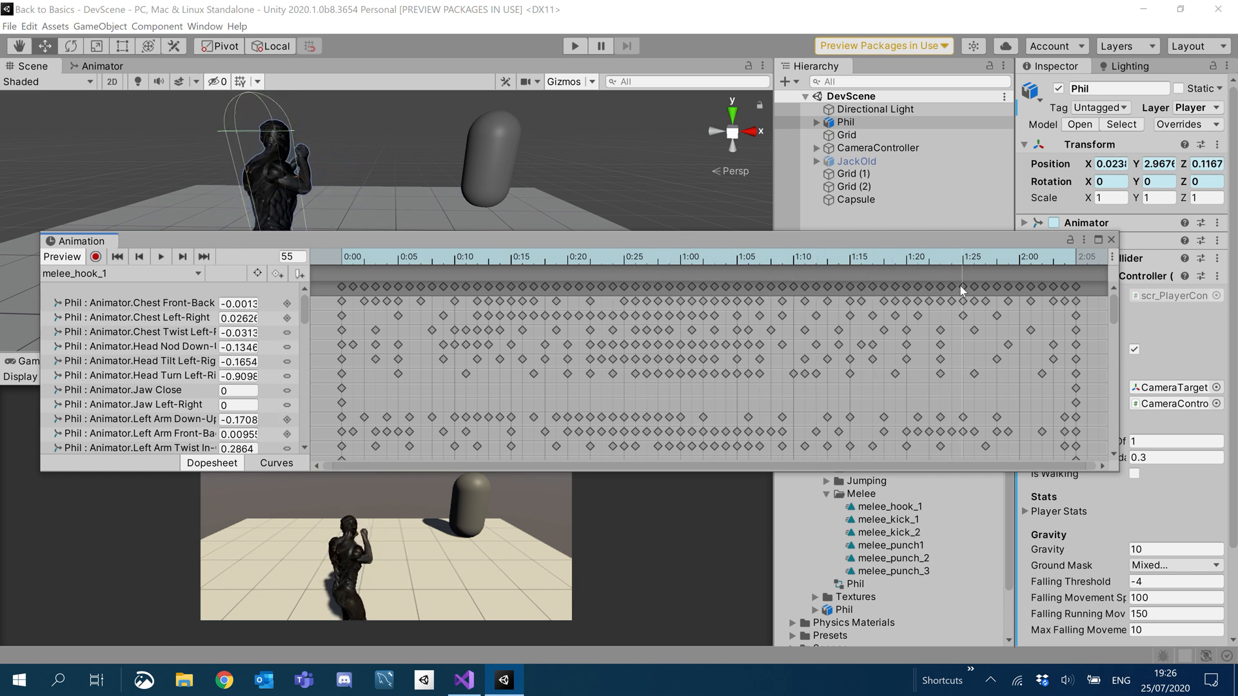
pyautogui.click(759, 256)
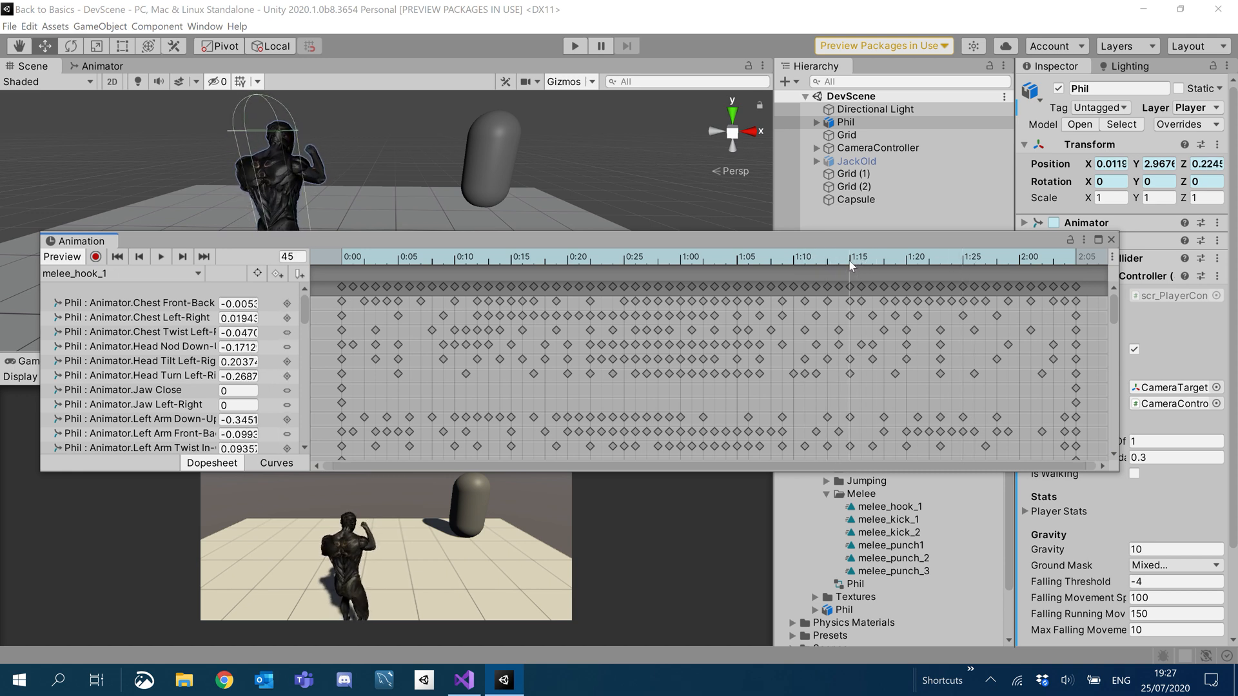
pyautogui.click(810, 256)
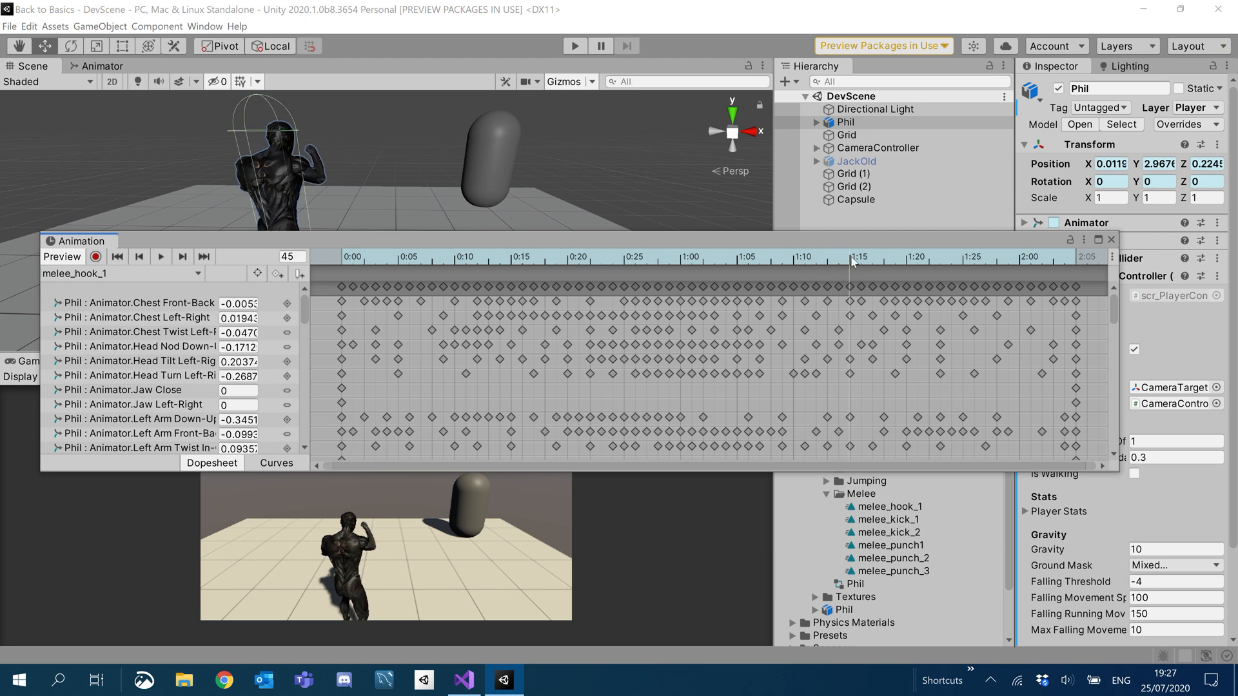
# Add a frame-45 event calling FinishAttacking() and close the Animation window.
pyautogui.click(298, 273)
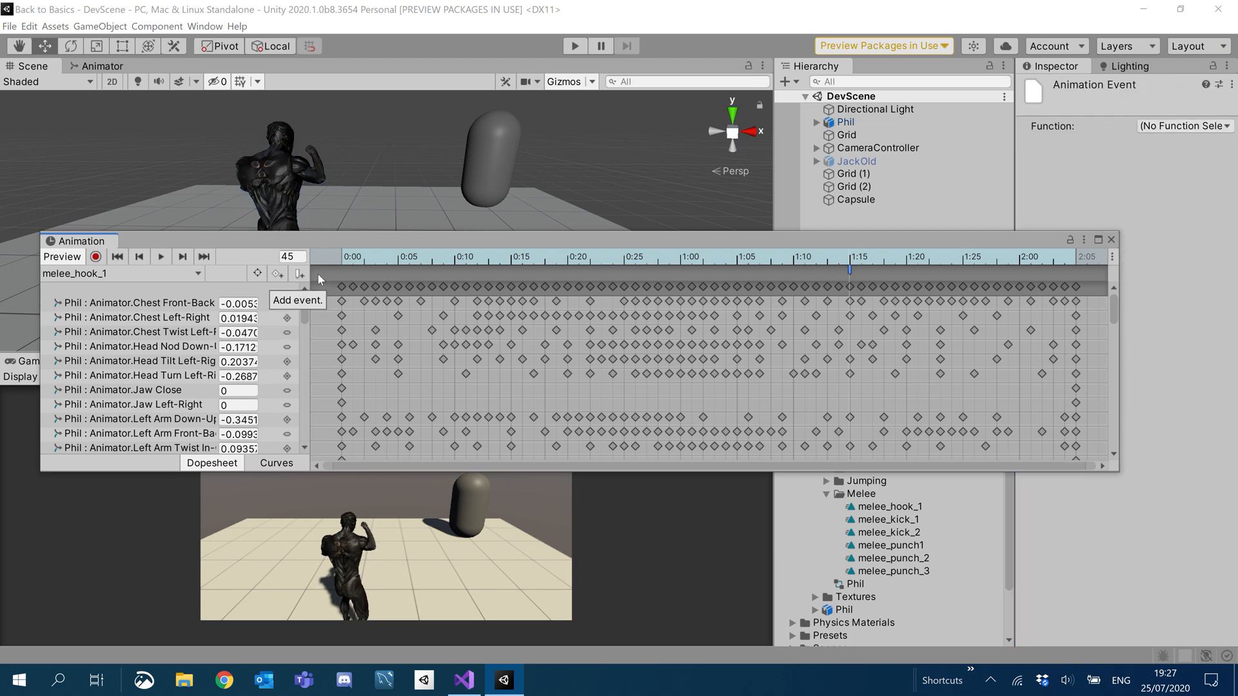
pyautogui.click(1182, 126)
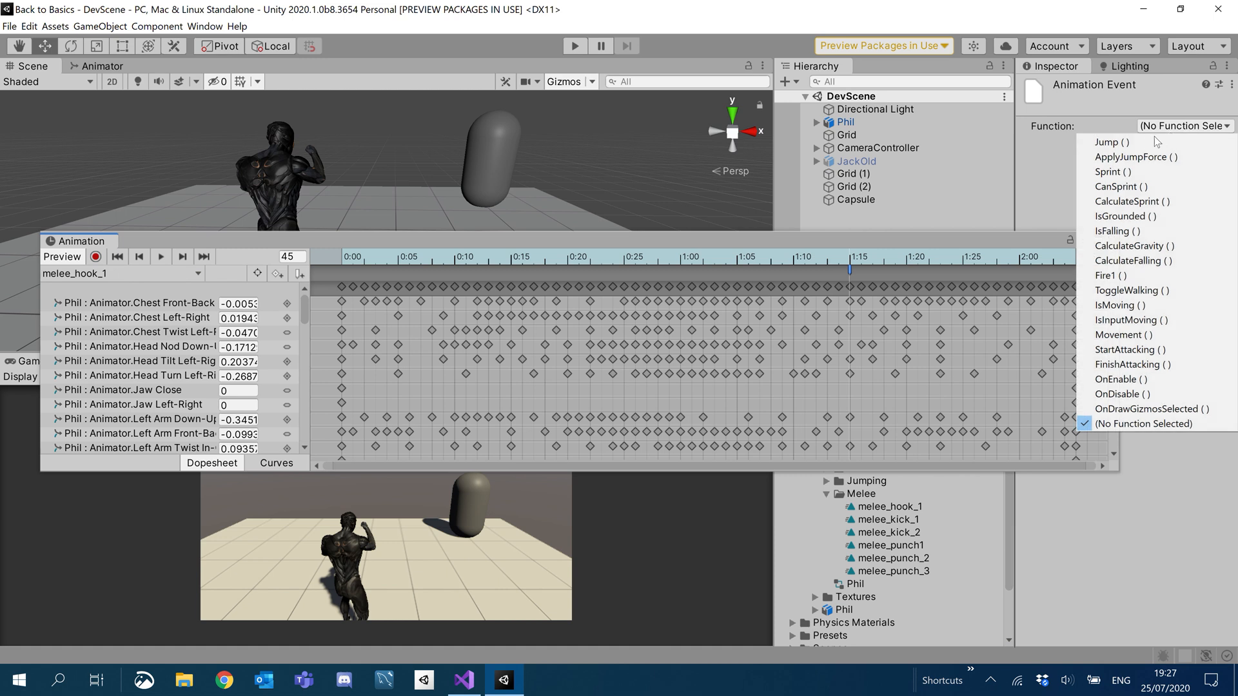
pyautogui.click(1130, 364)
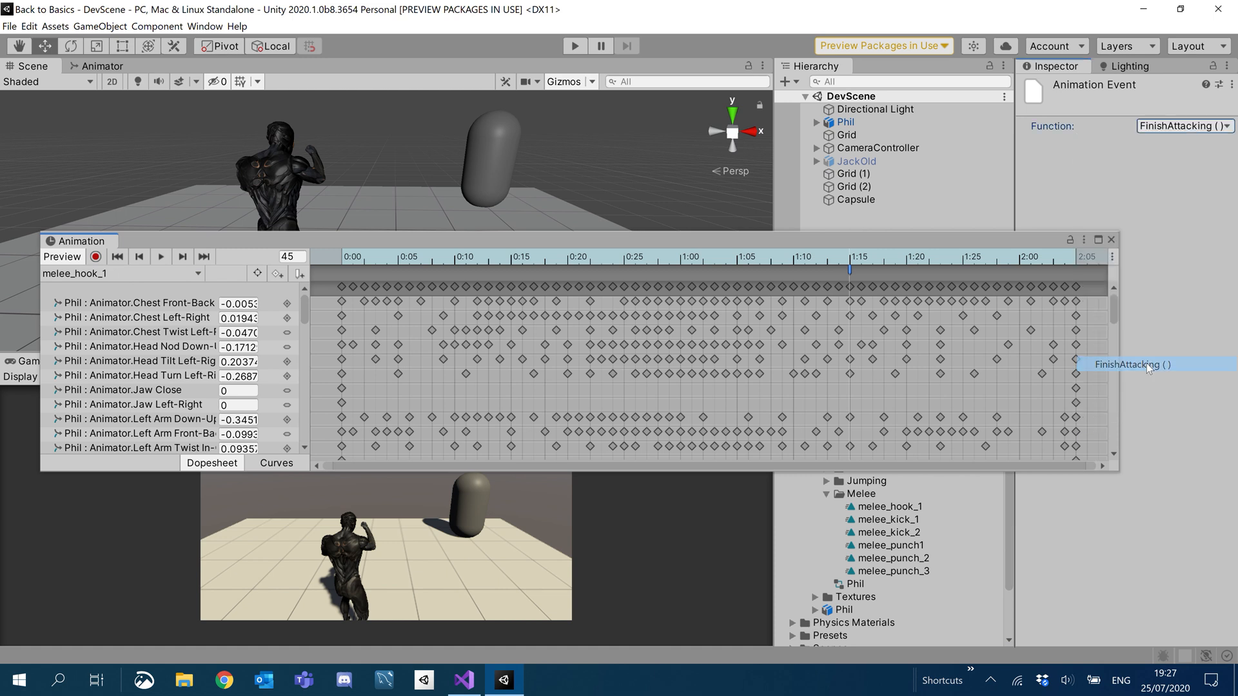
pyautogui.moveTo(1014, 257)
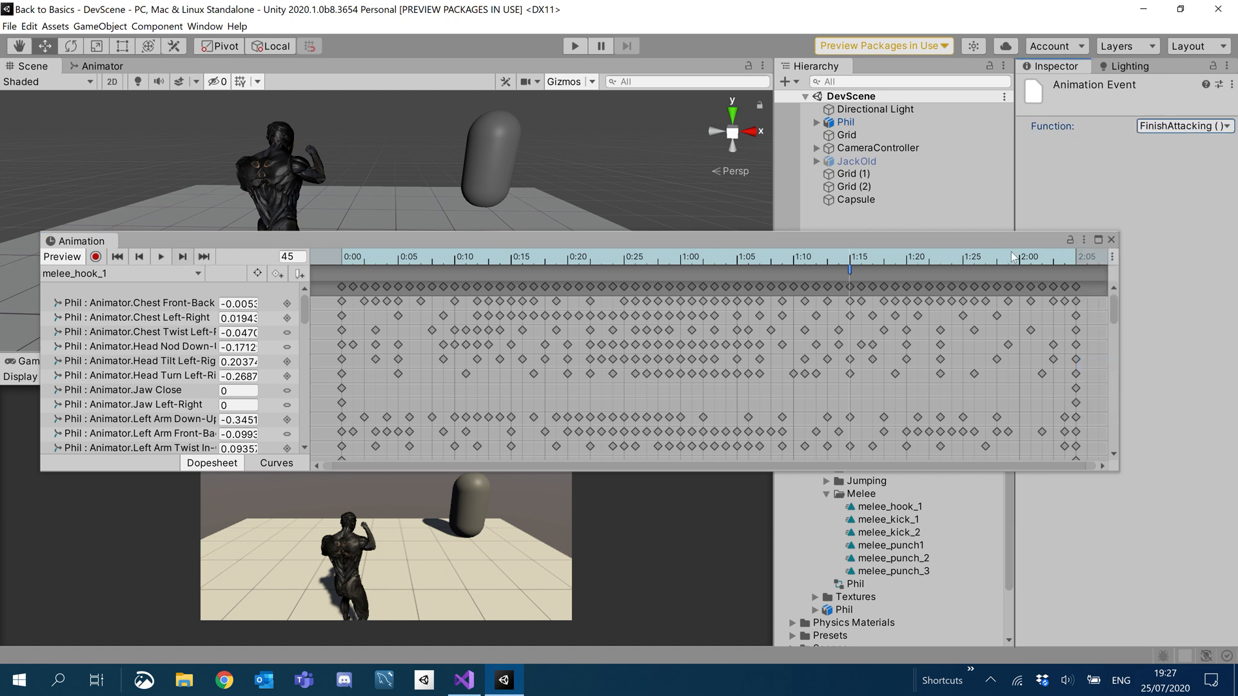
pyautogui.click(1111, 239)
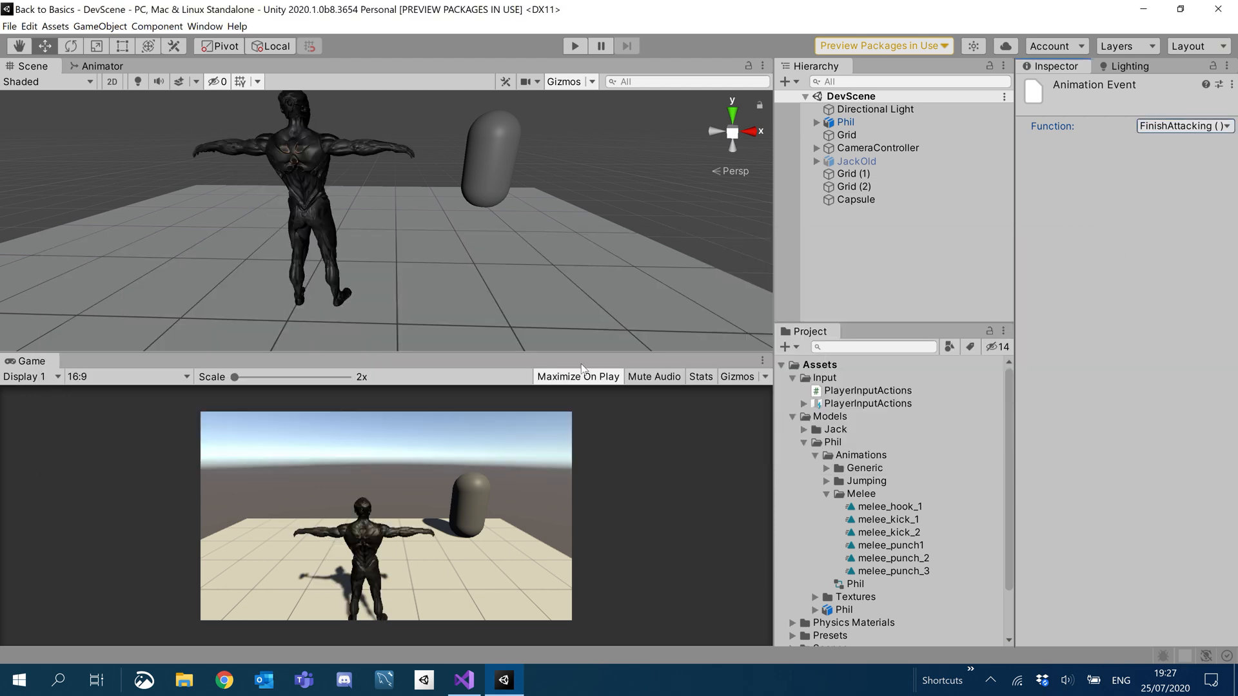
# Select Phil, check its Combat settings, and start play mode to try the hook attack.
pyautogui.click(845, 122)
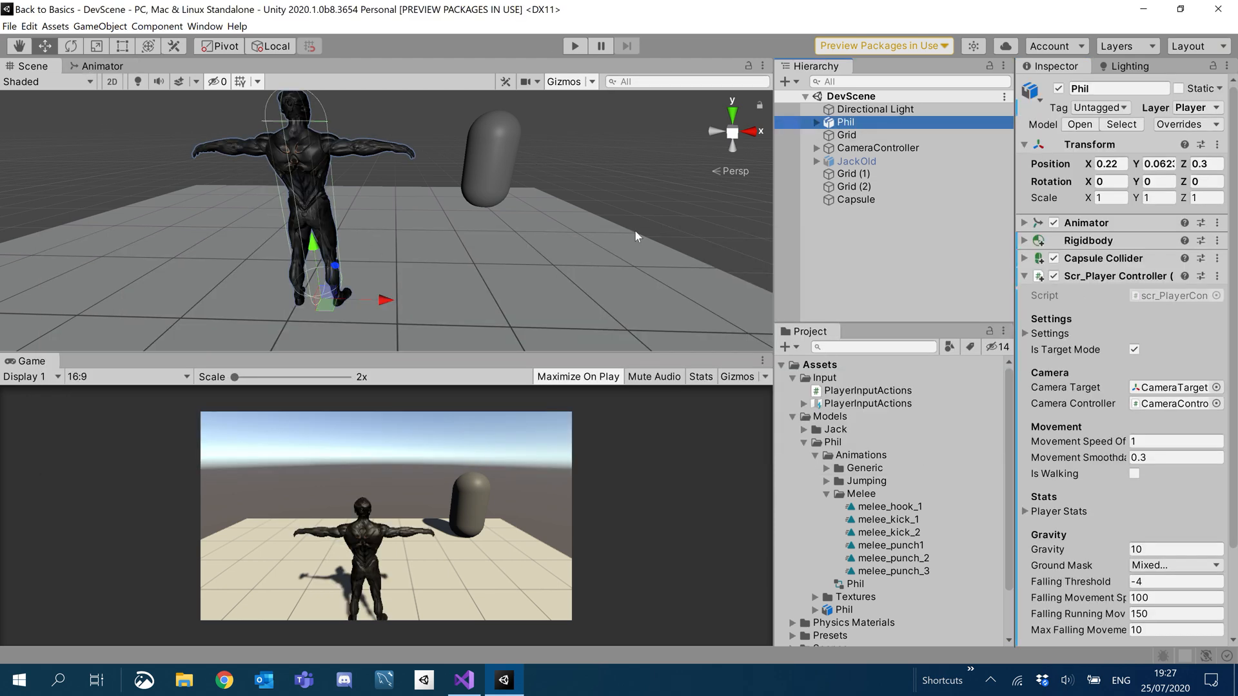
pyautogui.moveTo(1086, 441)
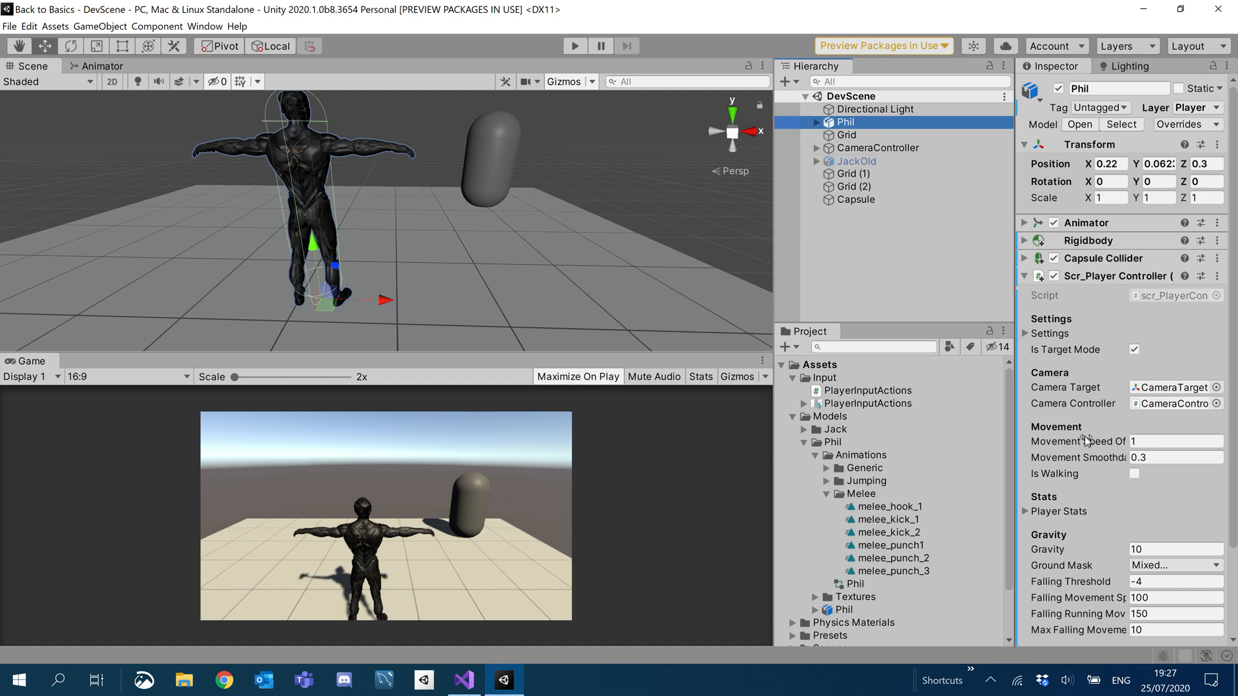
pyautogui.scroll(-3)
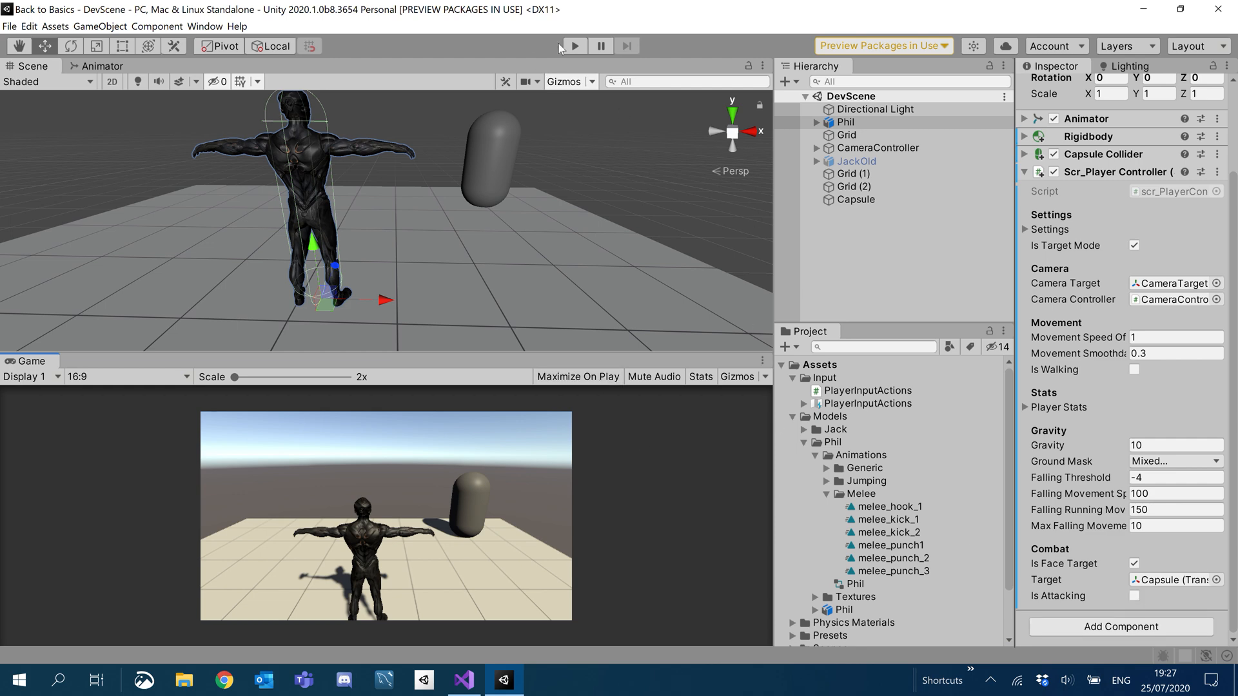
pyautogui.click(573, 46)
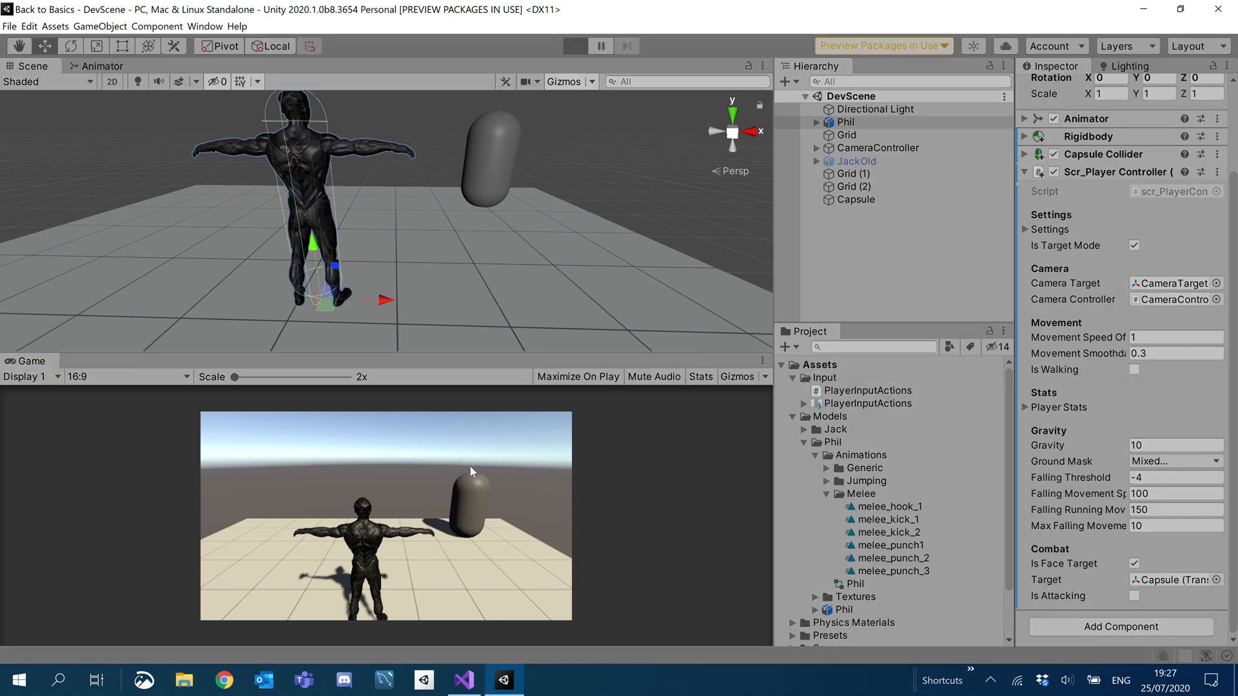
pyautogui.click(574, 46)
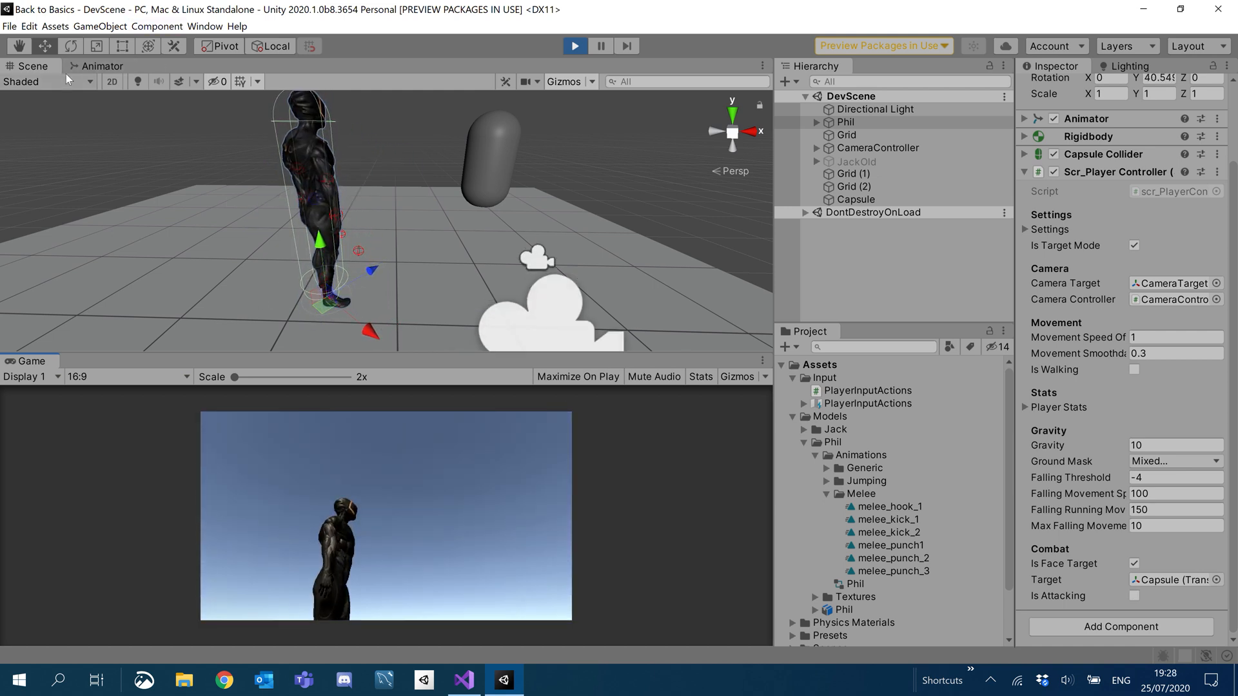
# Exit play mode and remove the Melee layer transitions leading to Exit.
pyautogui.click(101, 66)
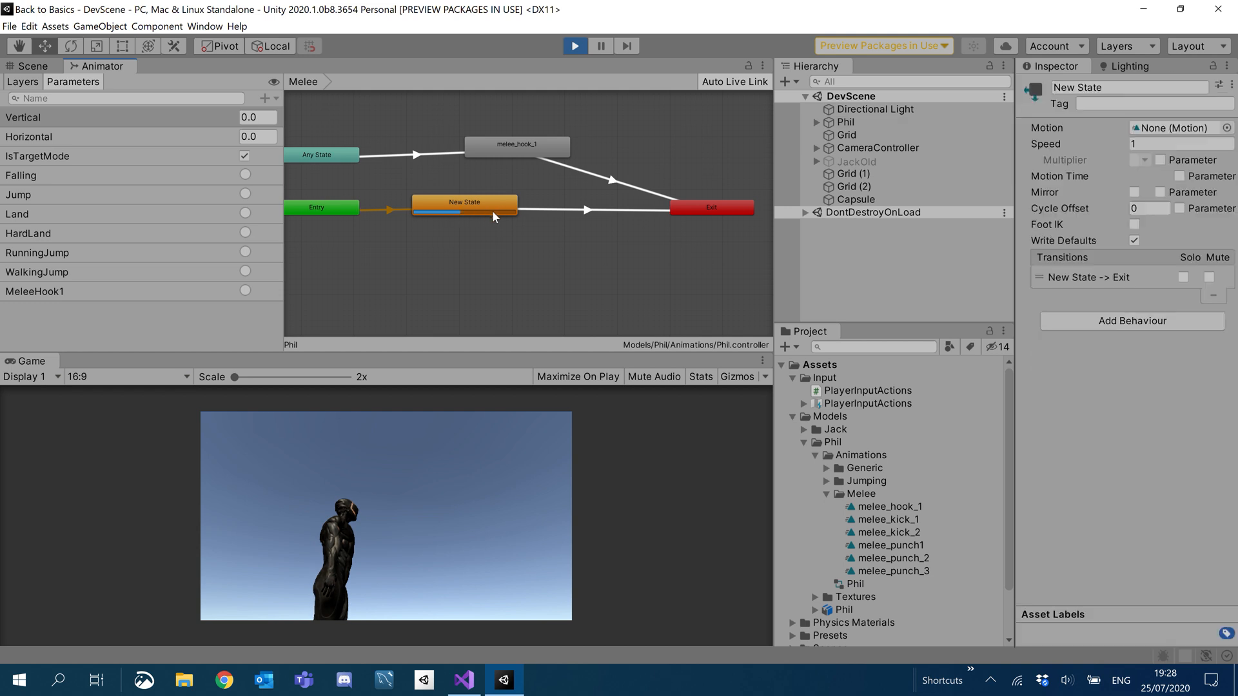
pyautogui.click(588, 210)
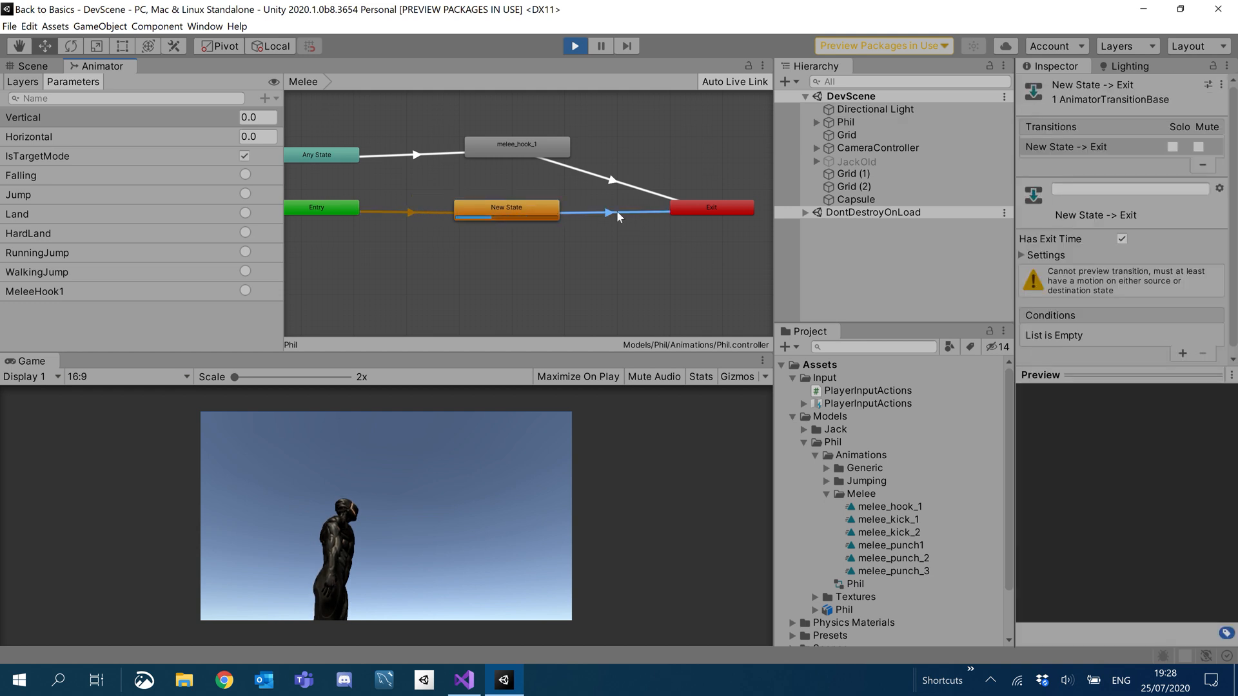
pyautogui.click(574, 45)
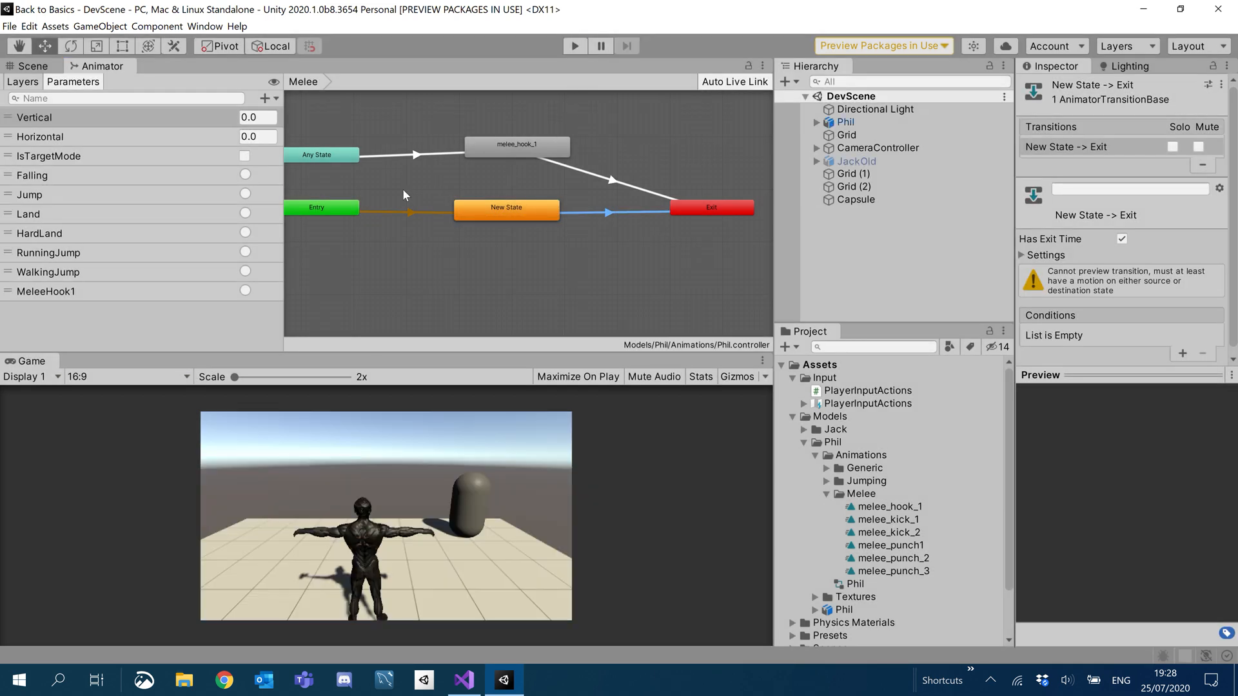
pyautogui.click(608, 196)
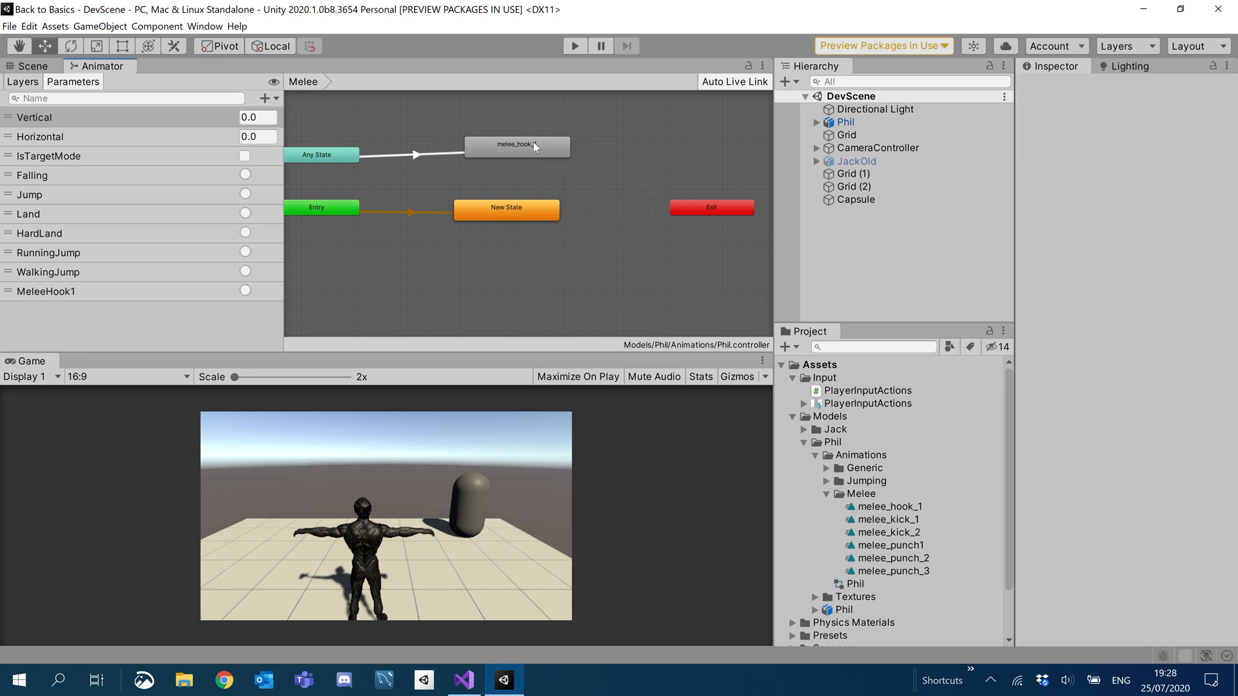
# Transition melee_hook_1 into New State and rename that default state to Empty.
pyautogui.click(517, 148)
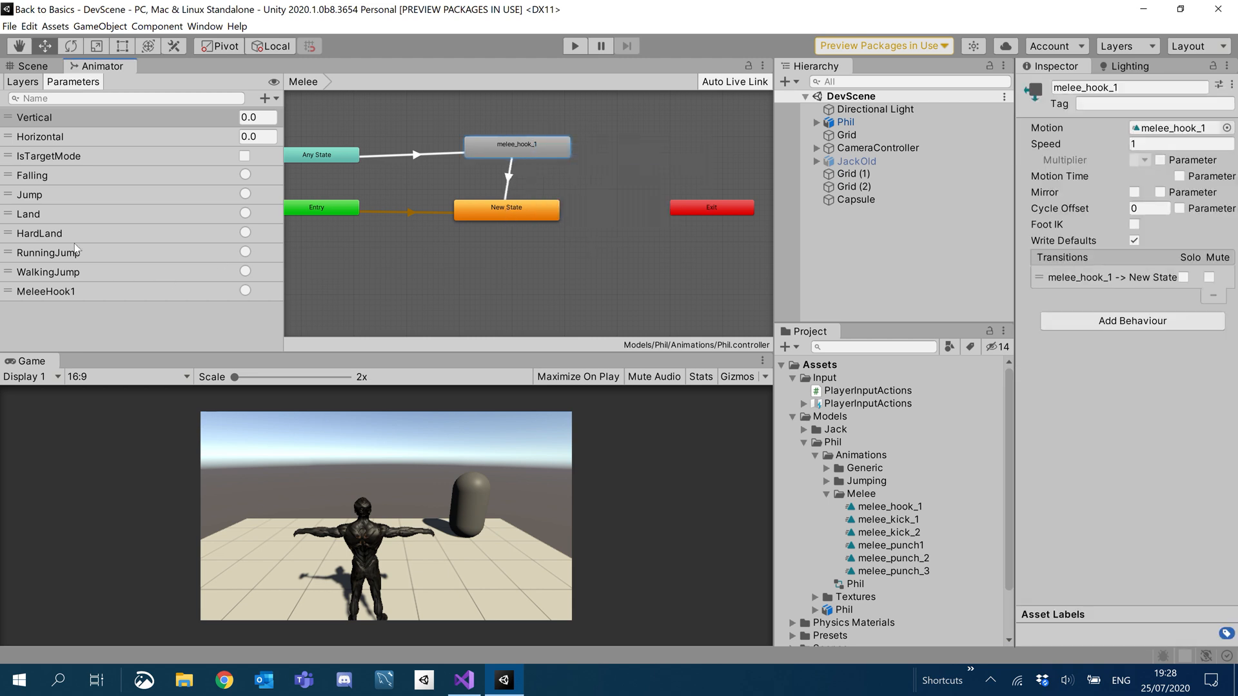
pyautogui.click(507, 207)
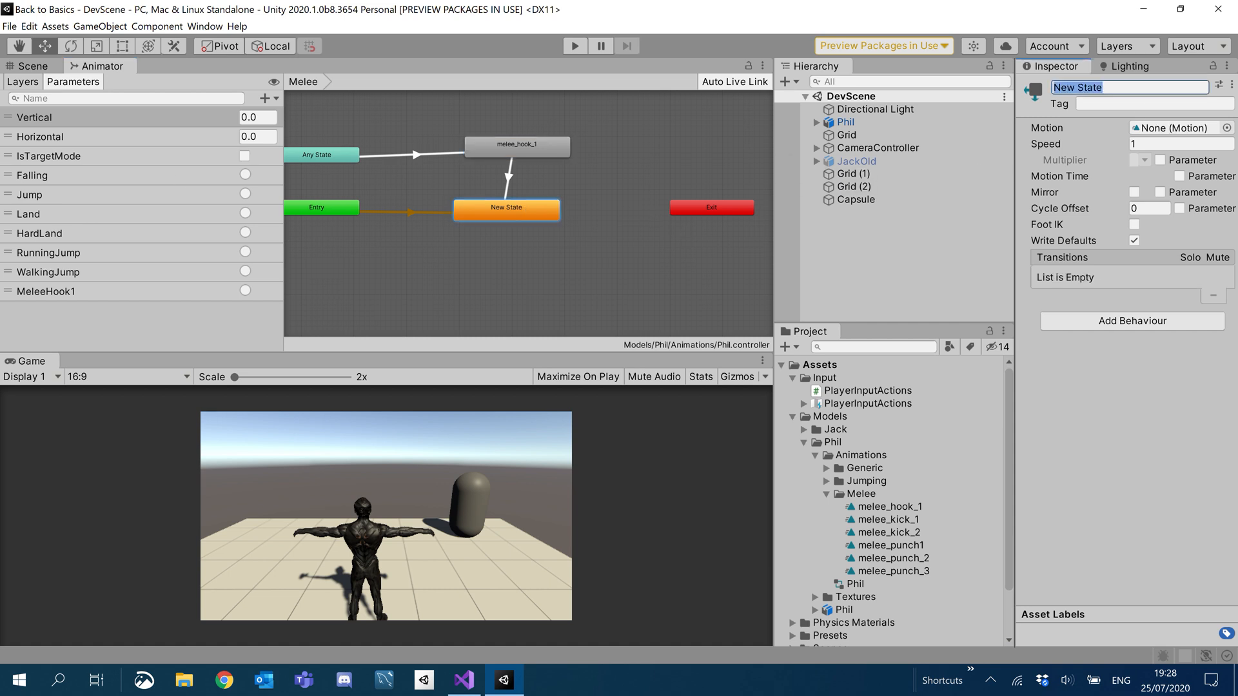
pyautogui.write('Empty')
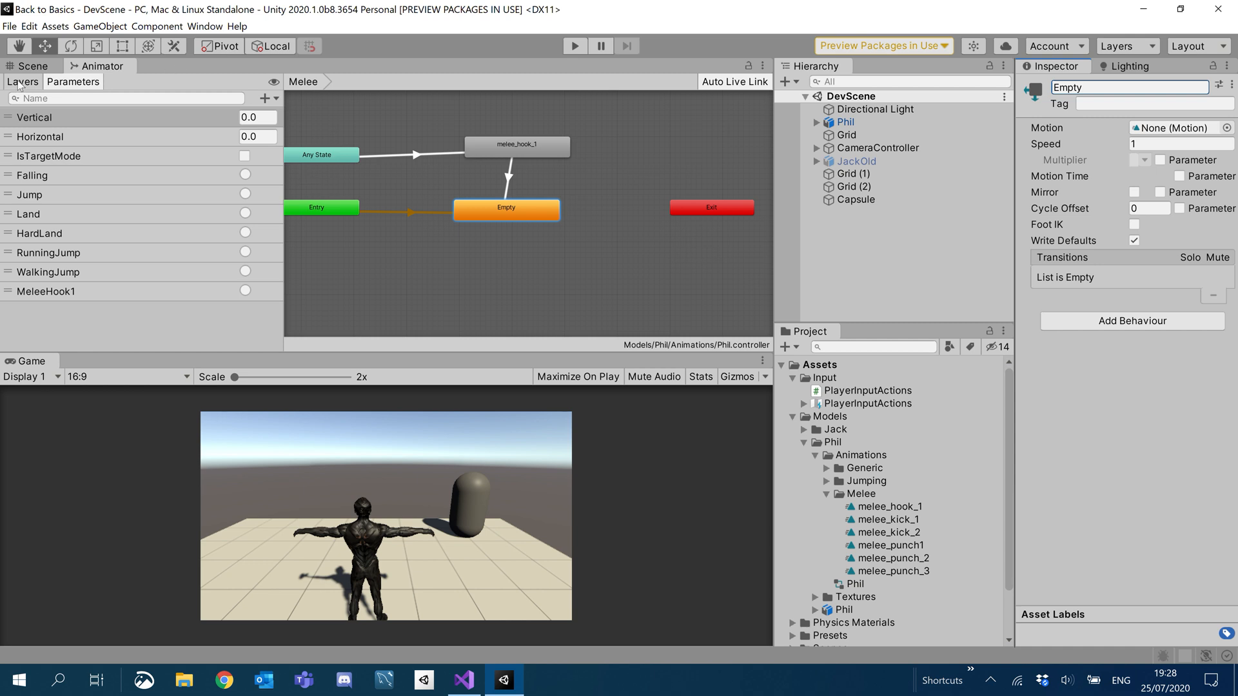
pyautogui.moveTo(379, 236)
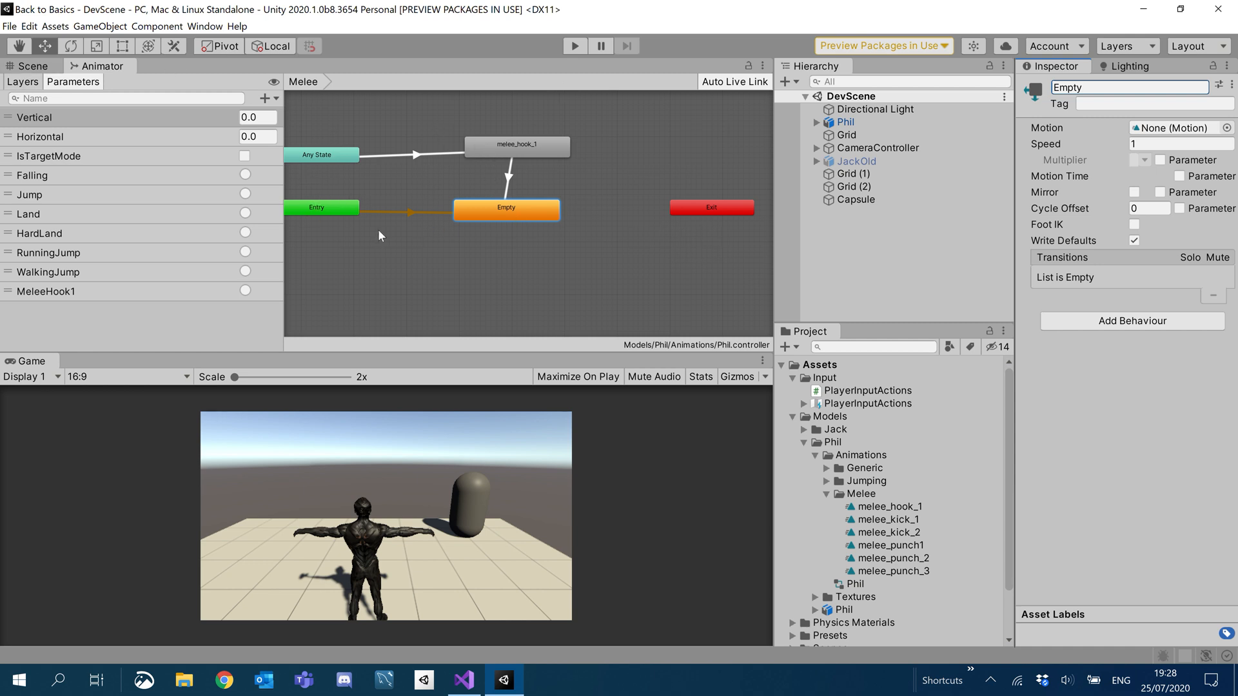
pyautogui.moveTo(478, 216)
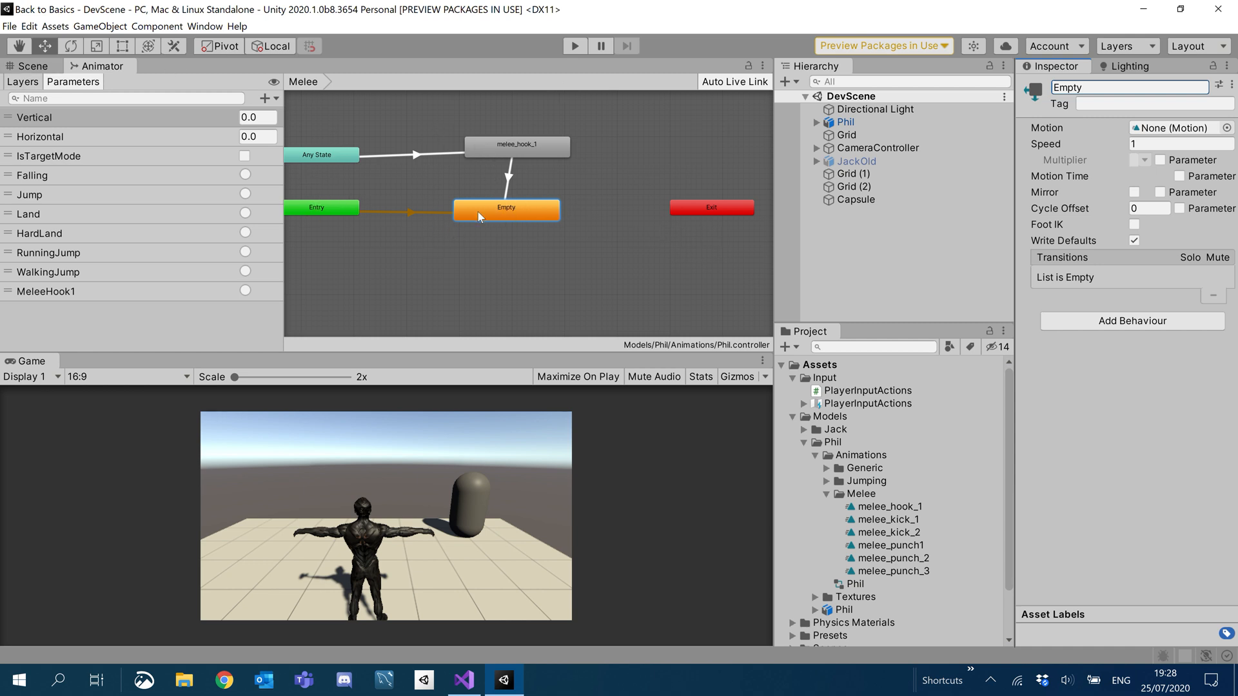
pyautogui.moveTo(523, 270)
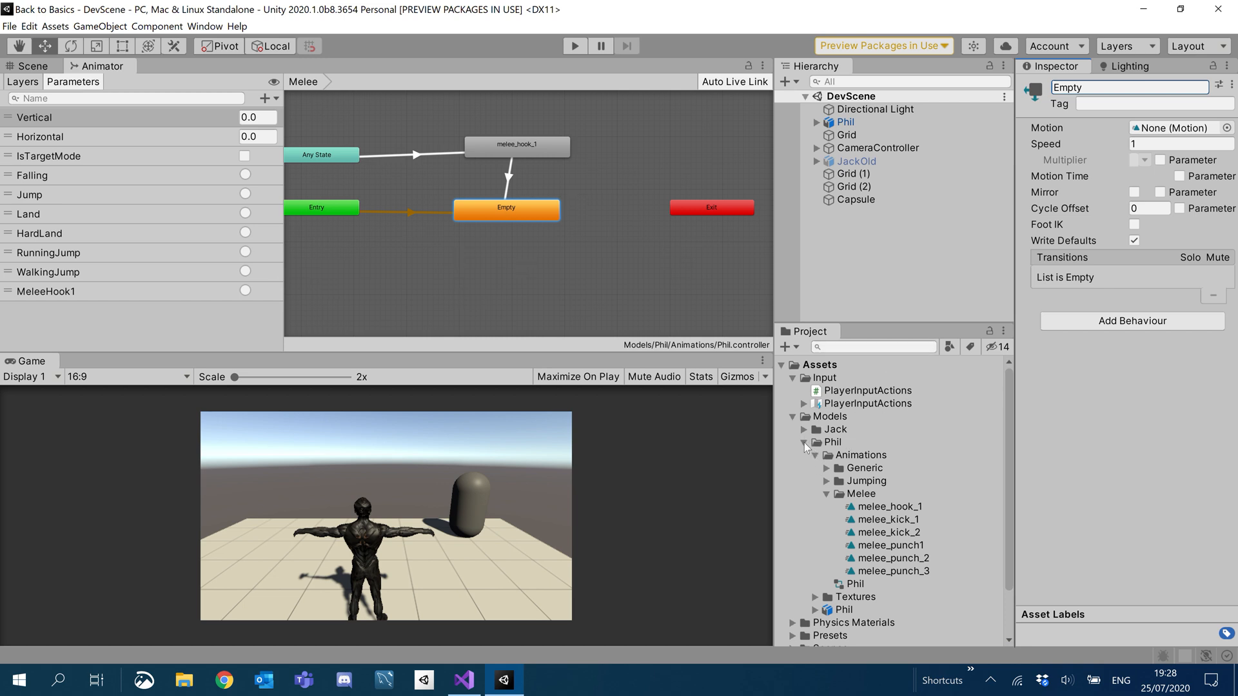
# Remove the Jack folder from Models, leaving only Phil, and return to the Scene view.
pyautogui.click(805, 443)
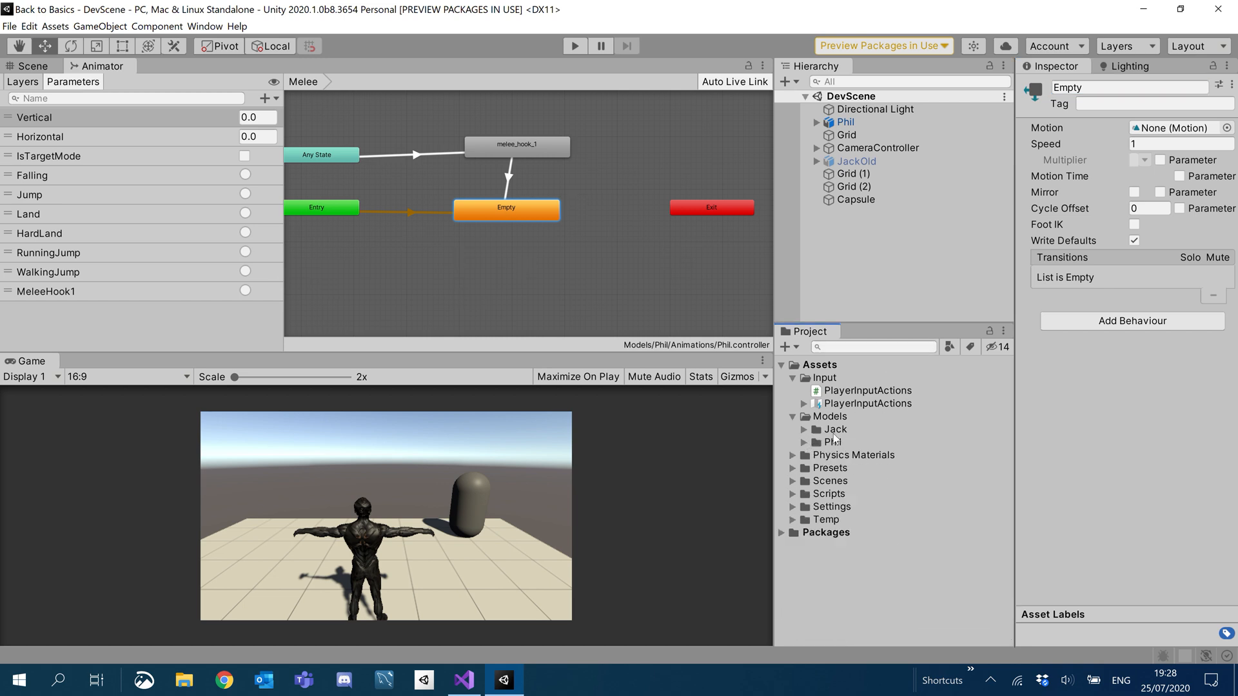
pyautogui.click(833, 428)
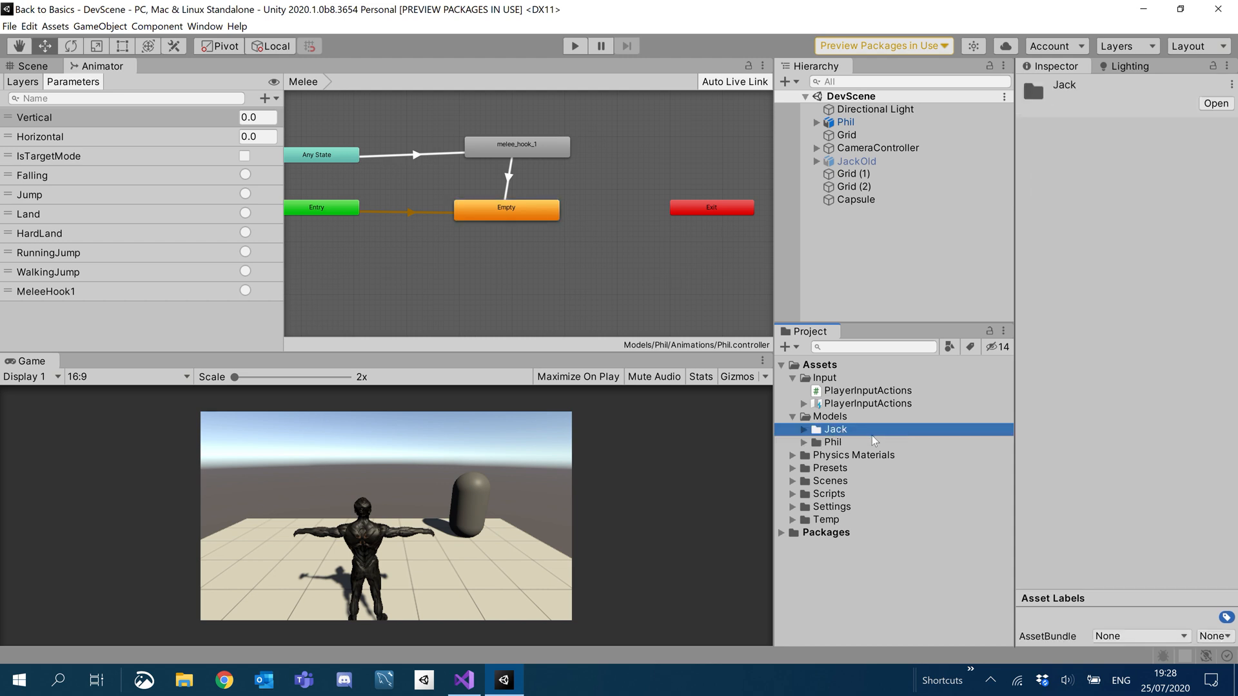
pyautogui.moveTo(862, 443)
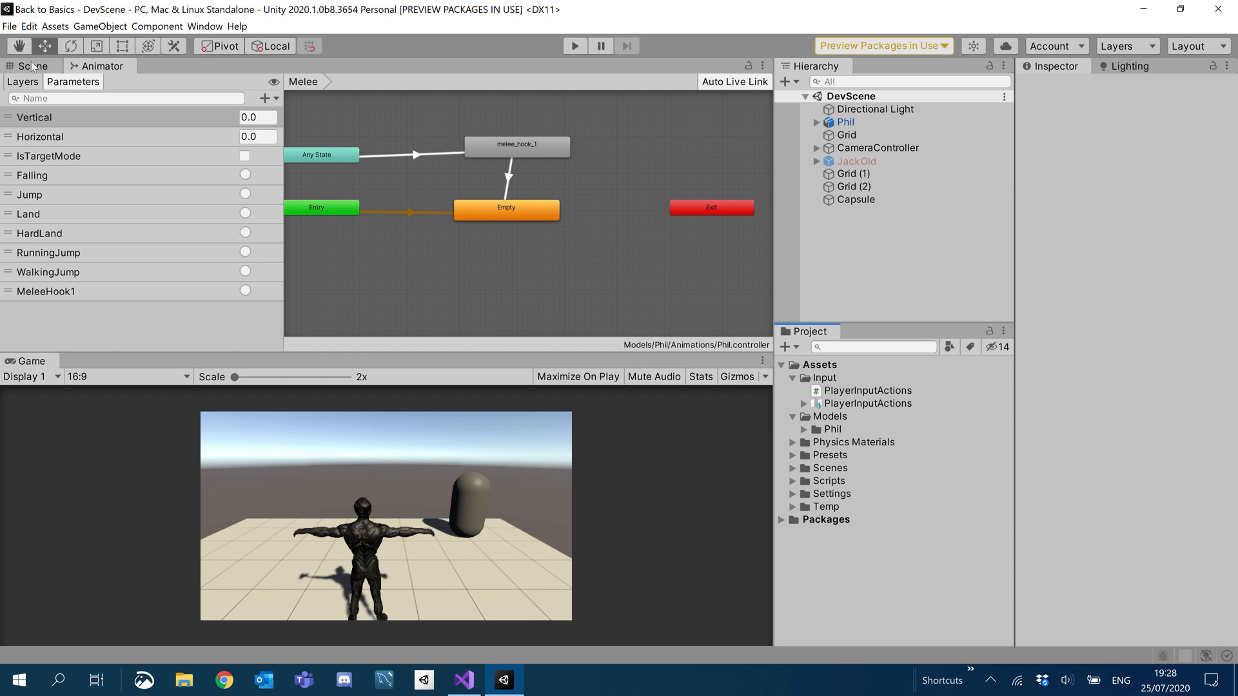
pyautogui.click(32, 65)
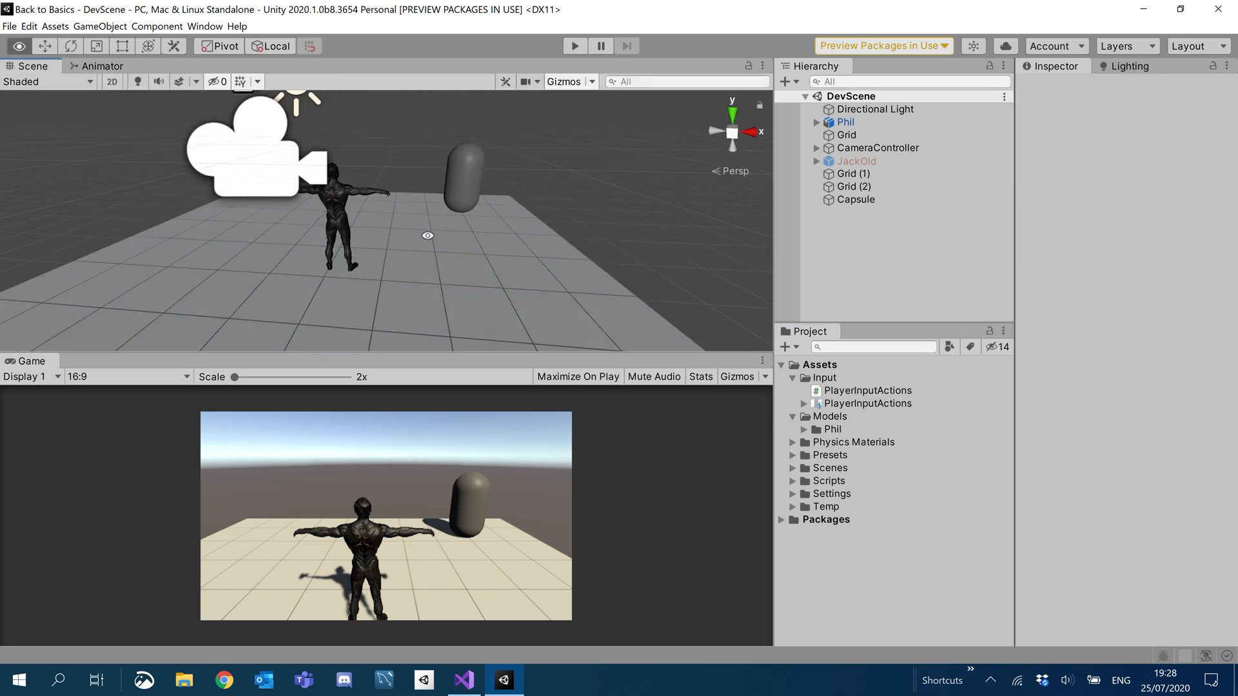
# Play the game maximized and control Phil around the tiled floor near the capsule.
pyautogui.click(574, 46)
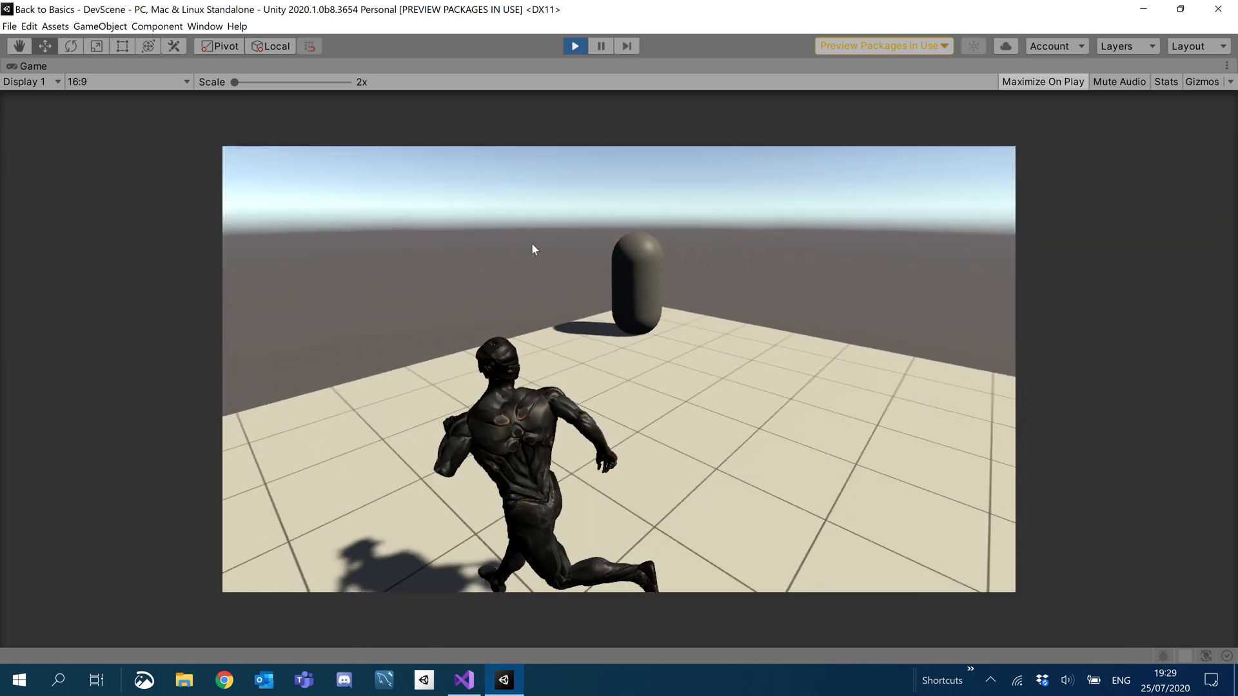
pyautogui.click(574, 45)
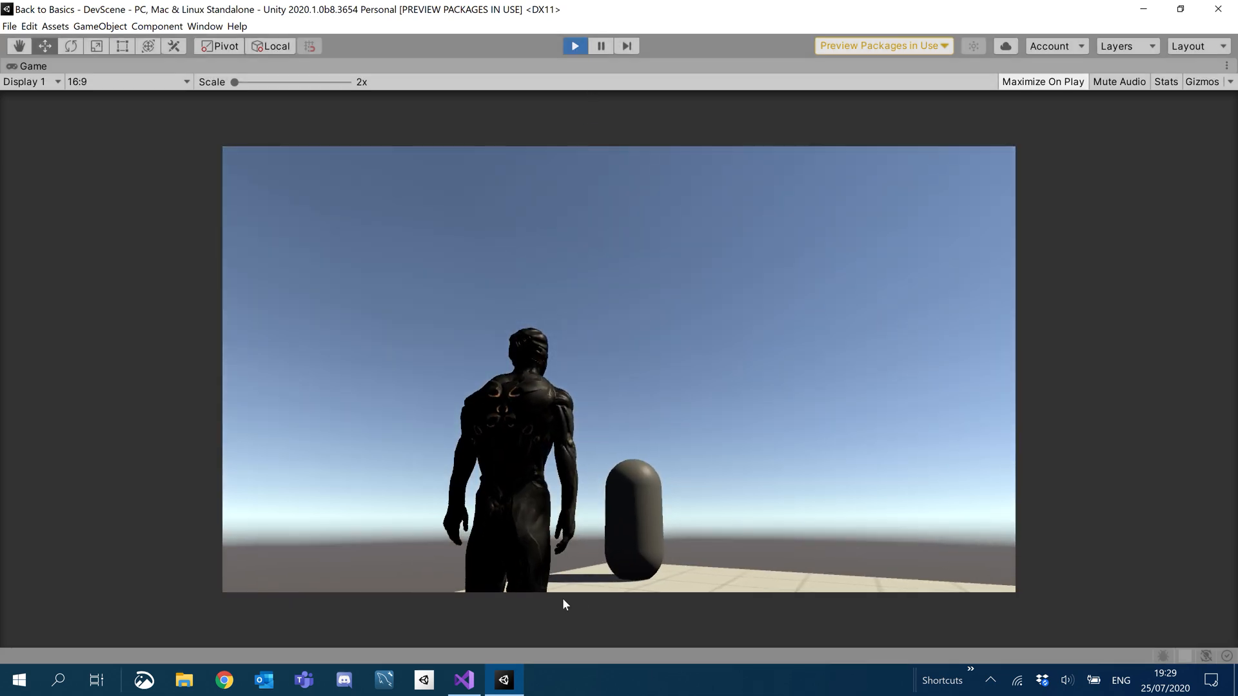